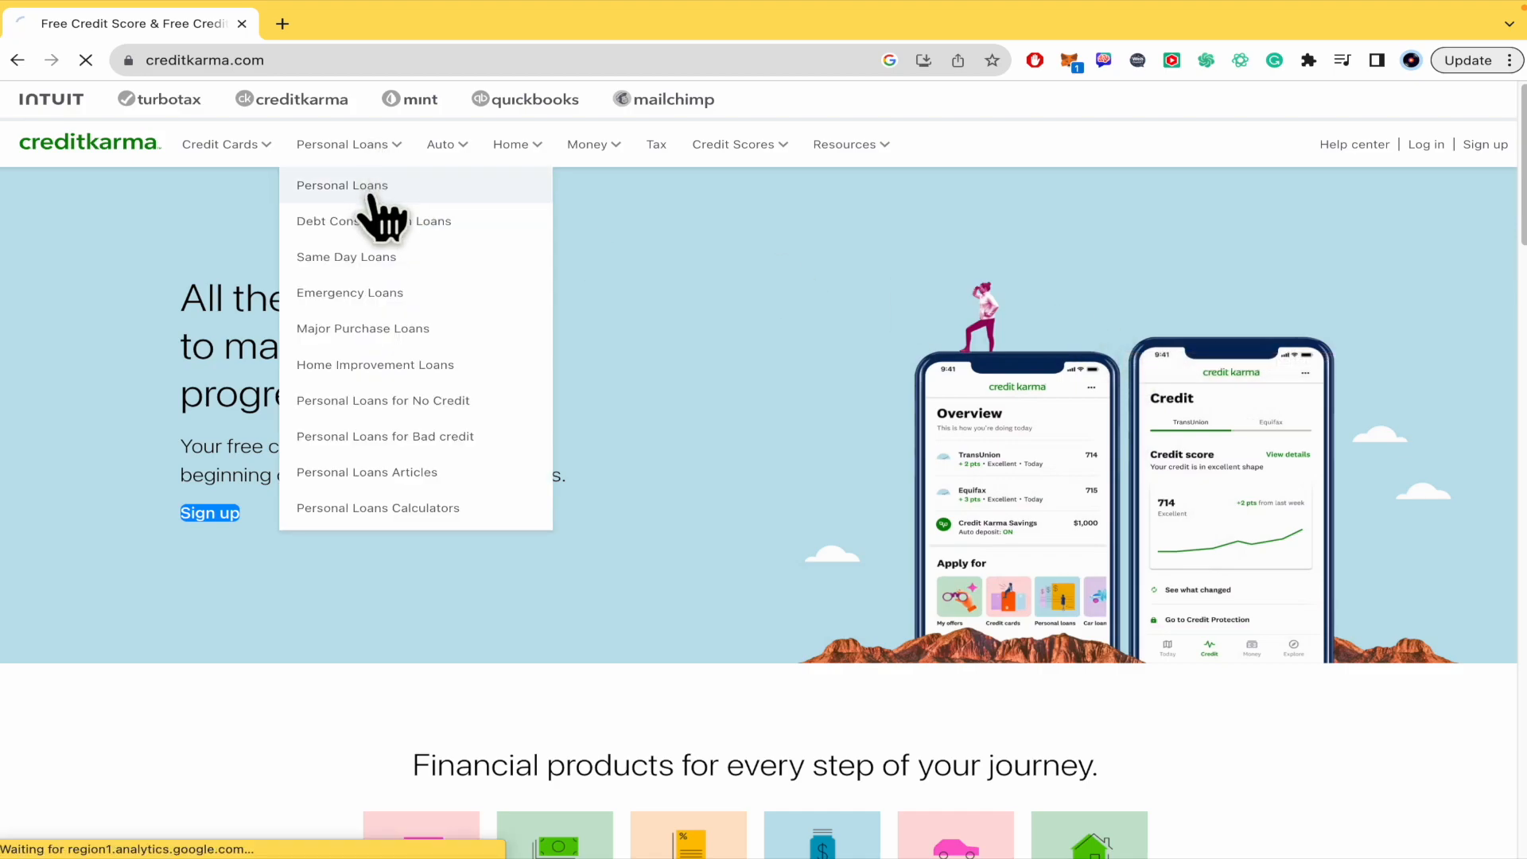
# - Browse the personal loans comparison page past the Upstart, Upgrade and SoFi offers
pyautogui.click(342, 185)
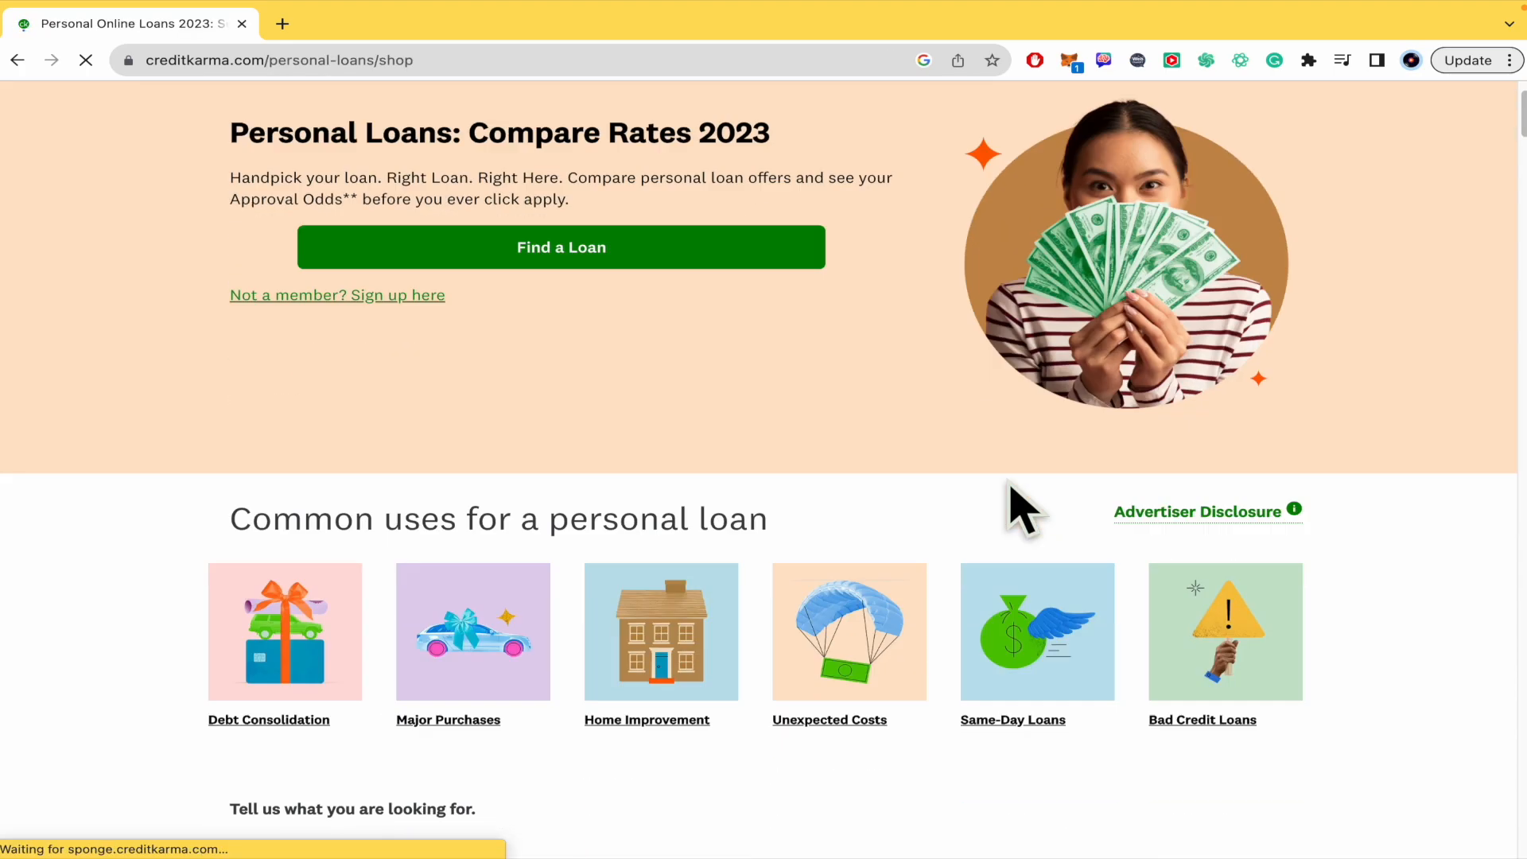
pyautogui.scroll(-3)
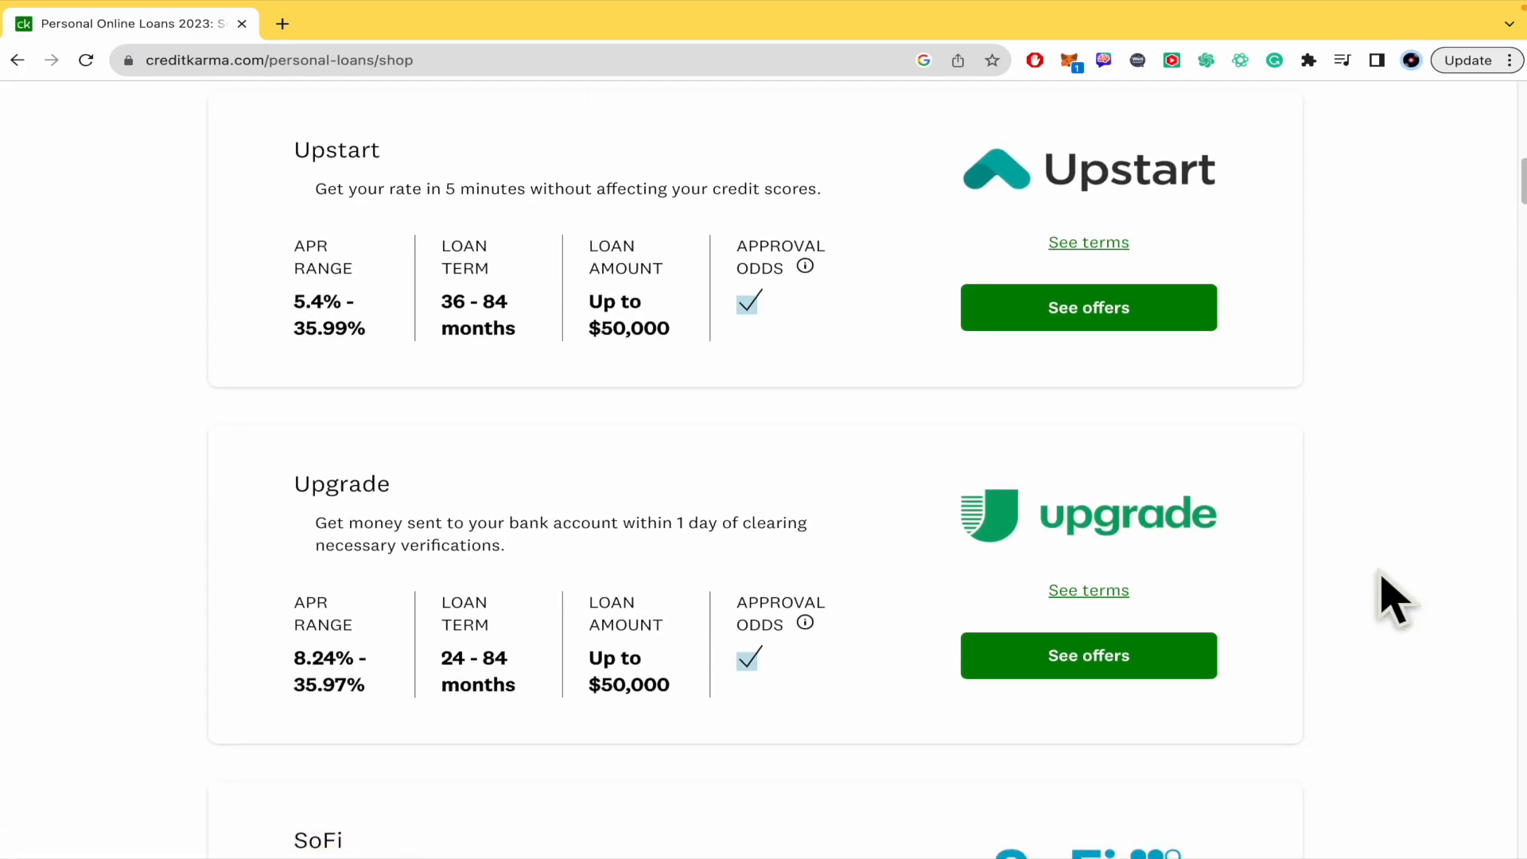
pyautogui.scroll(-3)
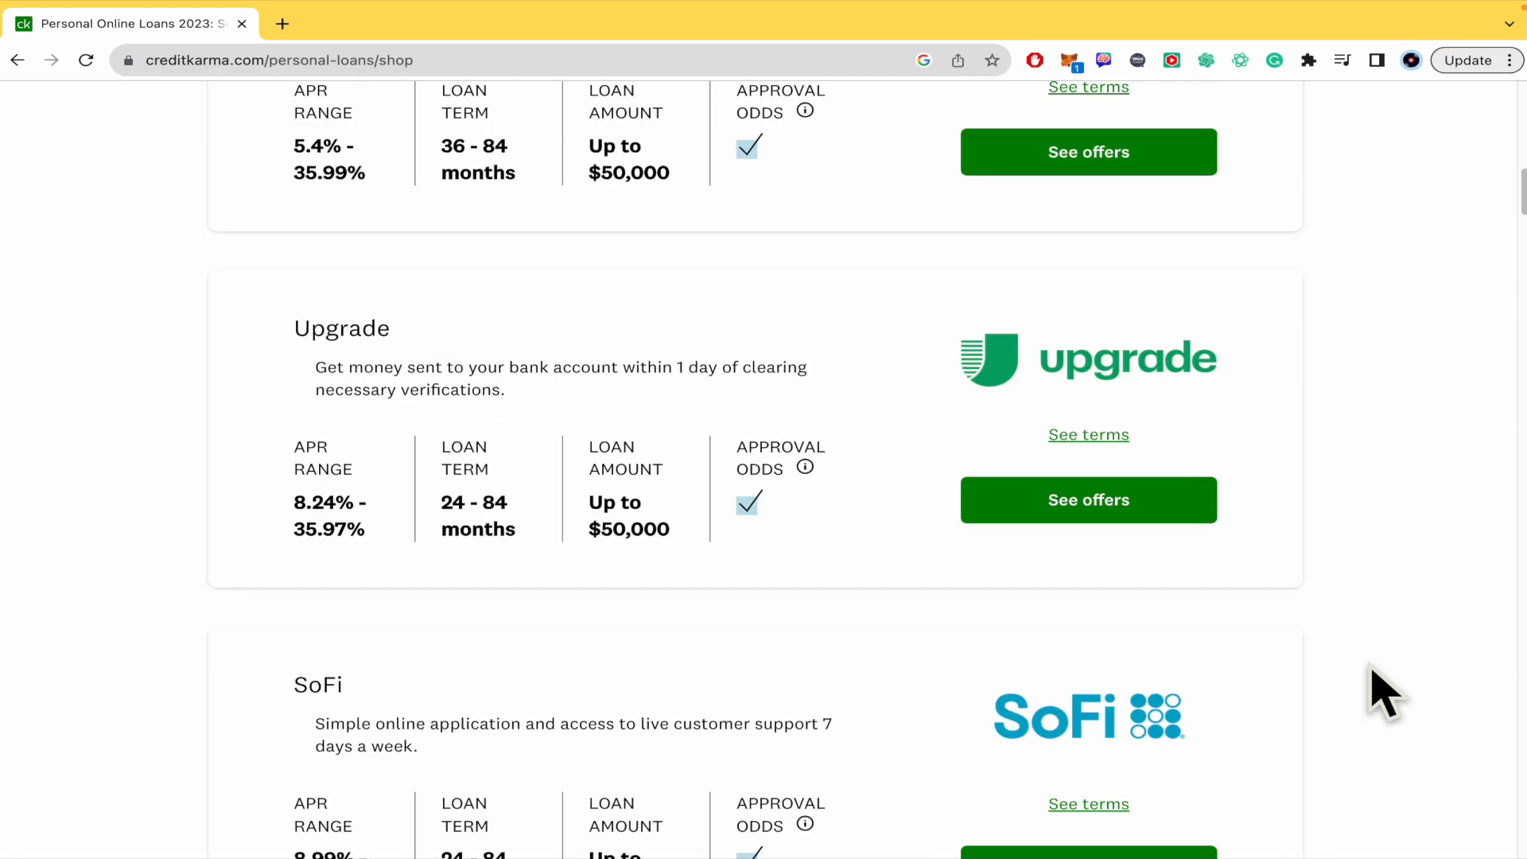
pyautogui.scroll(3)
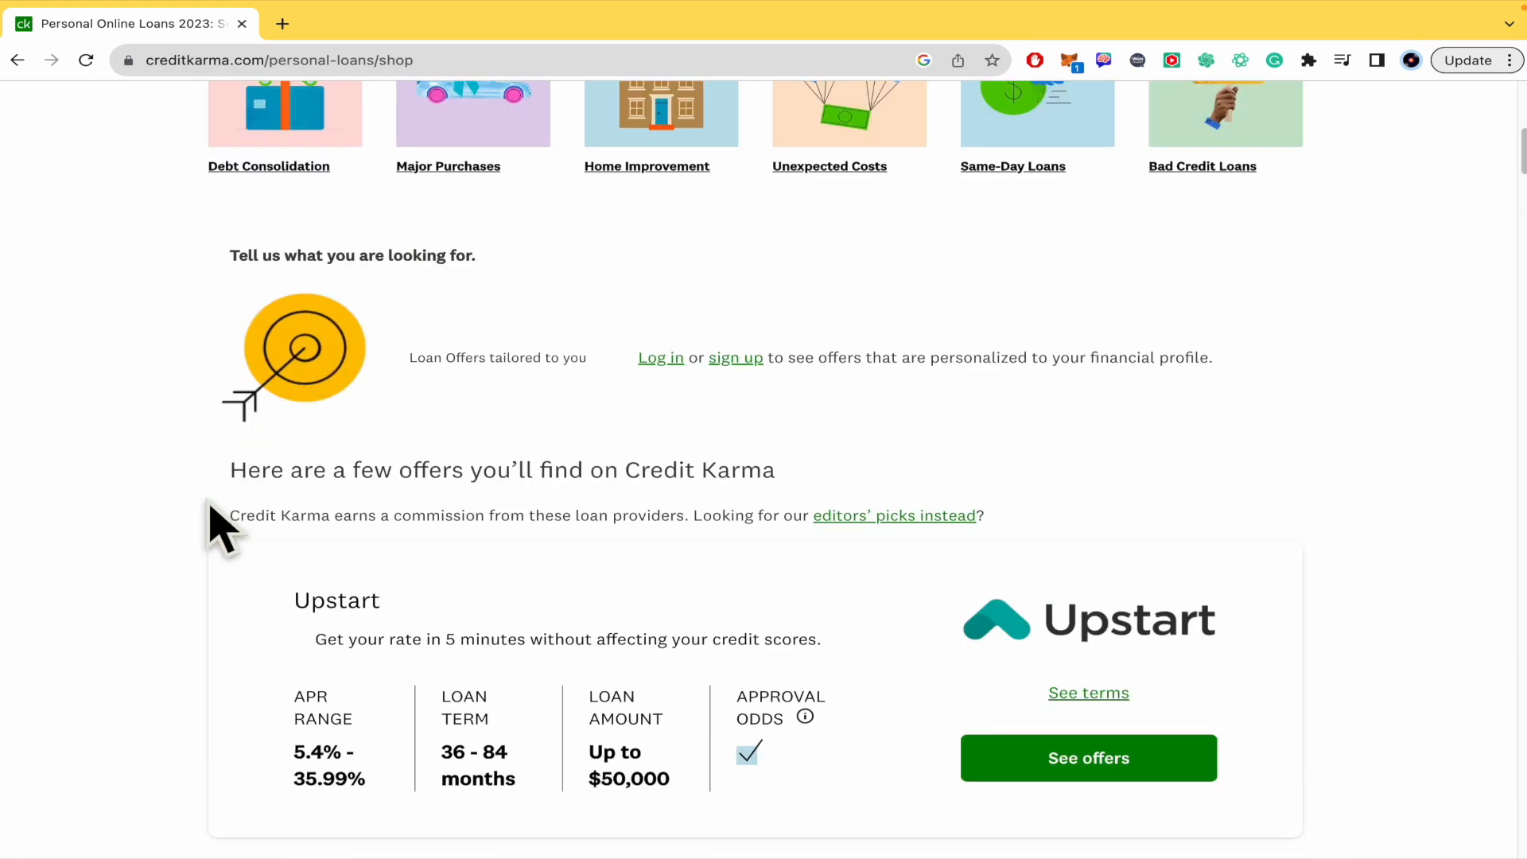
pyautogui.doubleClick(280, 515)
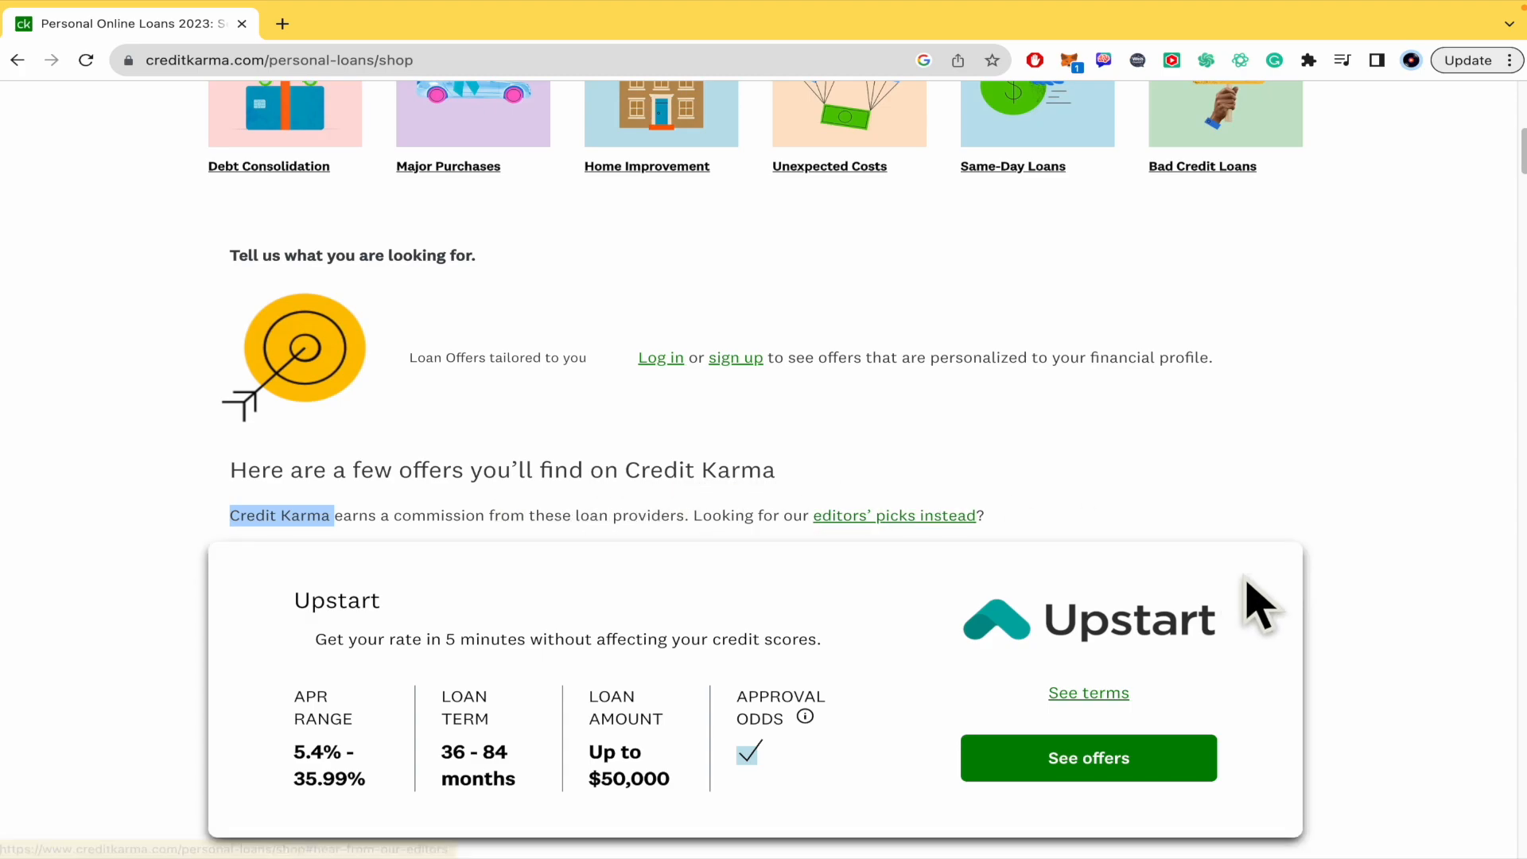
pyautogui.scroll(-3)
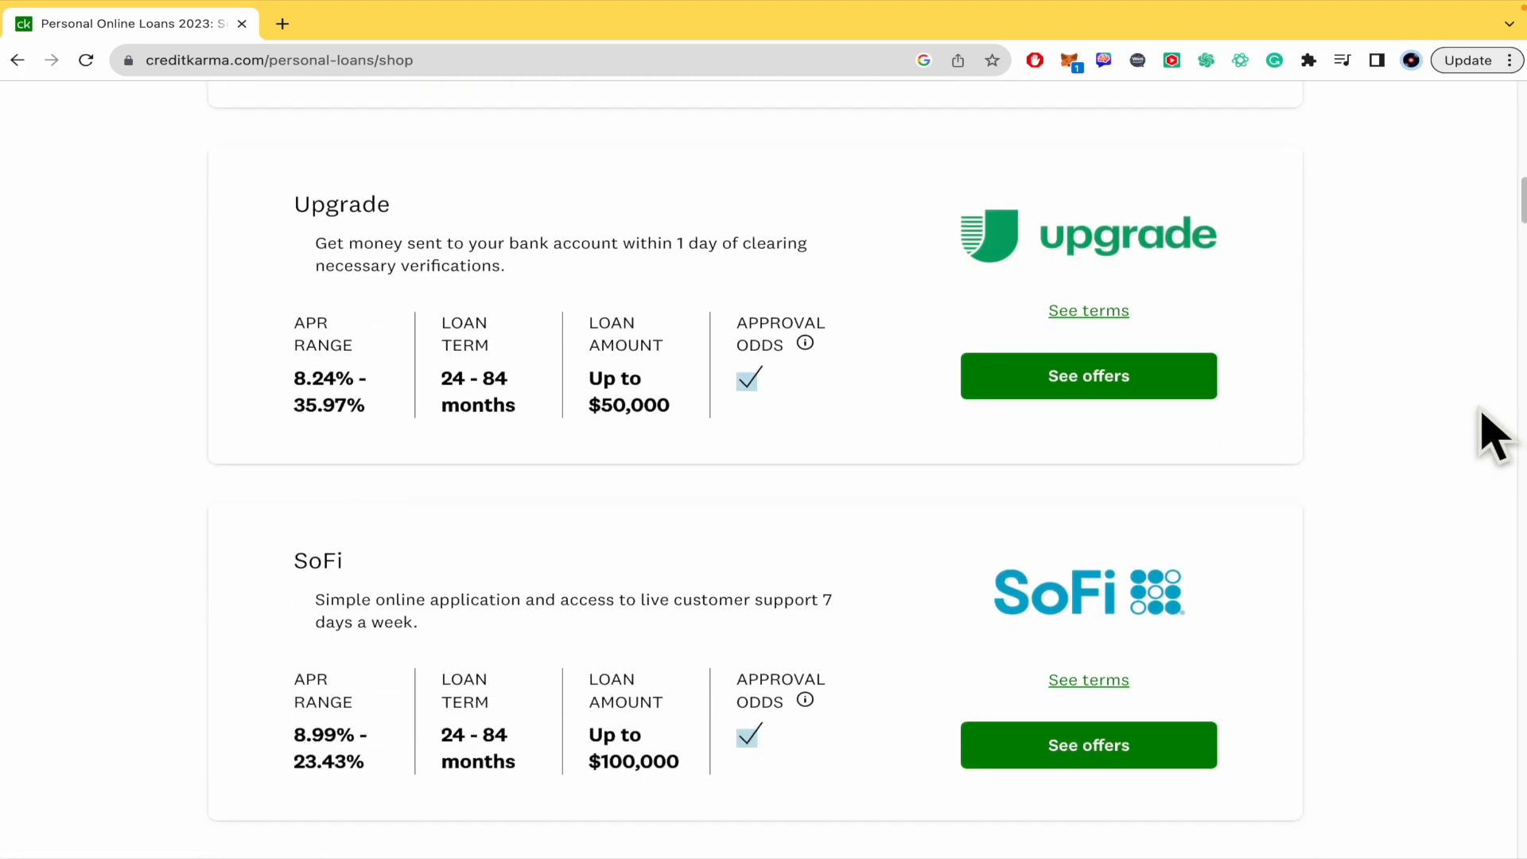
pyautogui.scroll(-3)
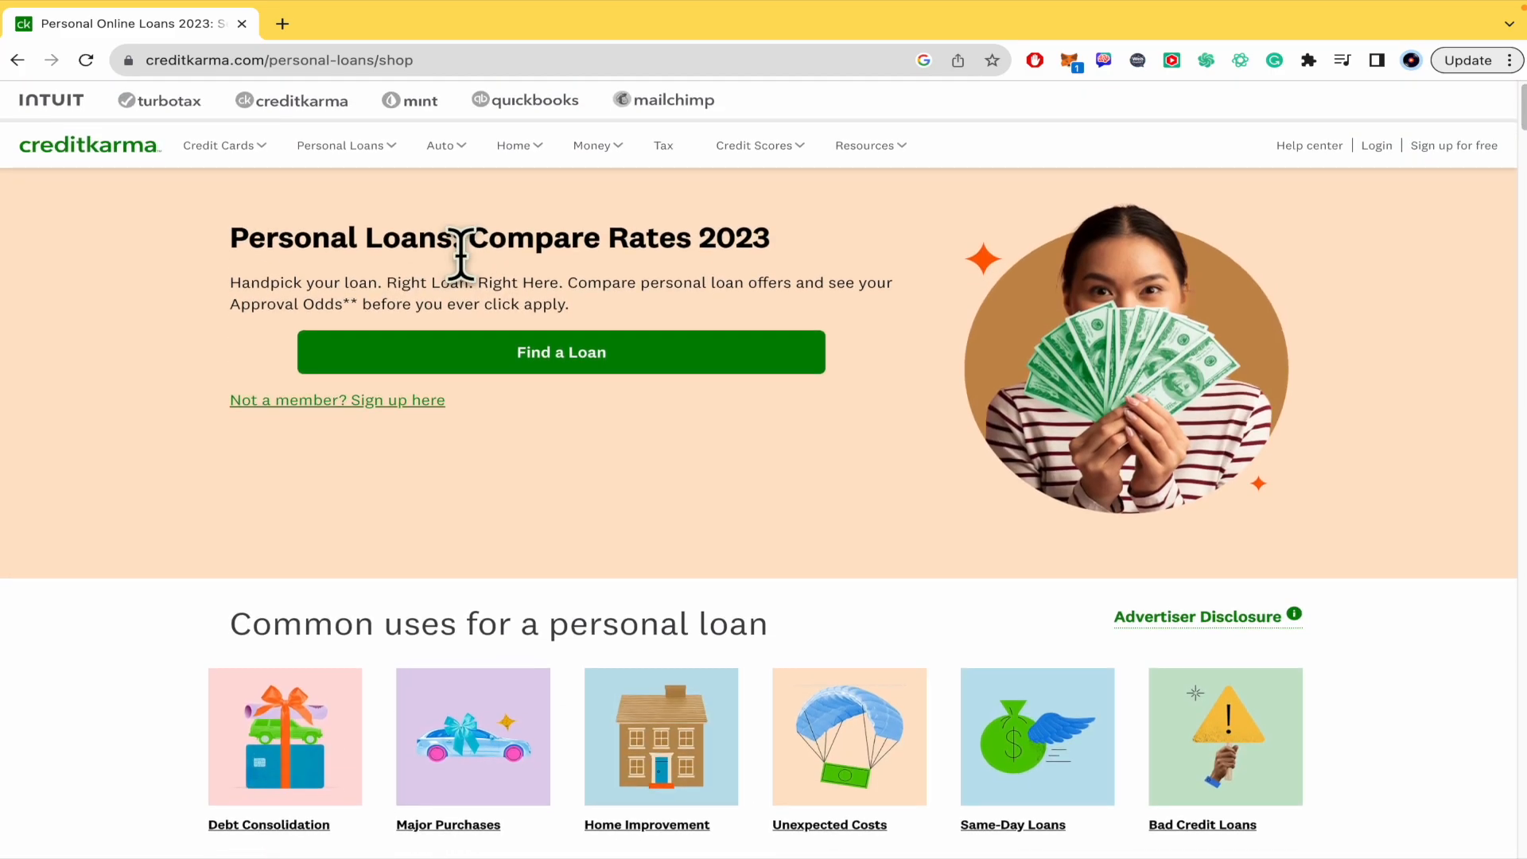
pyautogui.moveTo(147, 258)
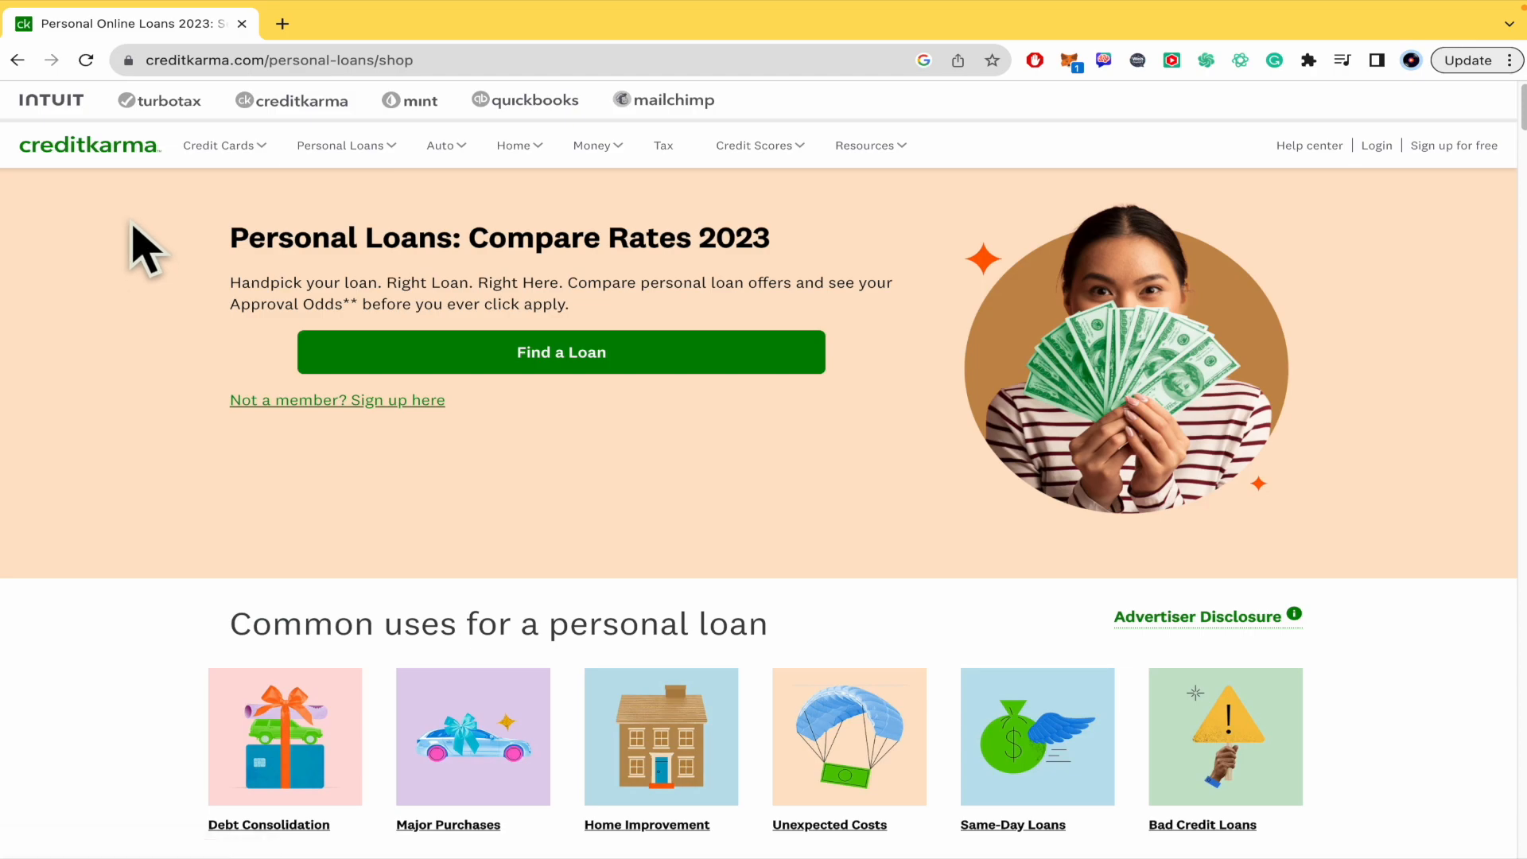
# - Navigate from the Credit Cards menu to the Shop credit cards page
pyautogui.click(218, 145)
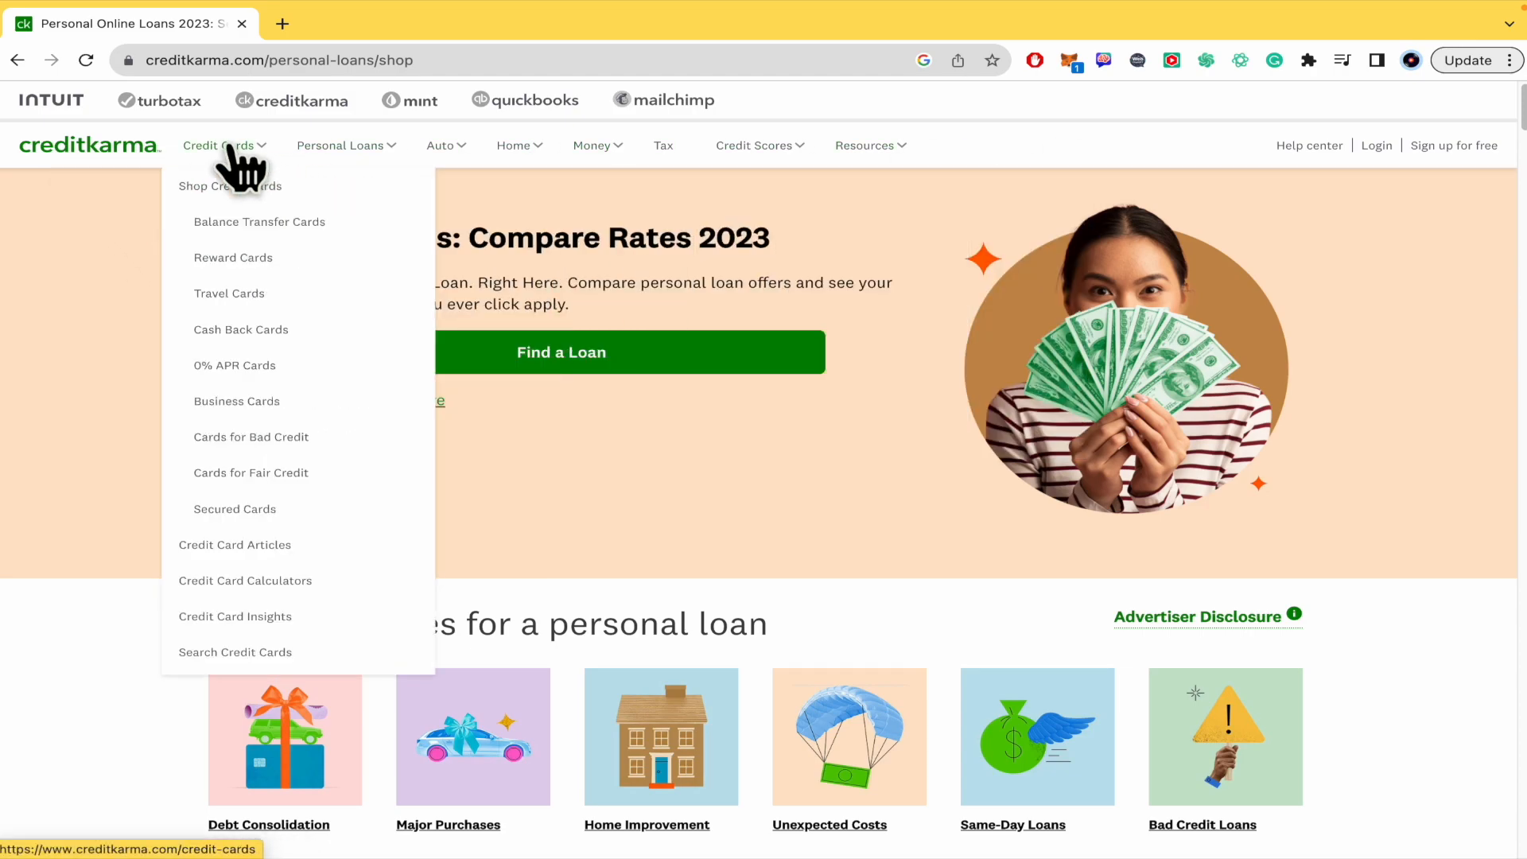
pyautogui.moveTo(237, 194)
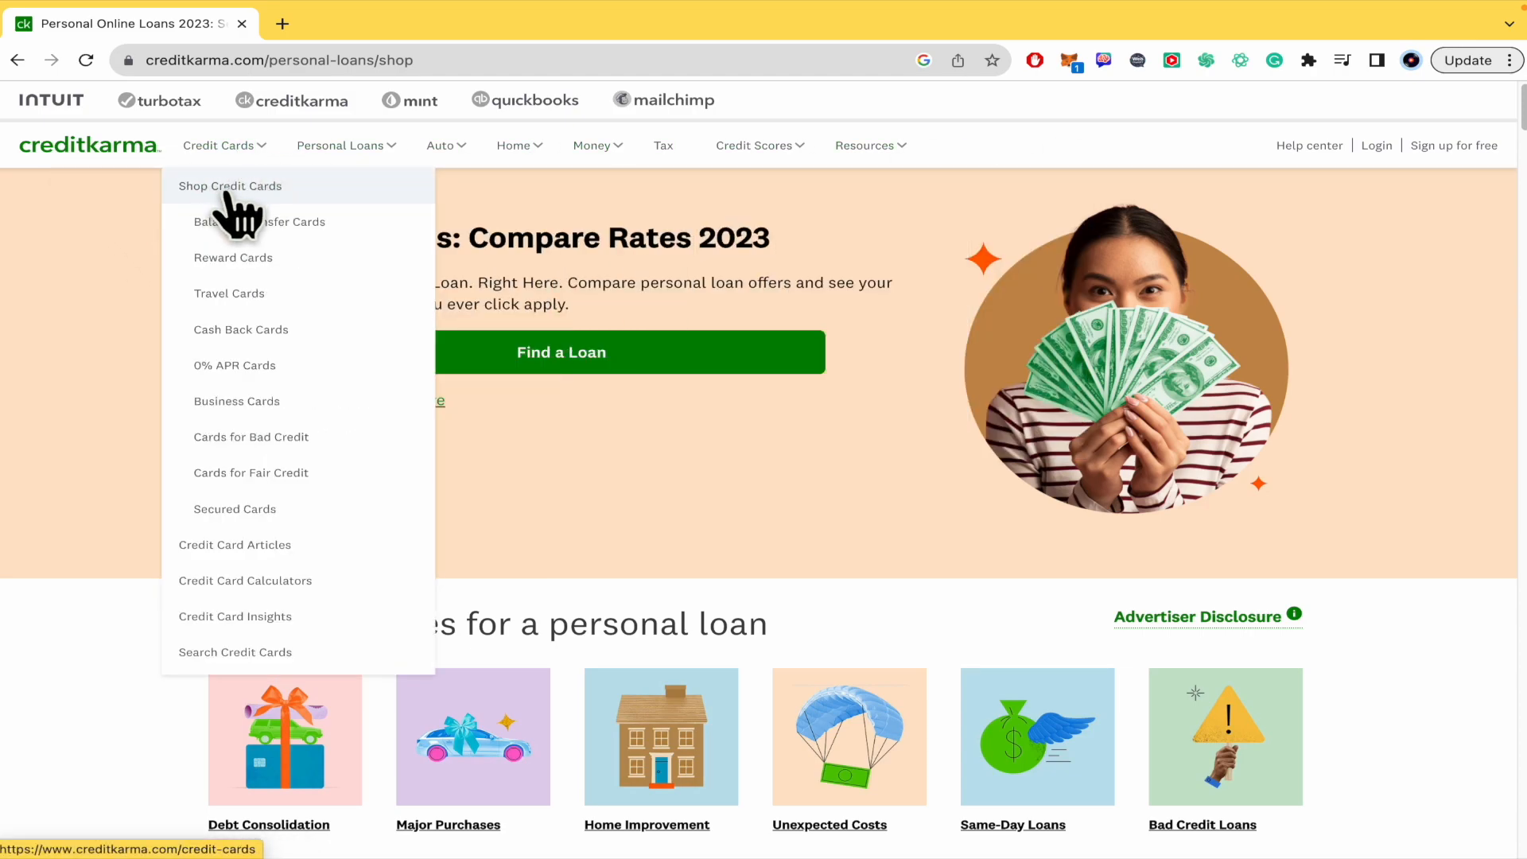
pyautogui.click(229, 186)
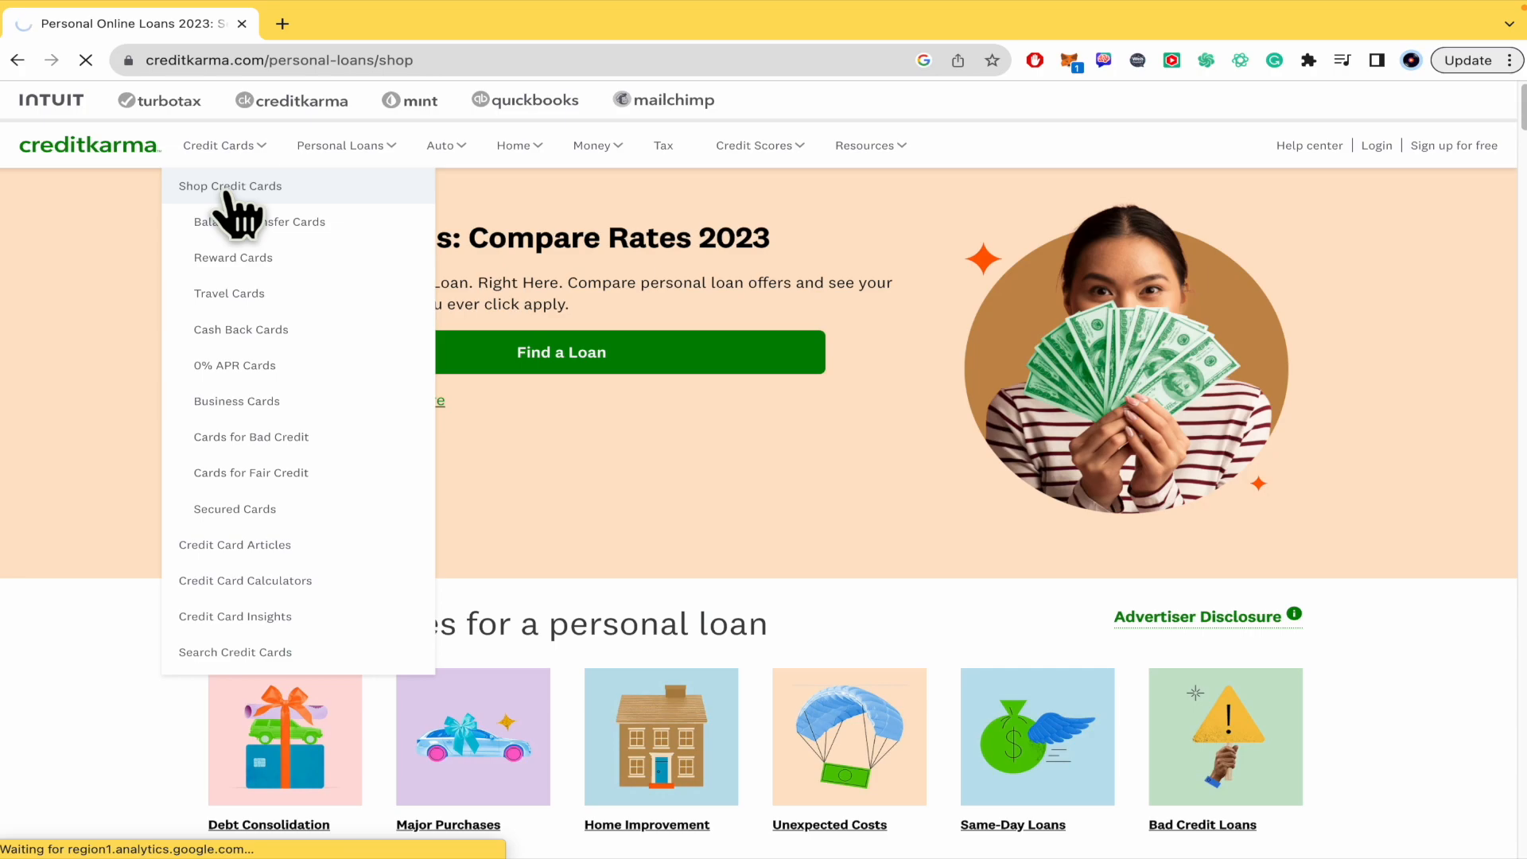
pyautogui.click(229, 186)
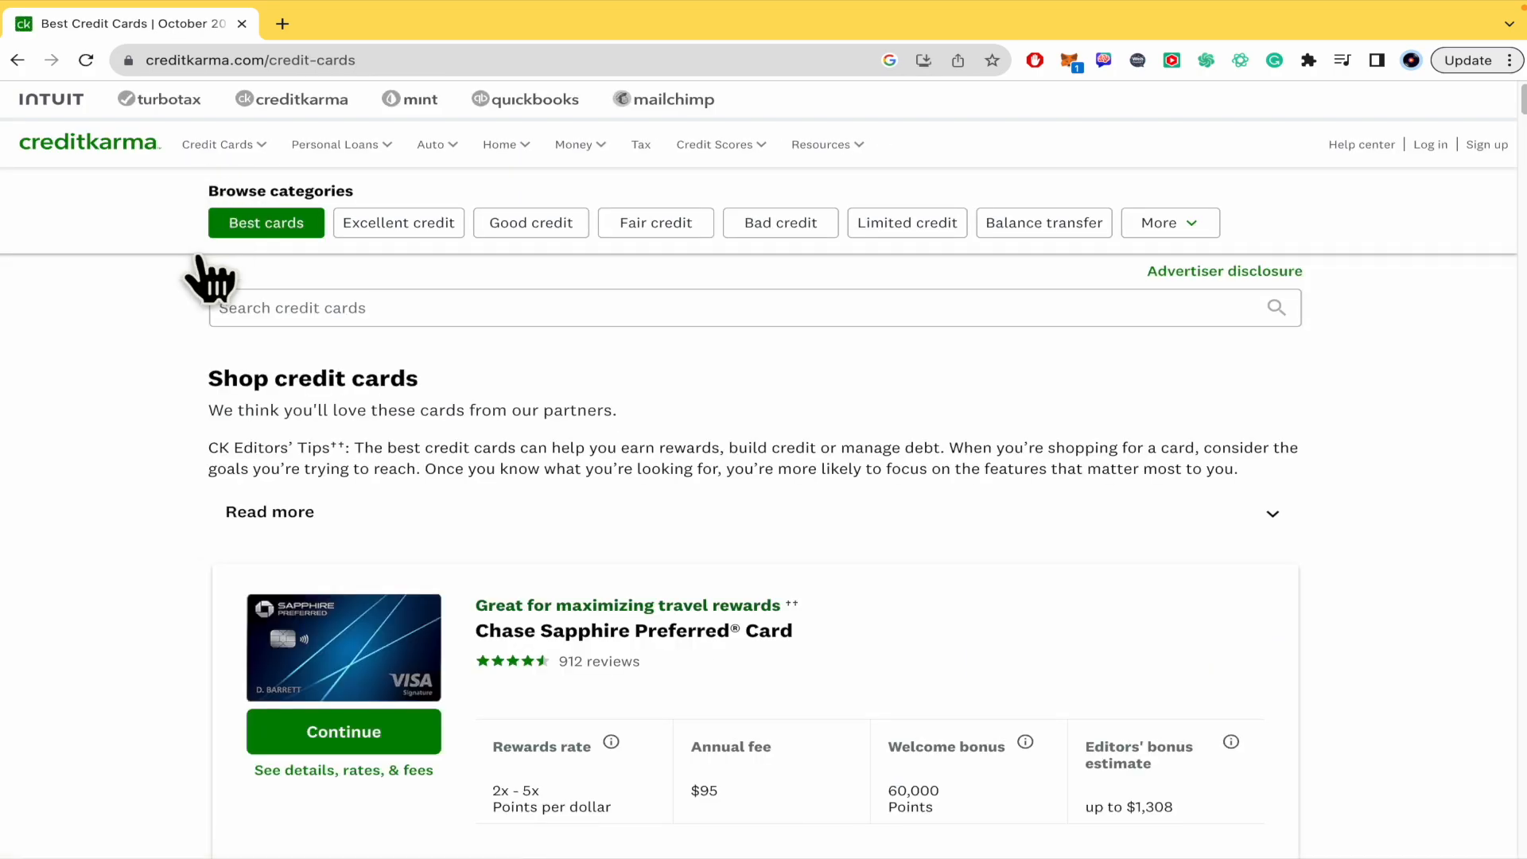
pyautogui.moveTo(180, 492)
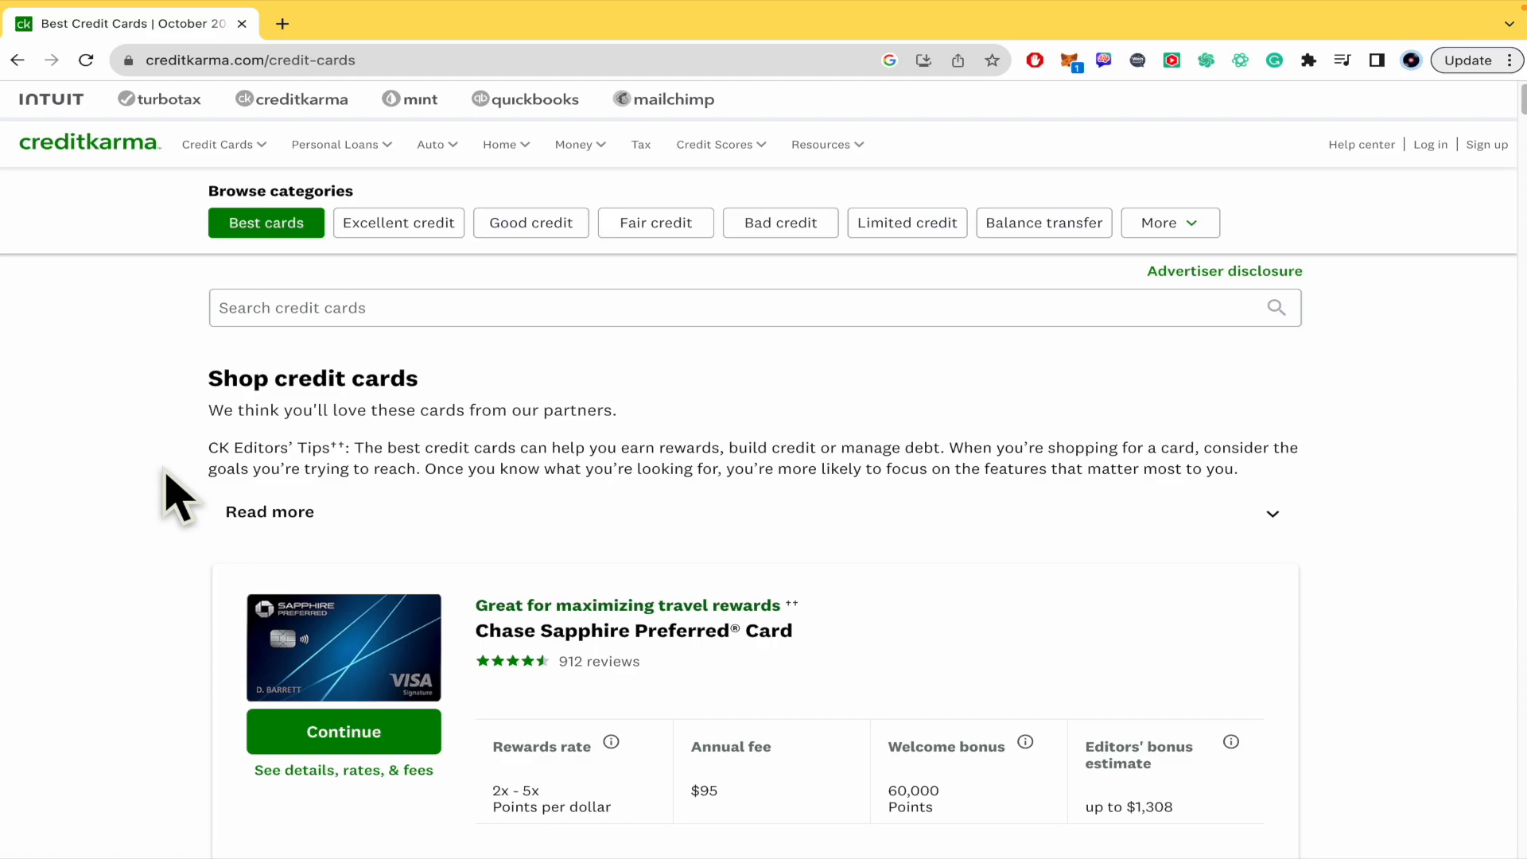
pyautogui.scroll(-3)
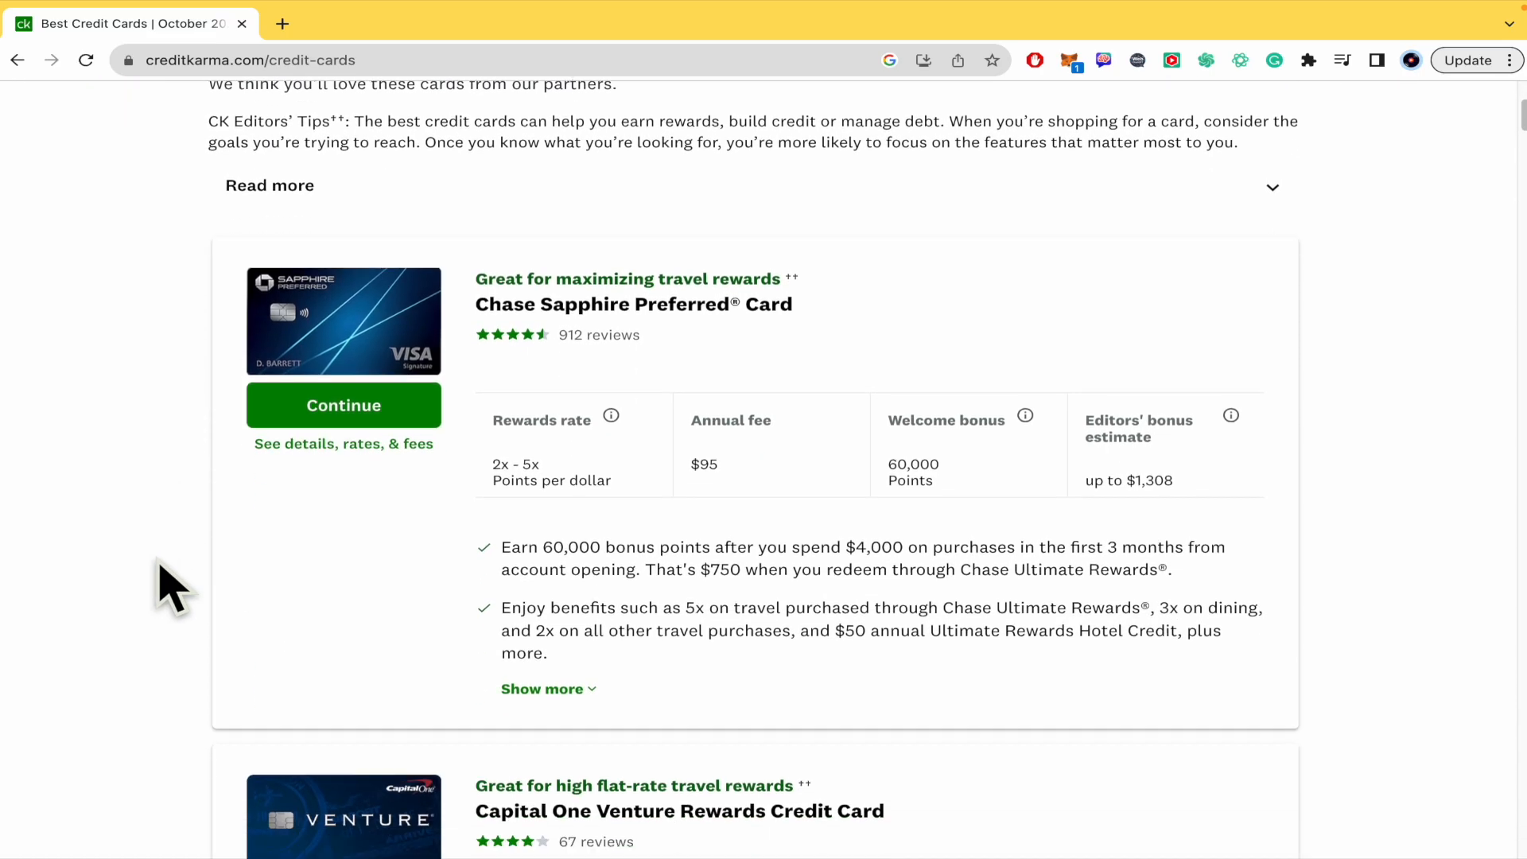
pyautogui.scroll(3)
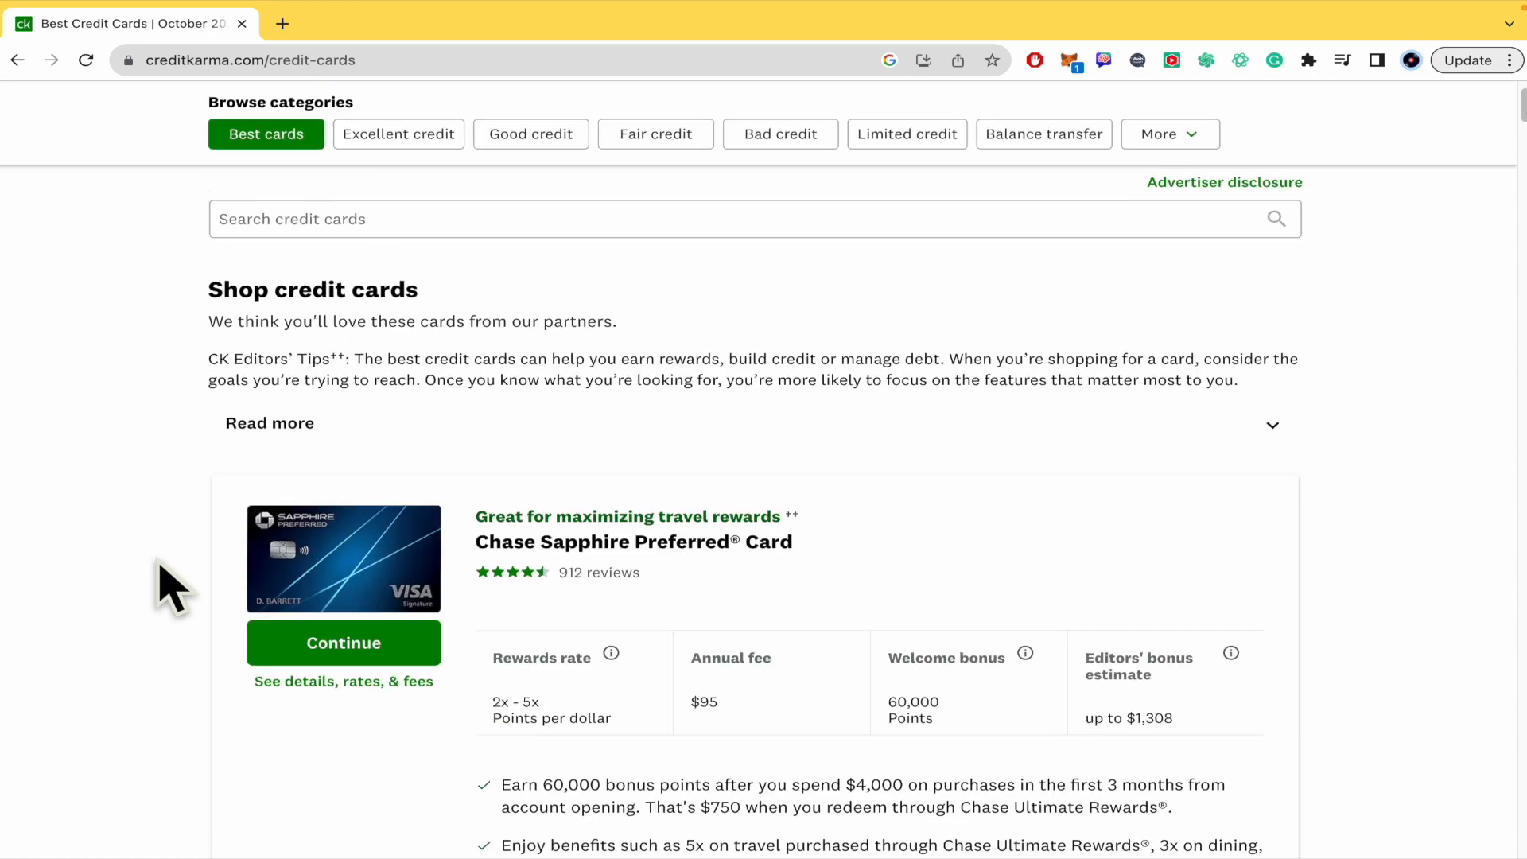
pyautogui.scroll(-3)
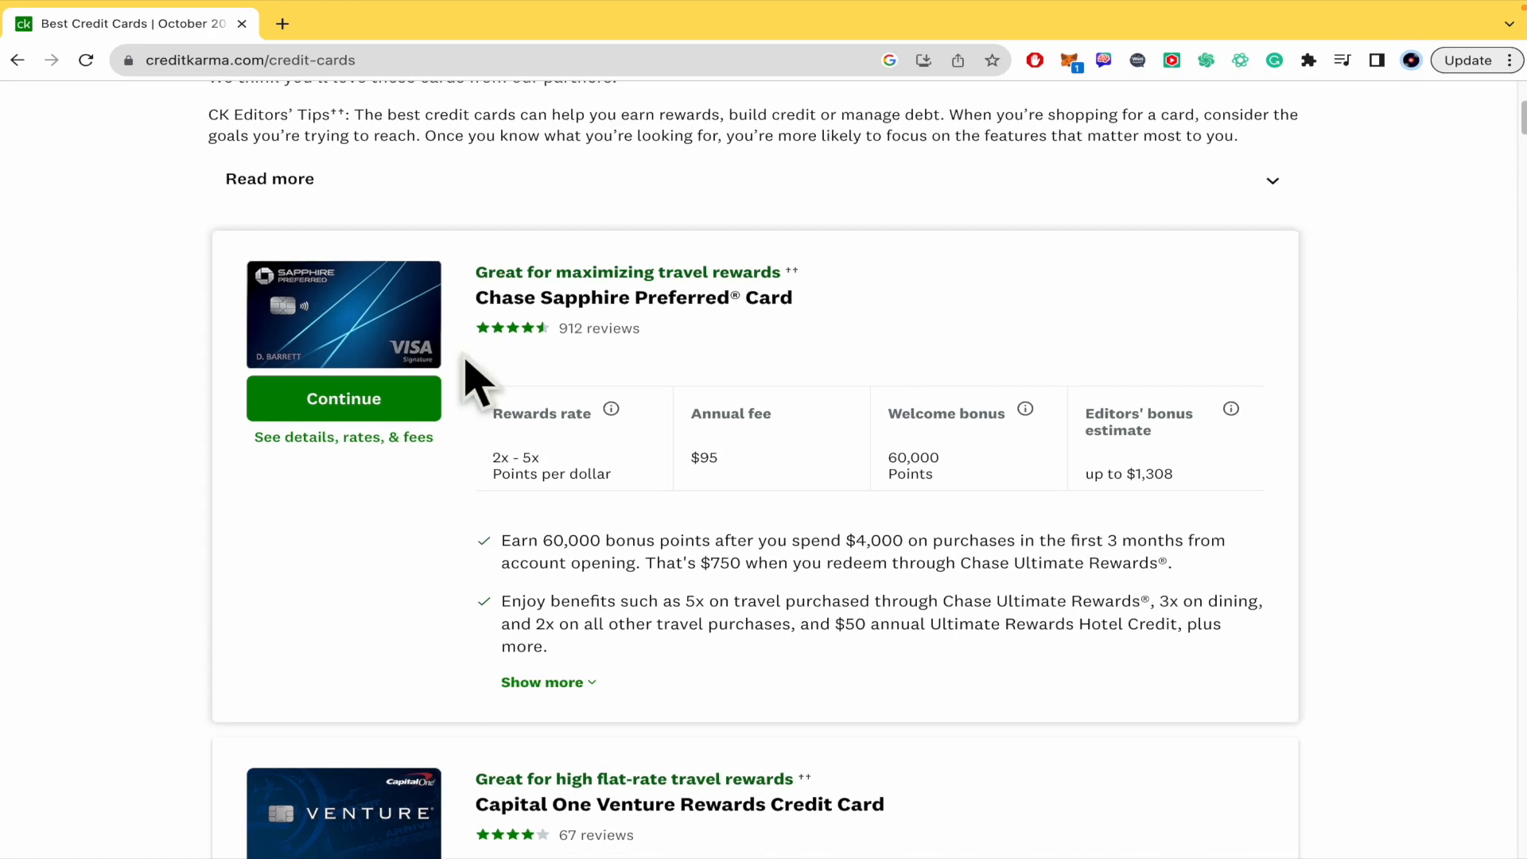
pyautogui.moveTo(526, 463)
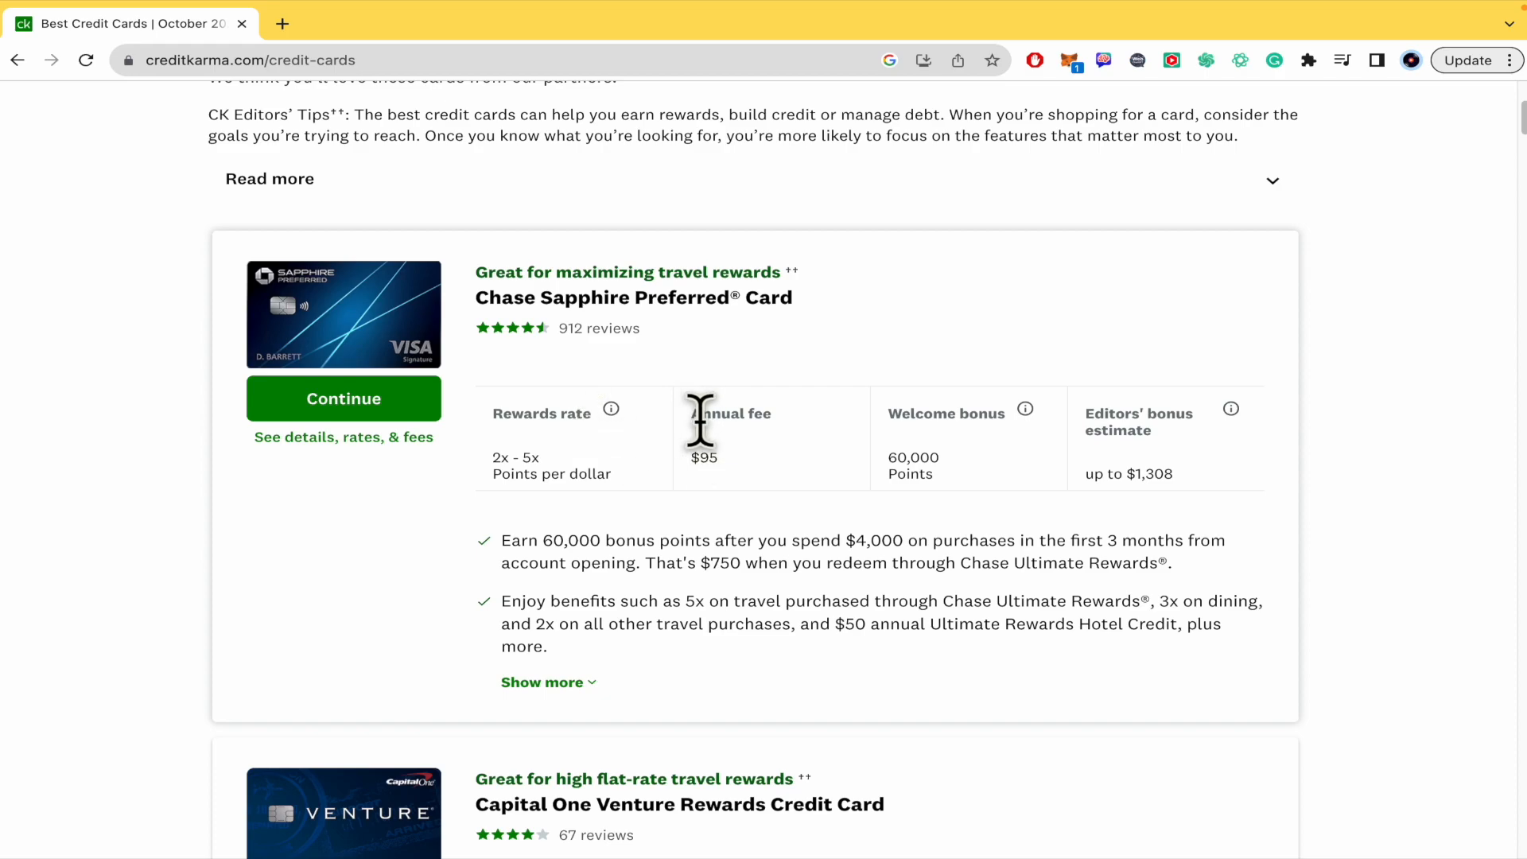
pyautogui.moveTo(988, 491)
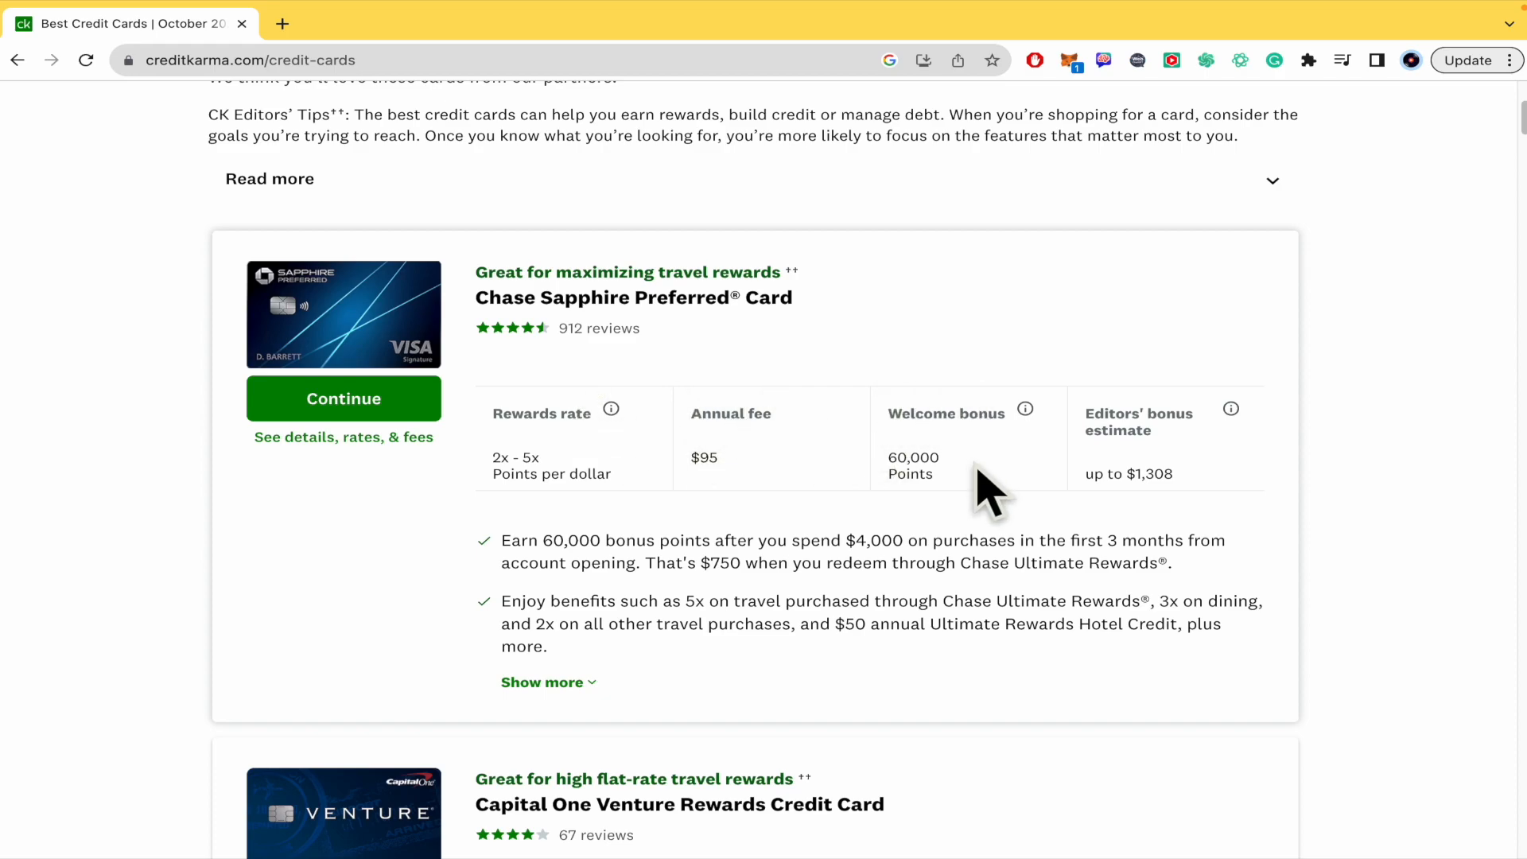
pyautogui.moveTo(921, 487)
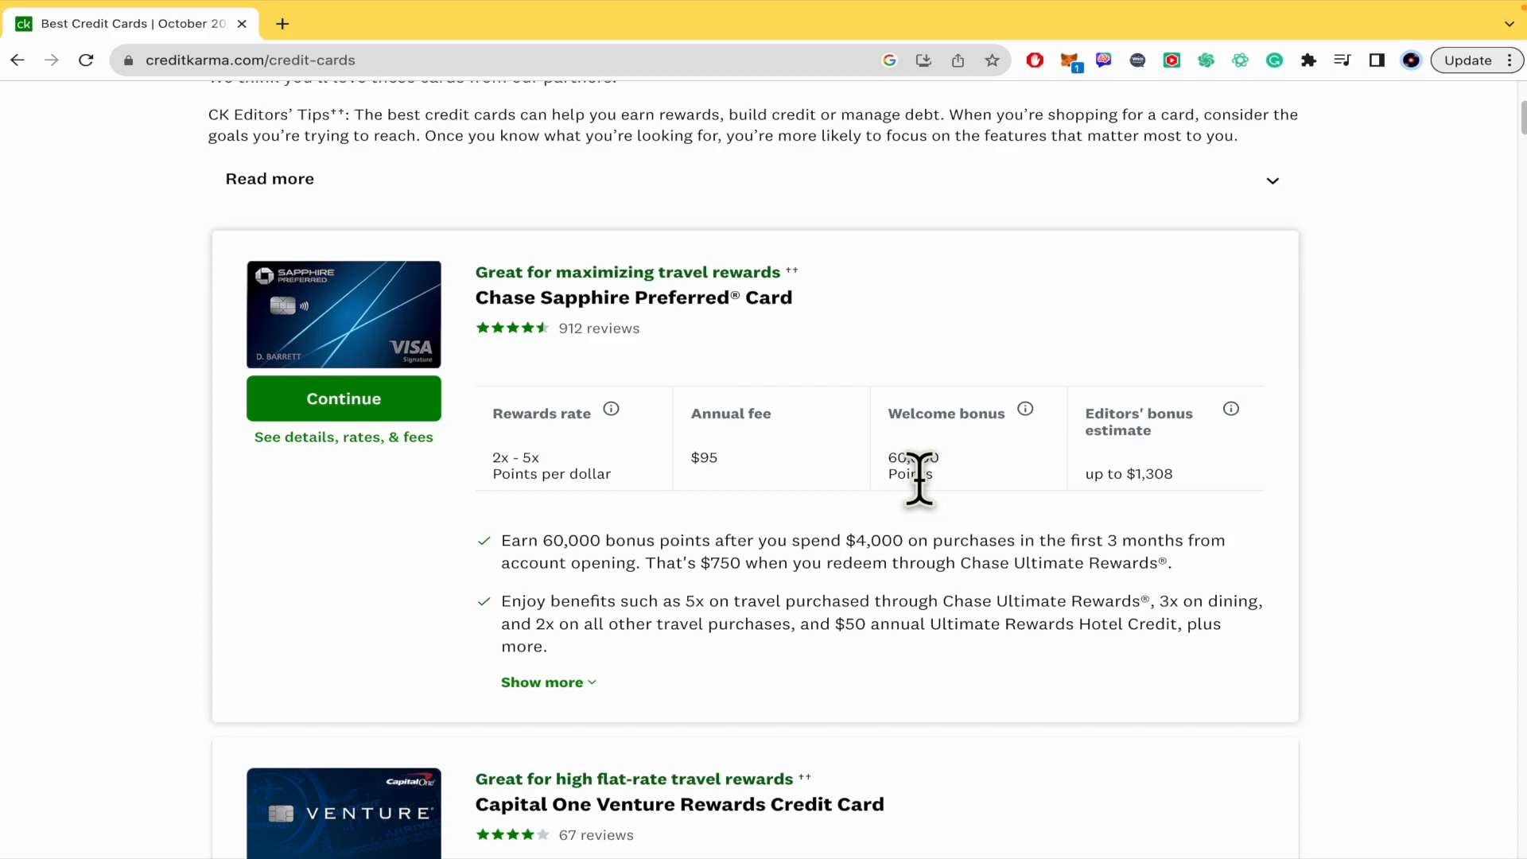
pyautogui.moveTo(1028, 487)
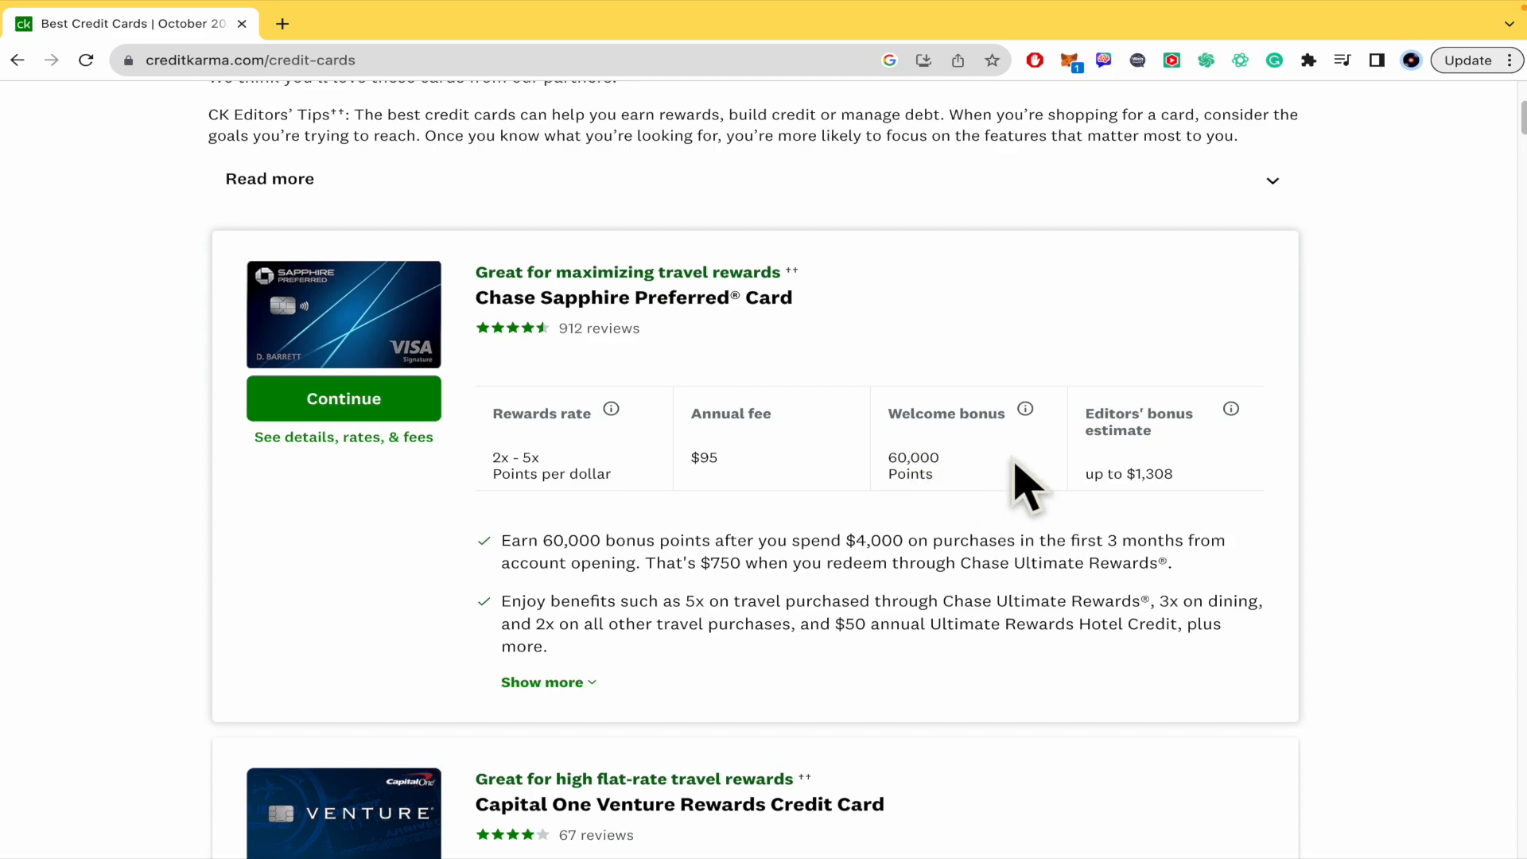
pyautogui.moveTo(1331, 527)
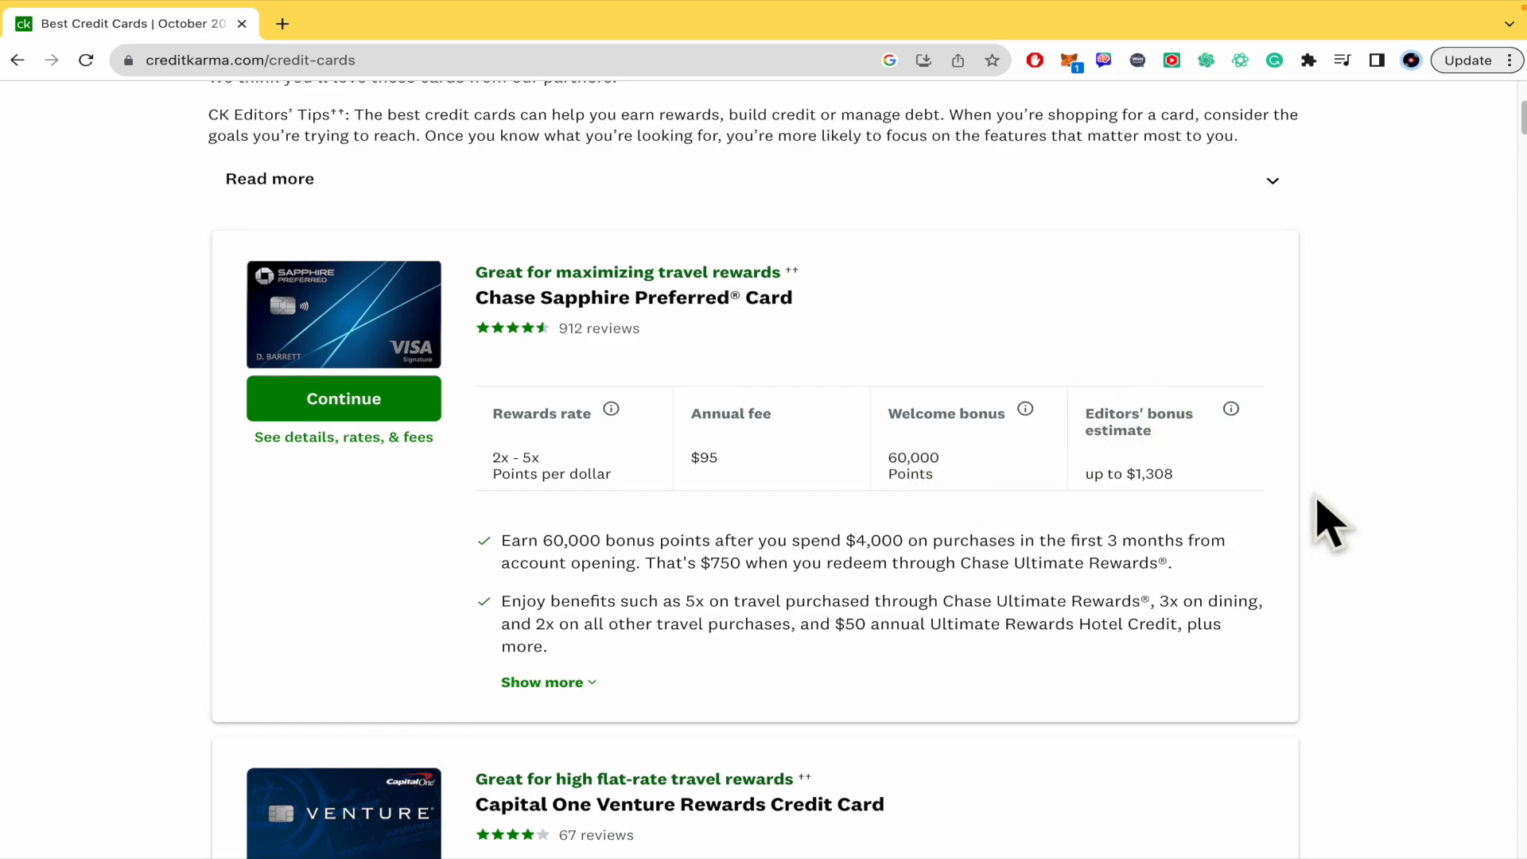
pyautogui.click(540, 682)
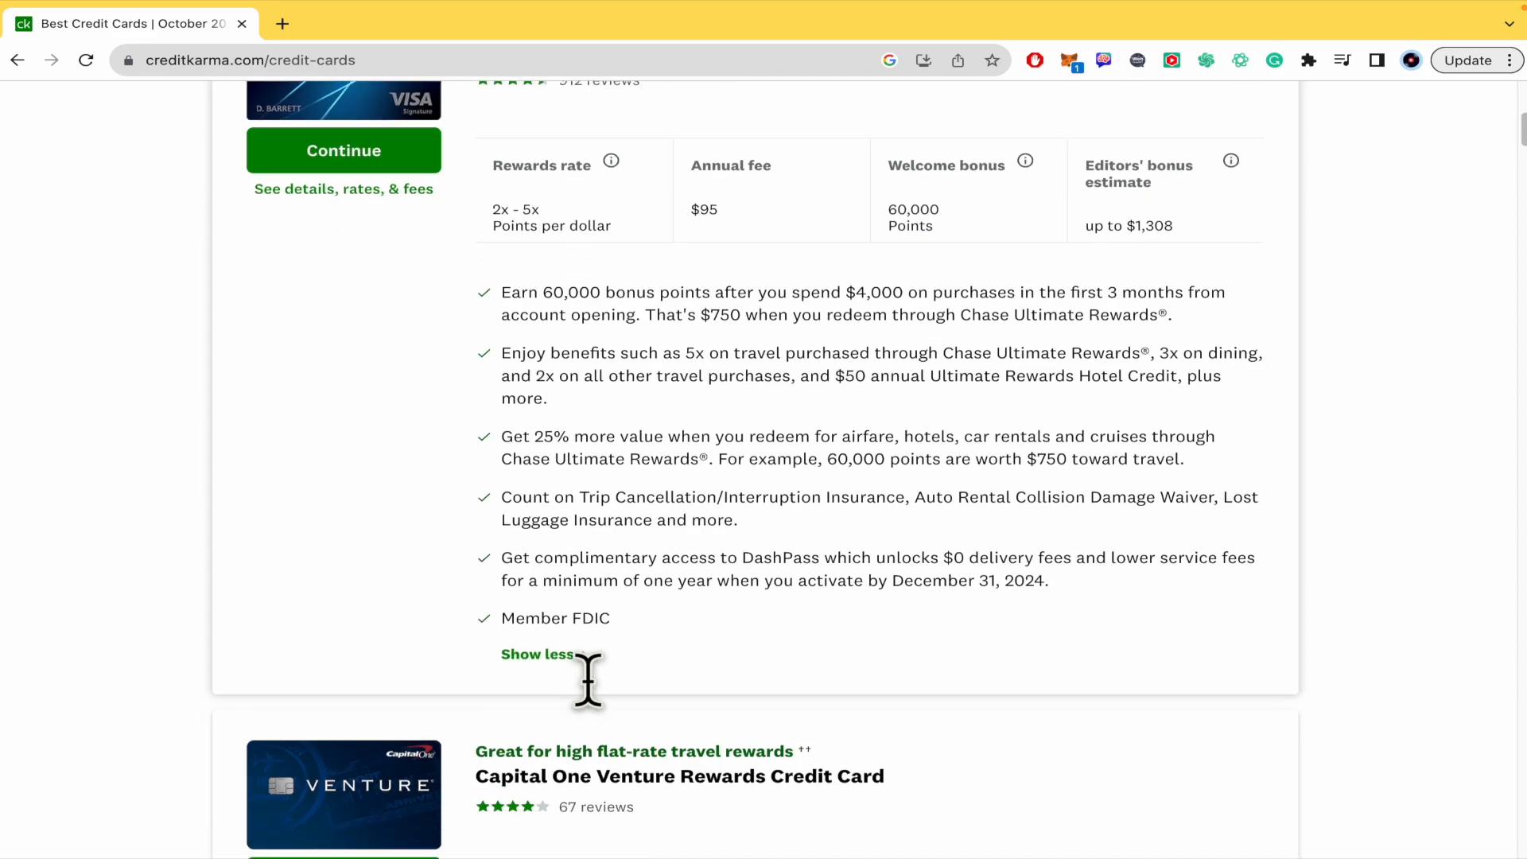
pyautogui.scroll(3)
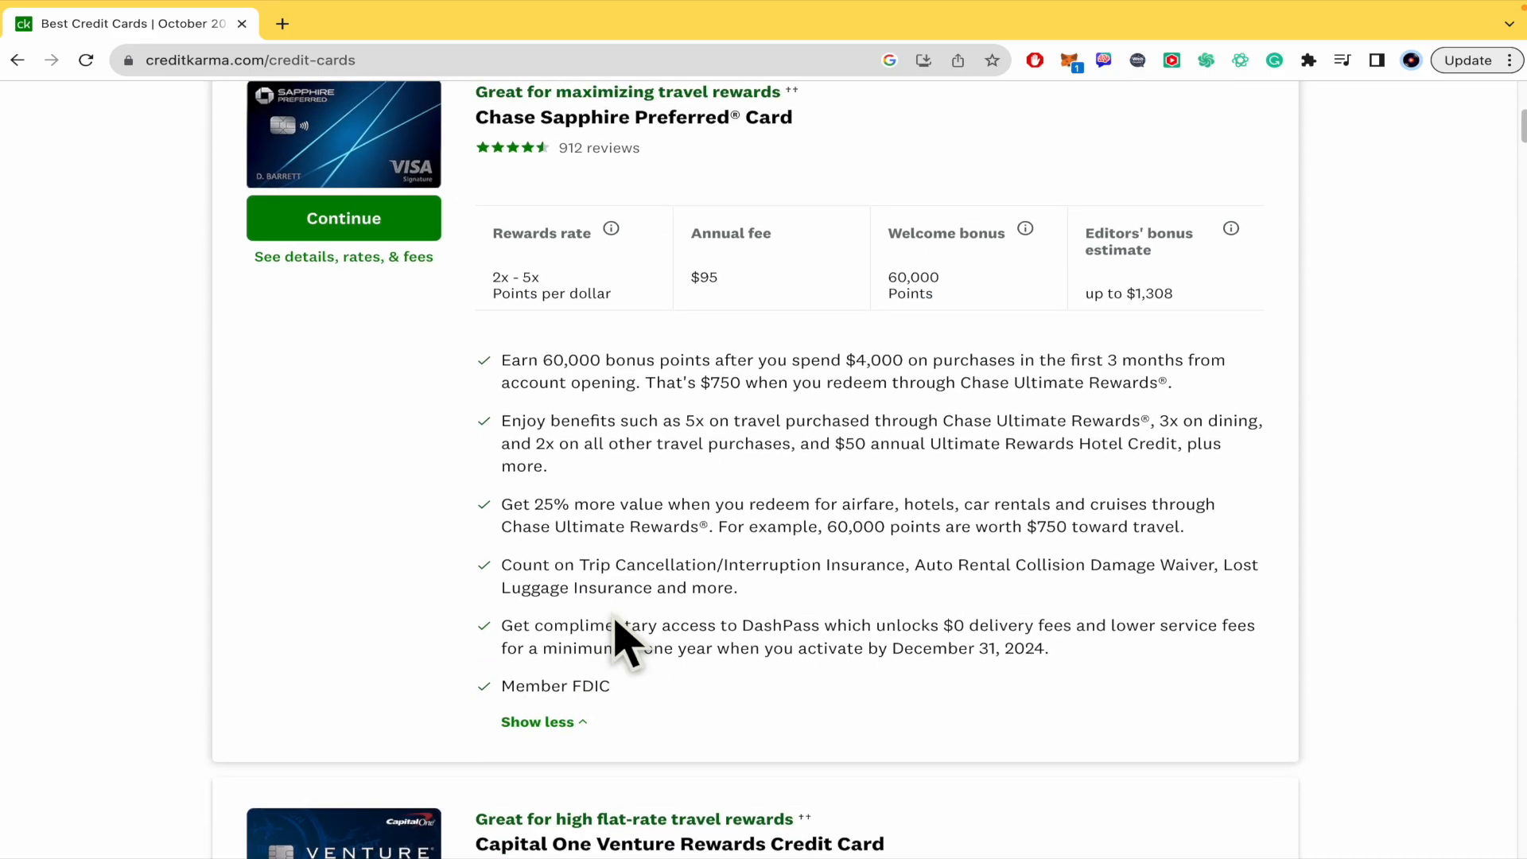
pyautogui.scroll(-3)
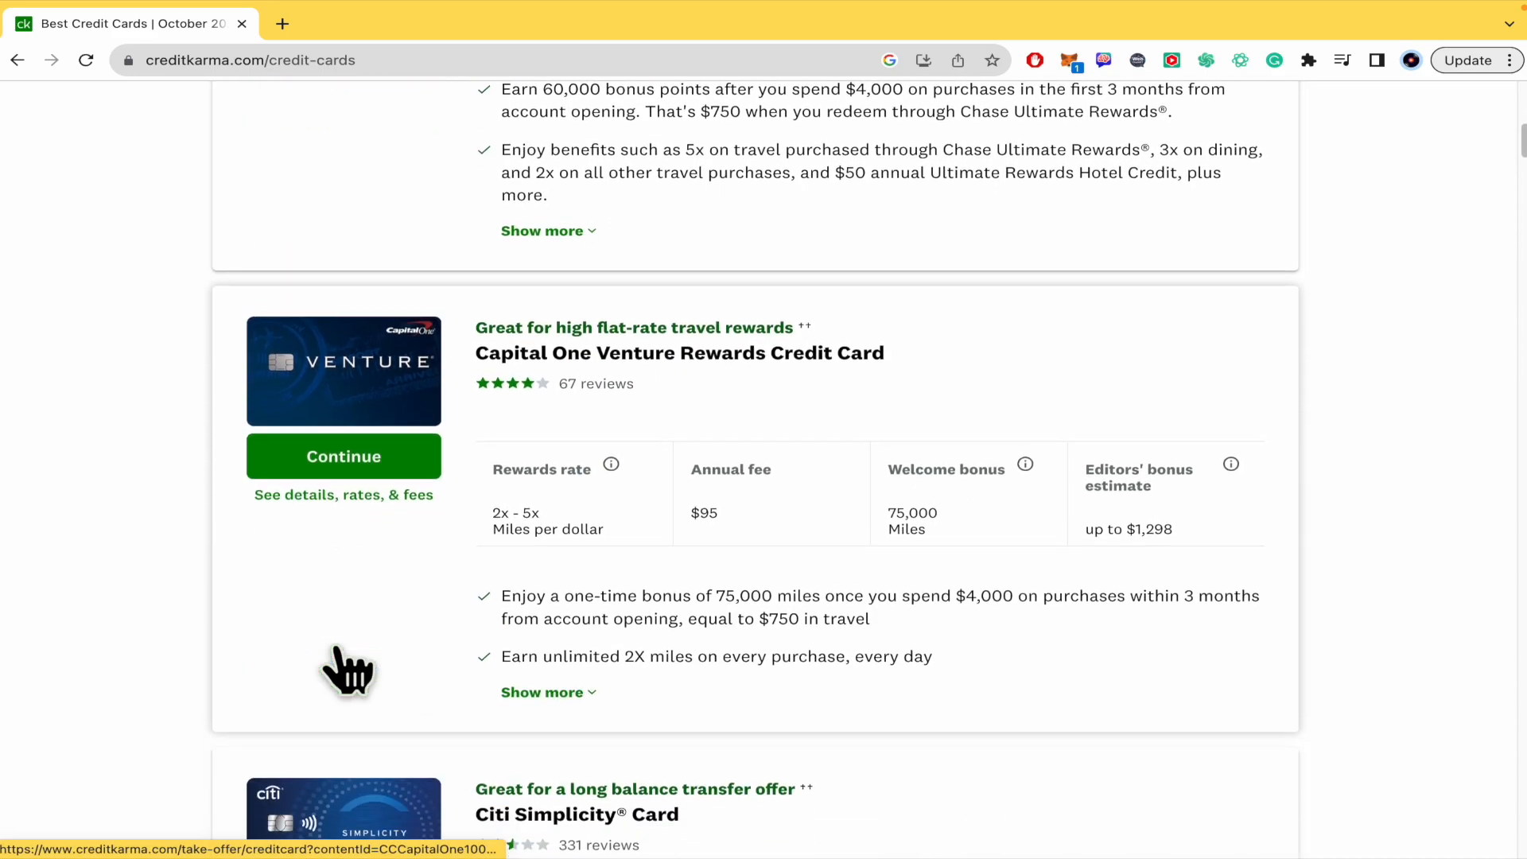
pyautogui.scroll(-3)
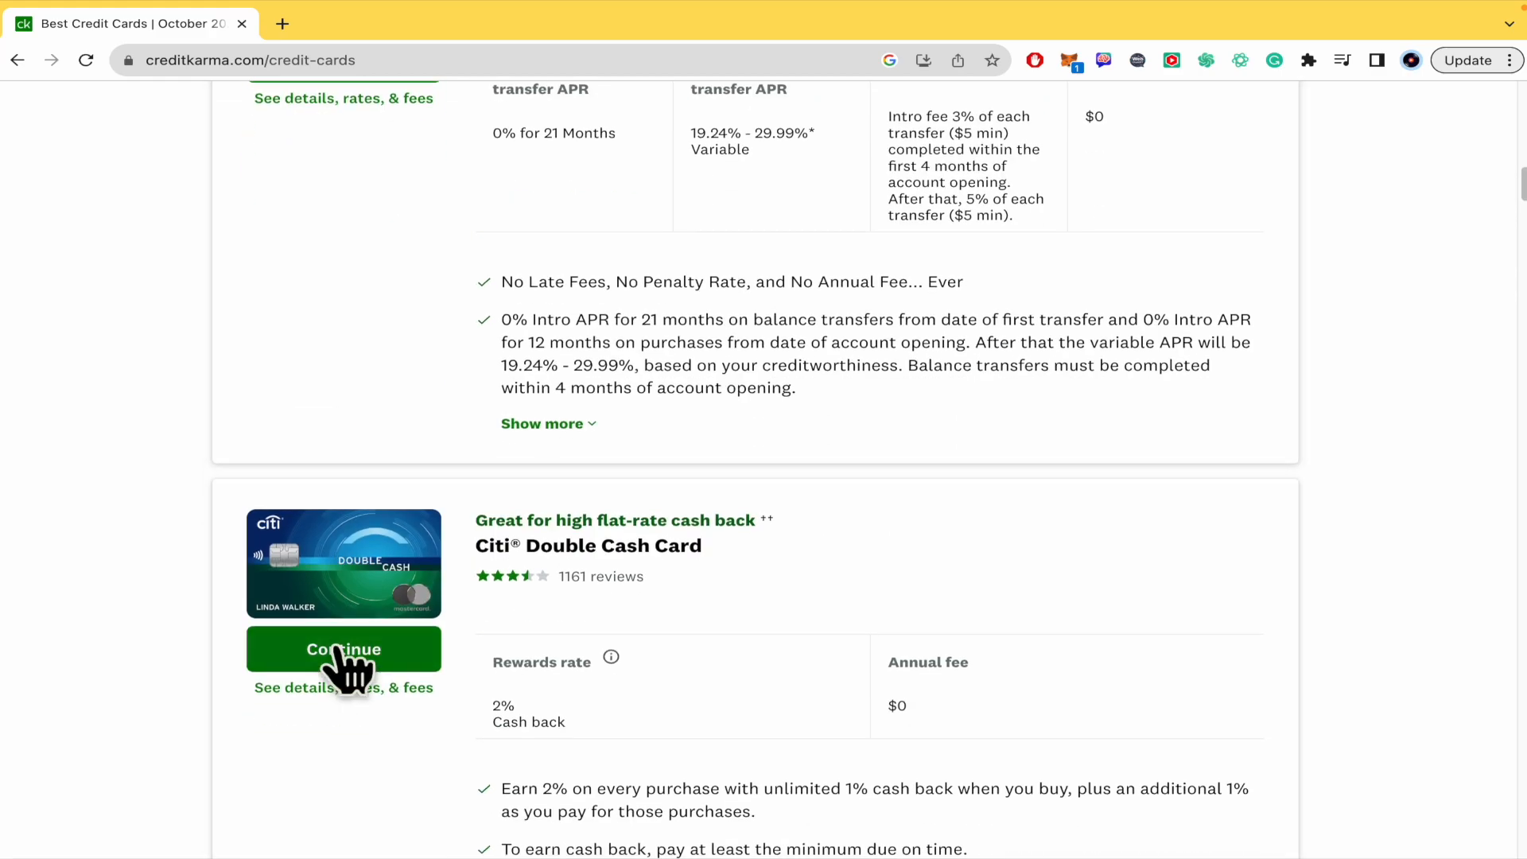
pyautogui.scroll(-3)
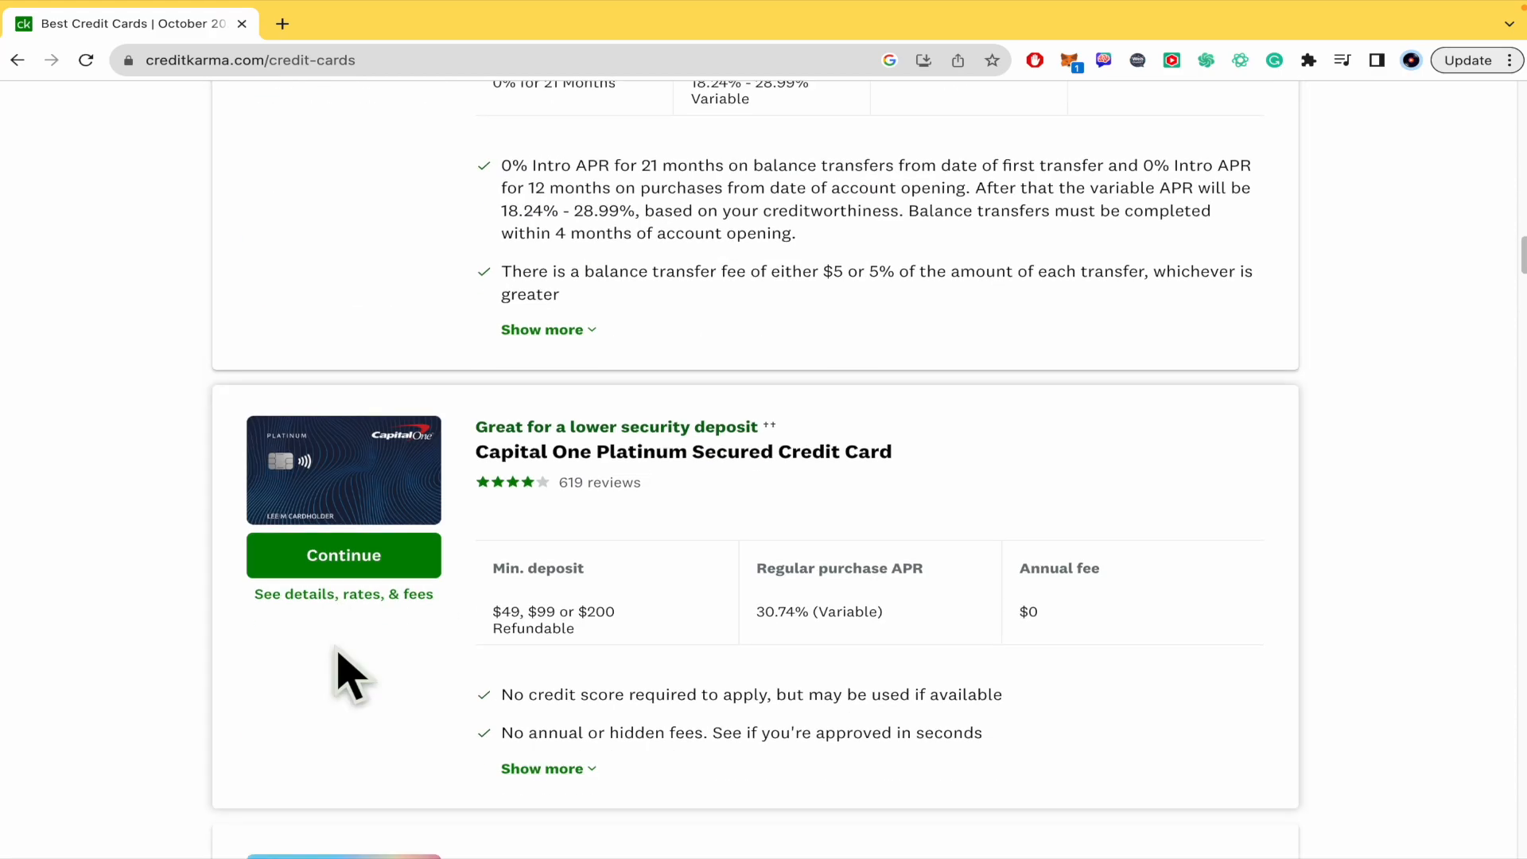
pyautogui.scroll(-3)
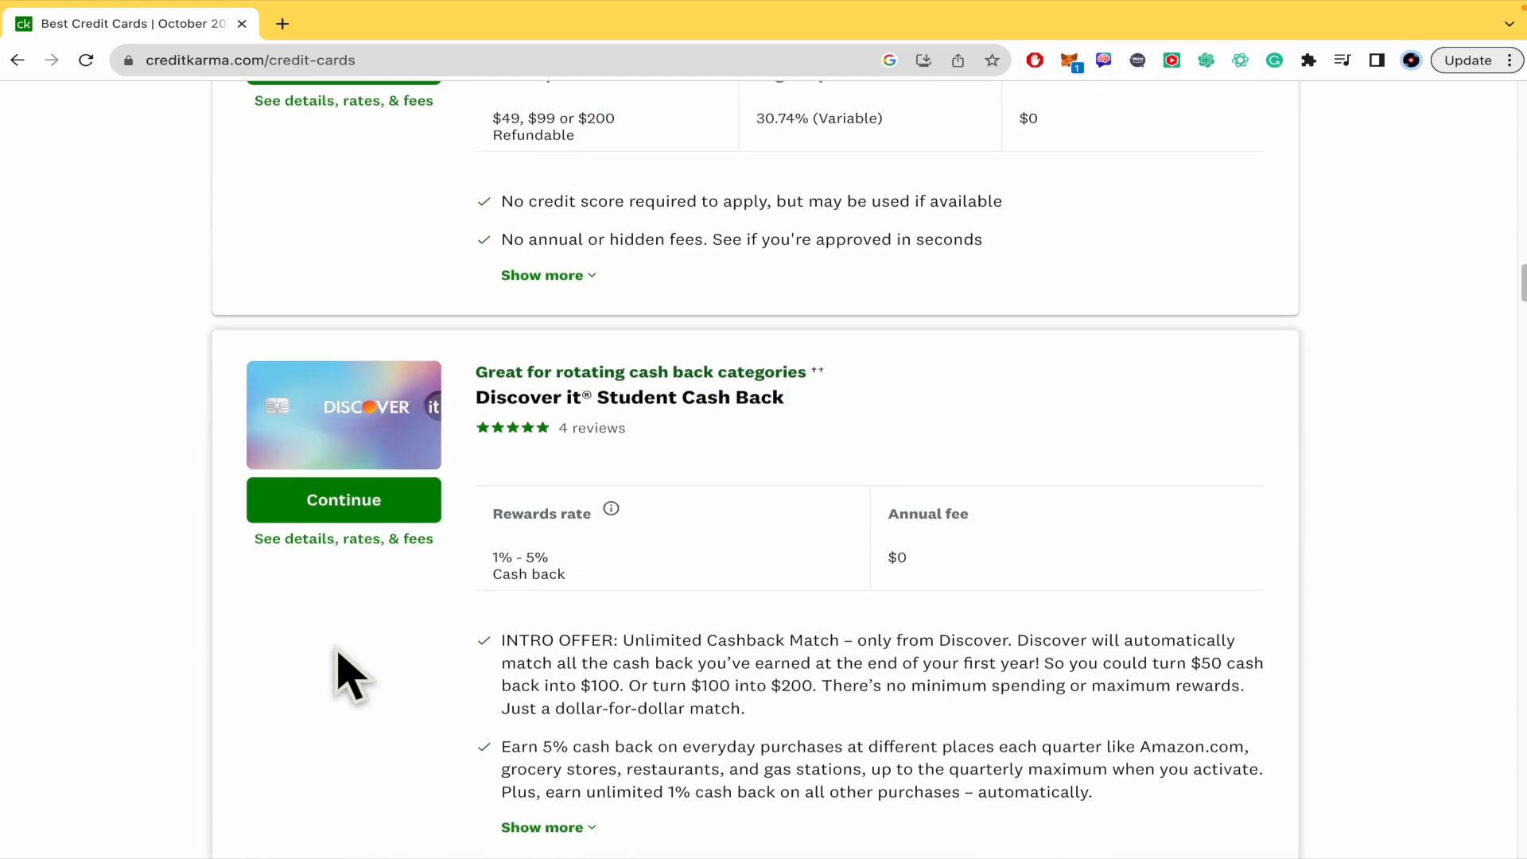
pyautogui.scroll(-3)
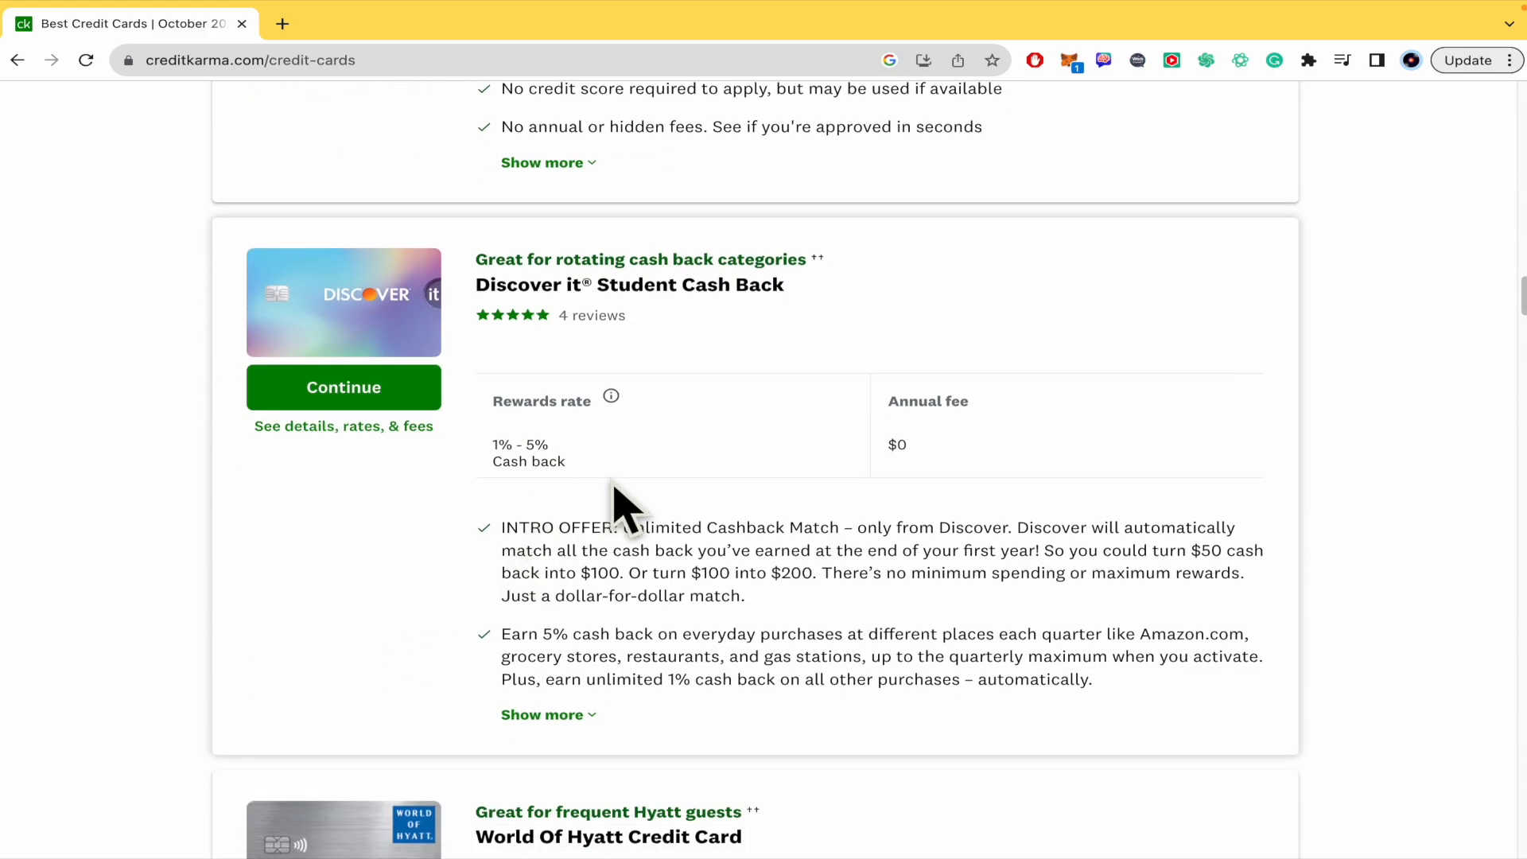
pyautogui.moveTo(1008, 453)
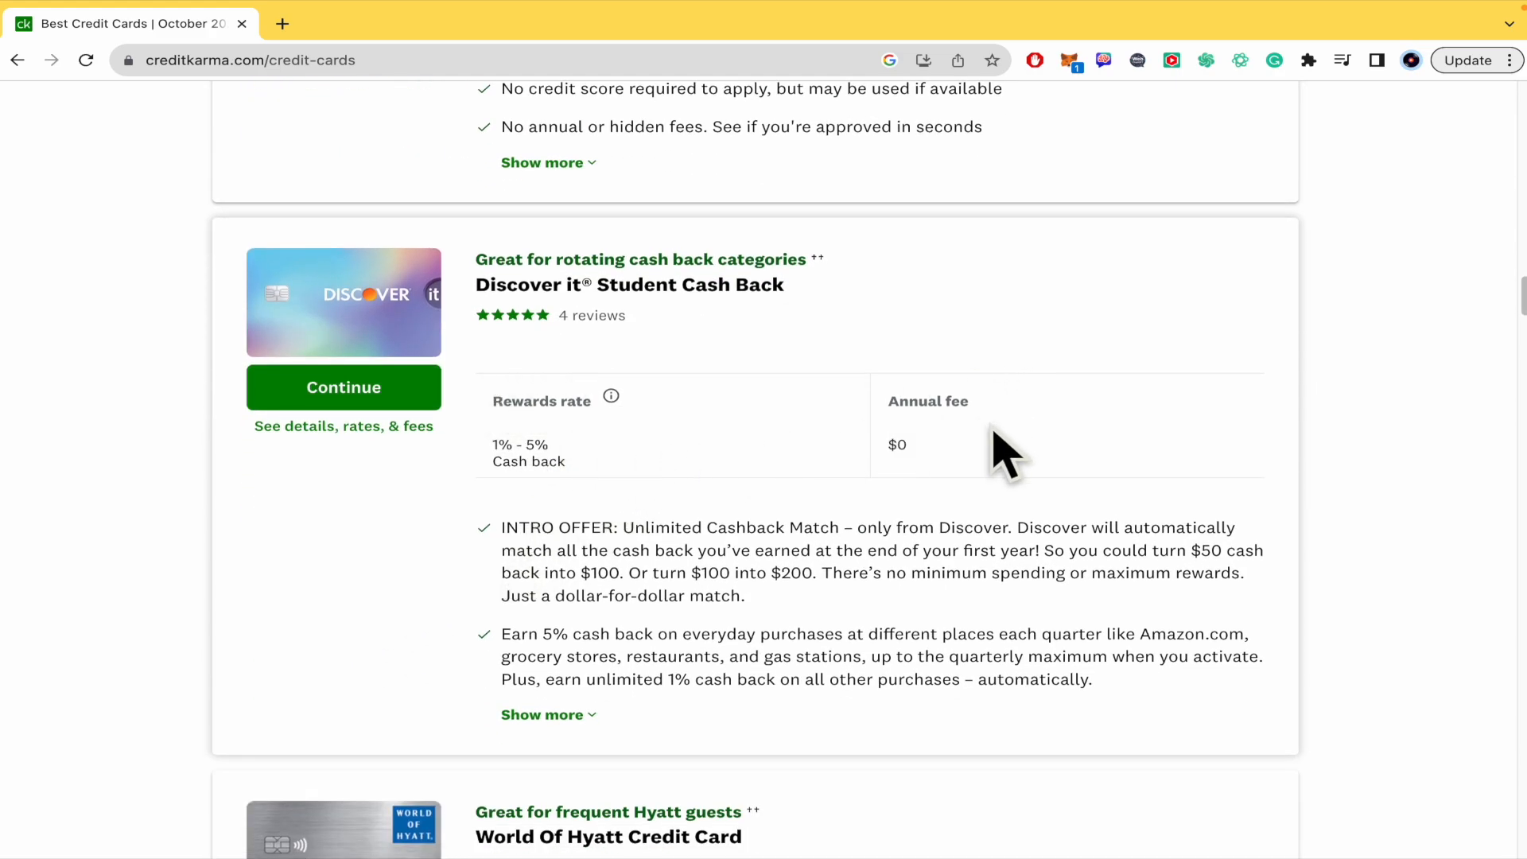
pyautogui.scroll(3)
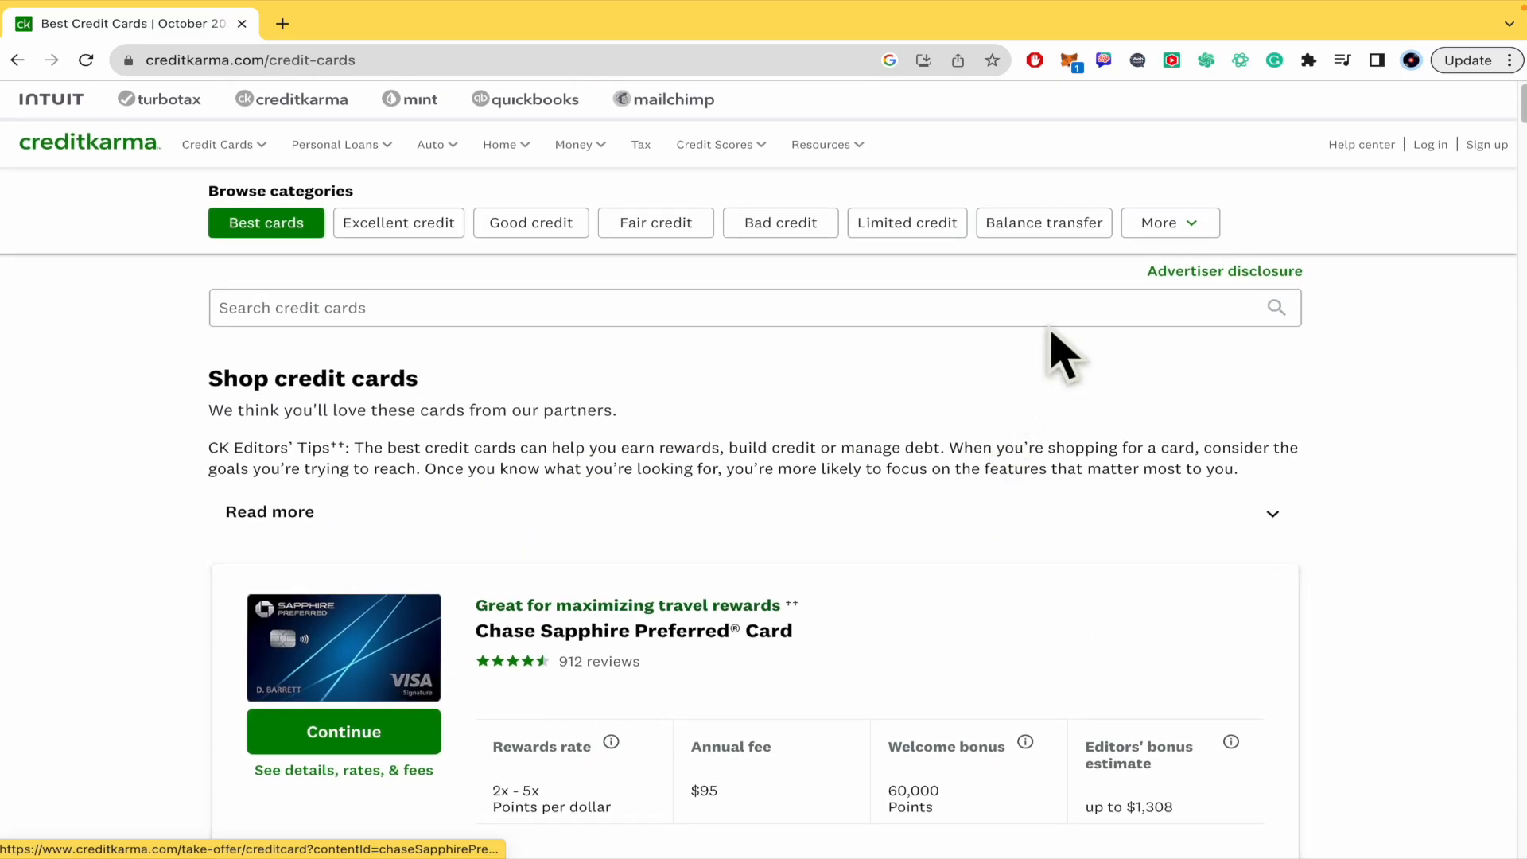
pyautogui.click(1169, 223)
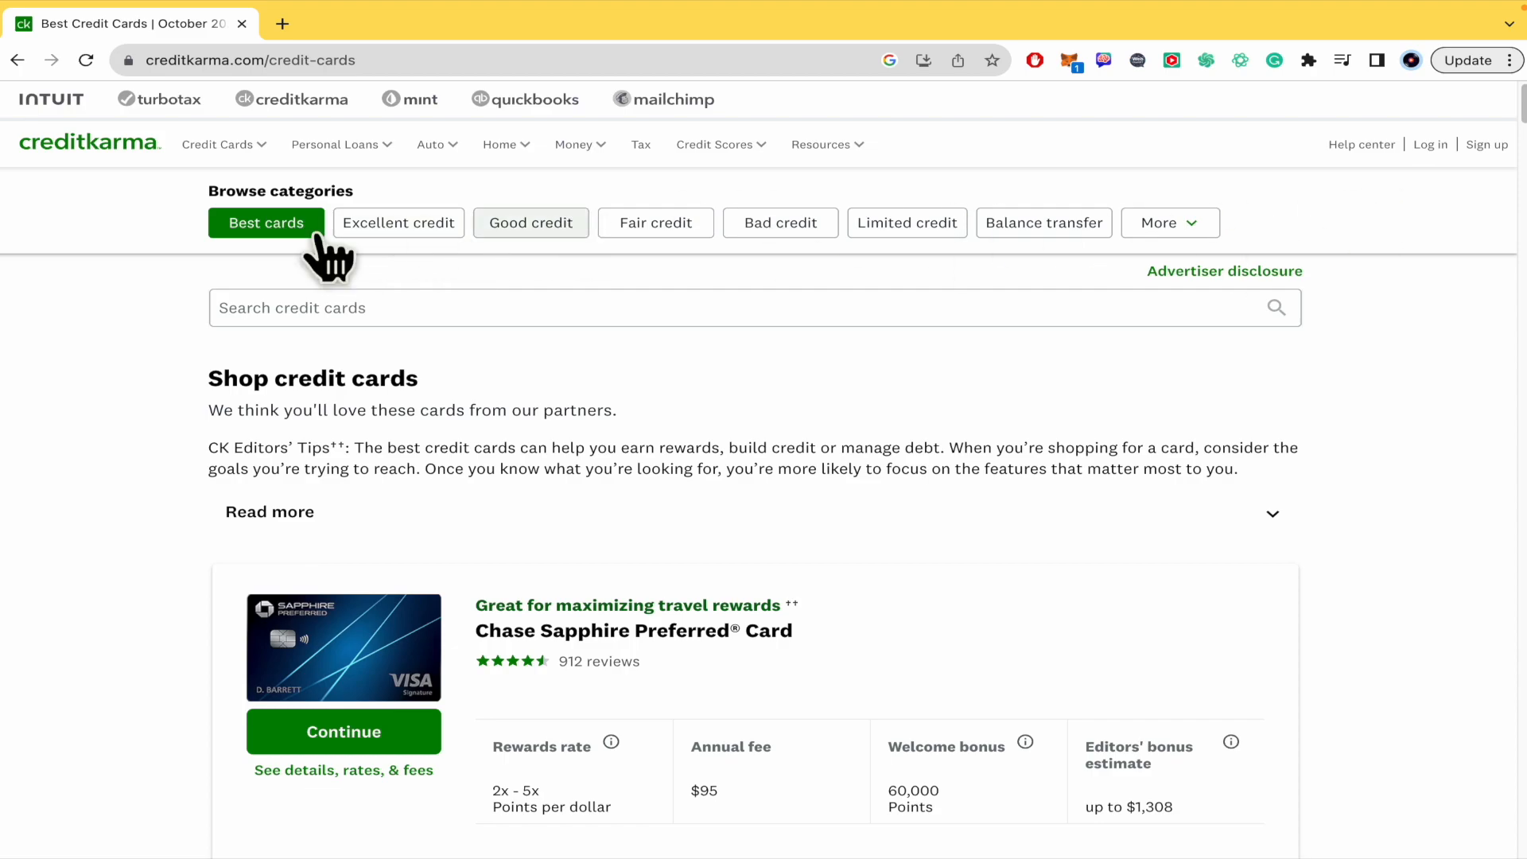
pyautogui.moveTo(397, 222)
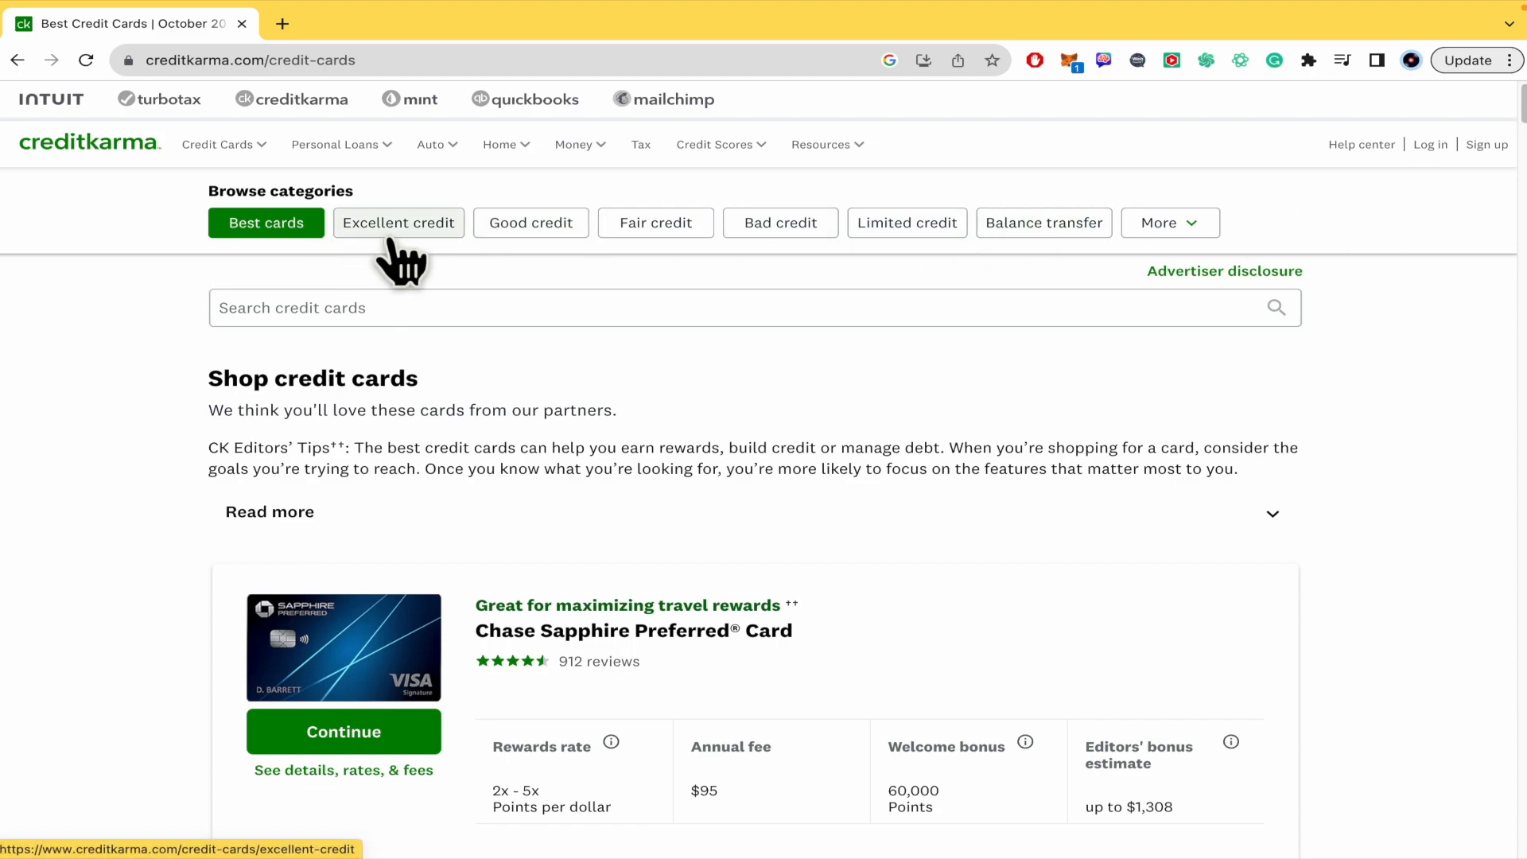
pyautogui.moveTo(444, 239)
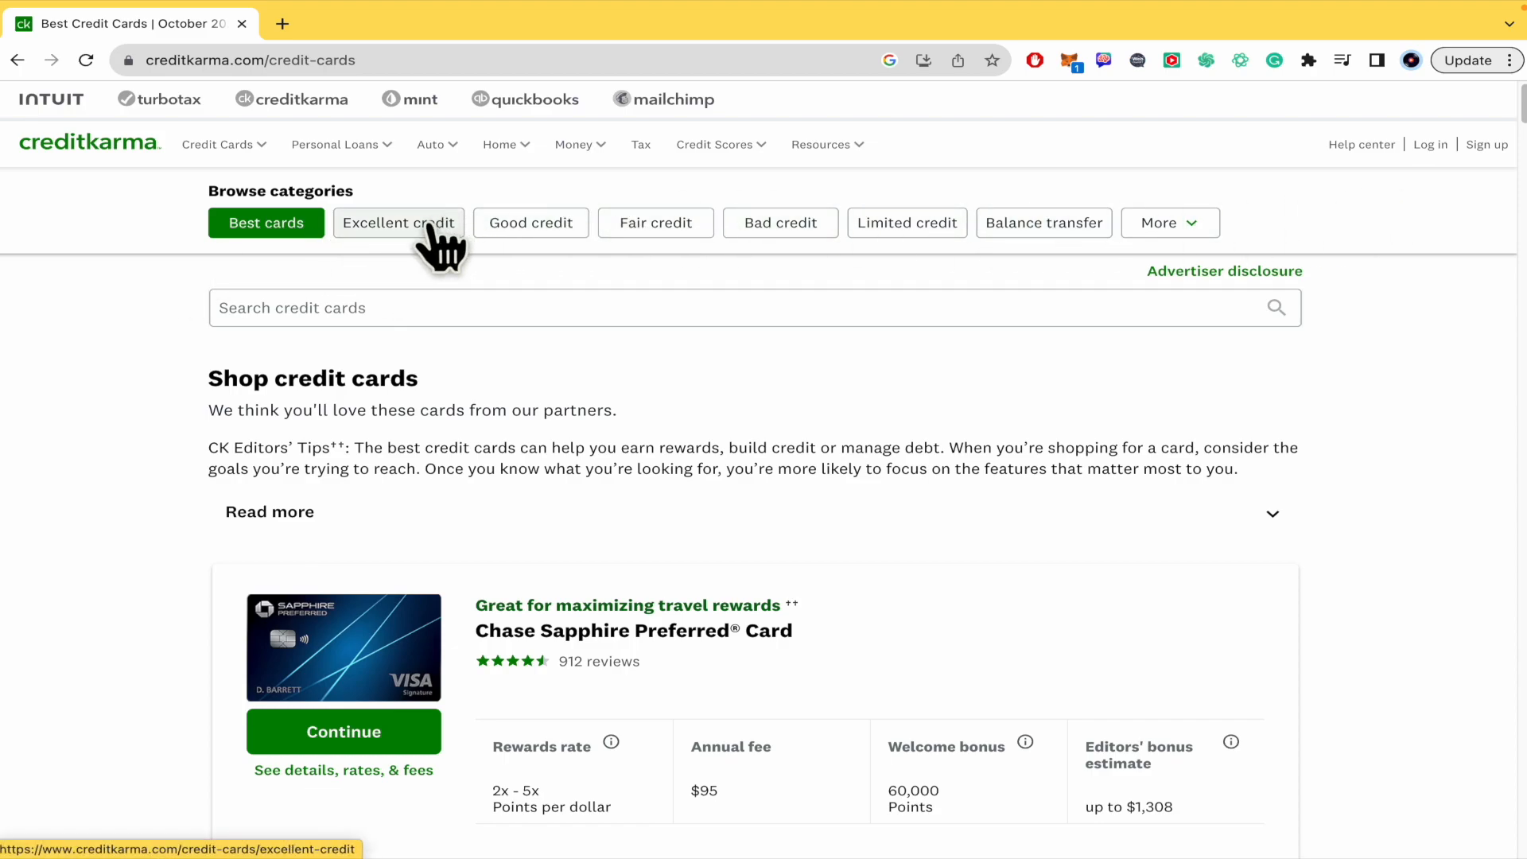
# - Filter to Excellent credit cards and browse past Capital One VentureOne, Citi Simplicity and Citi Double Cash
pyautogui.click(398, 223)
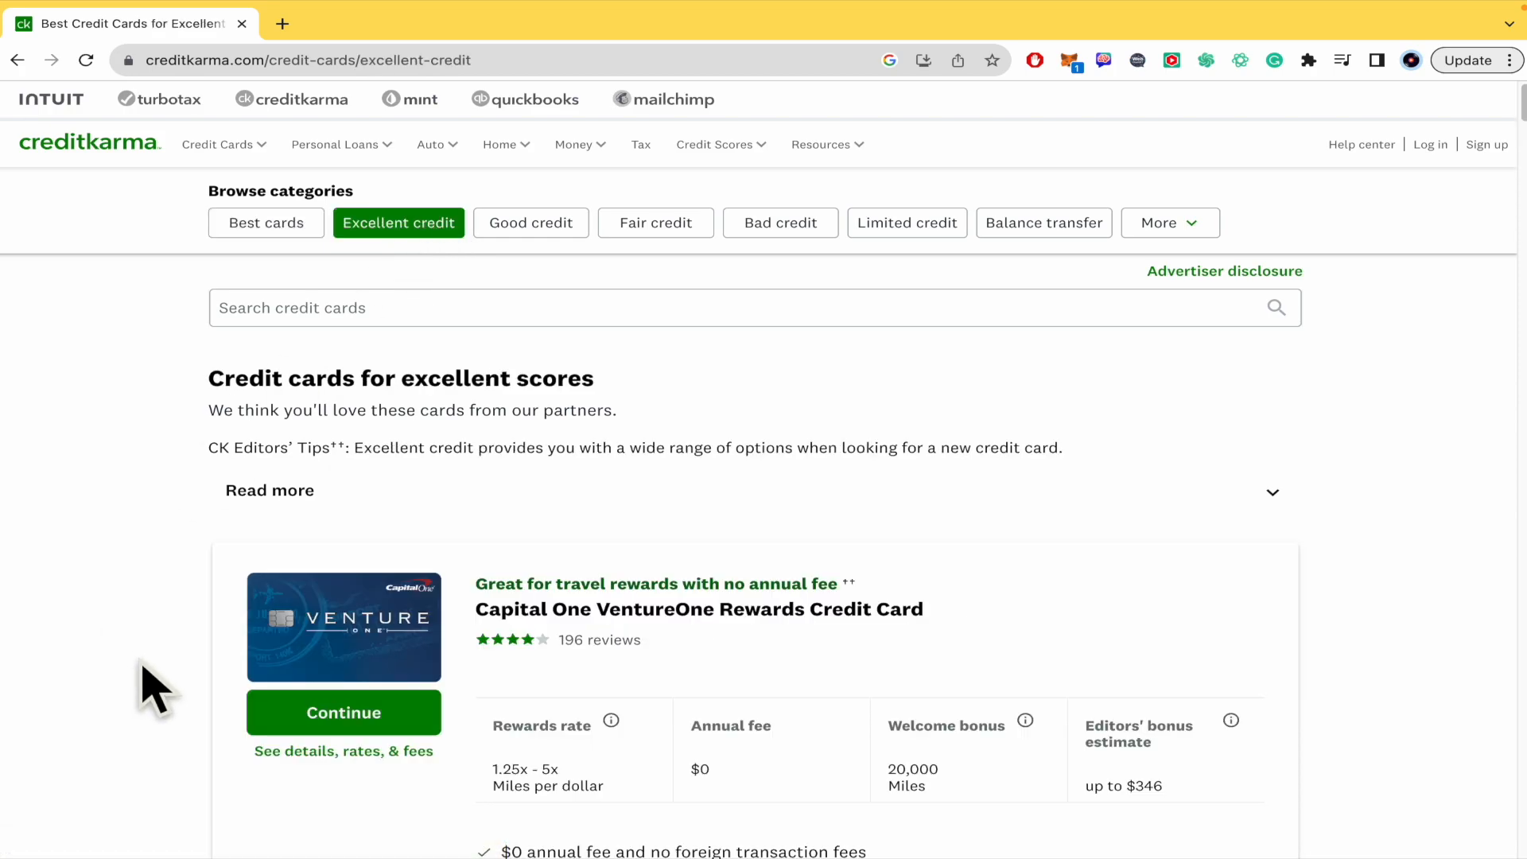
pyautogui.scroll(-3)
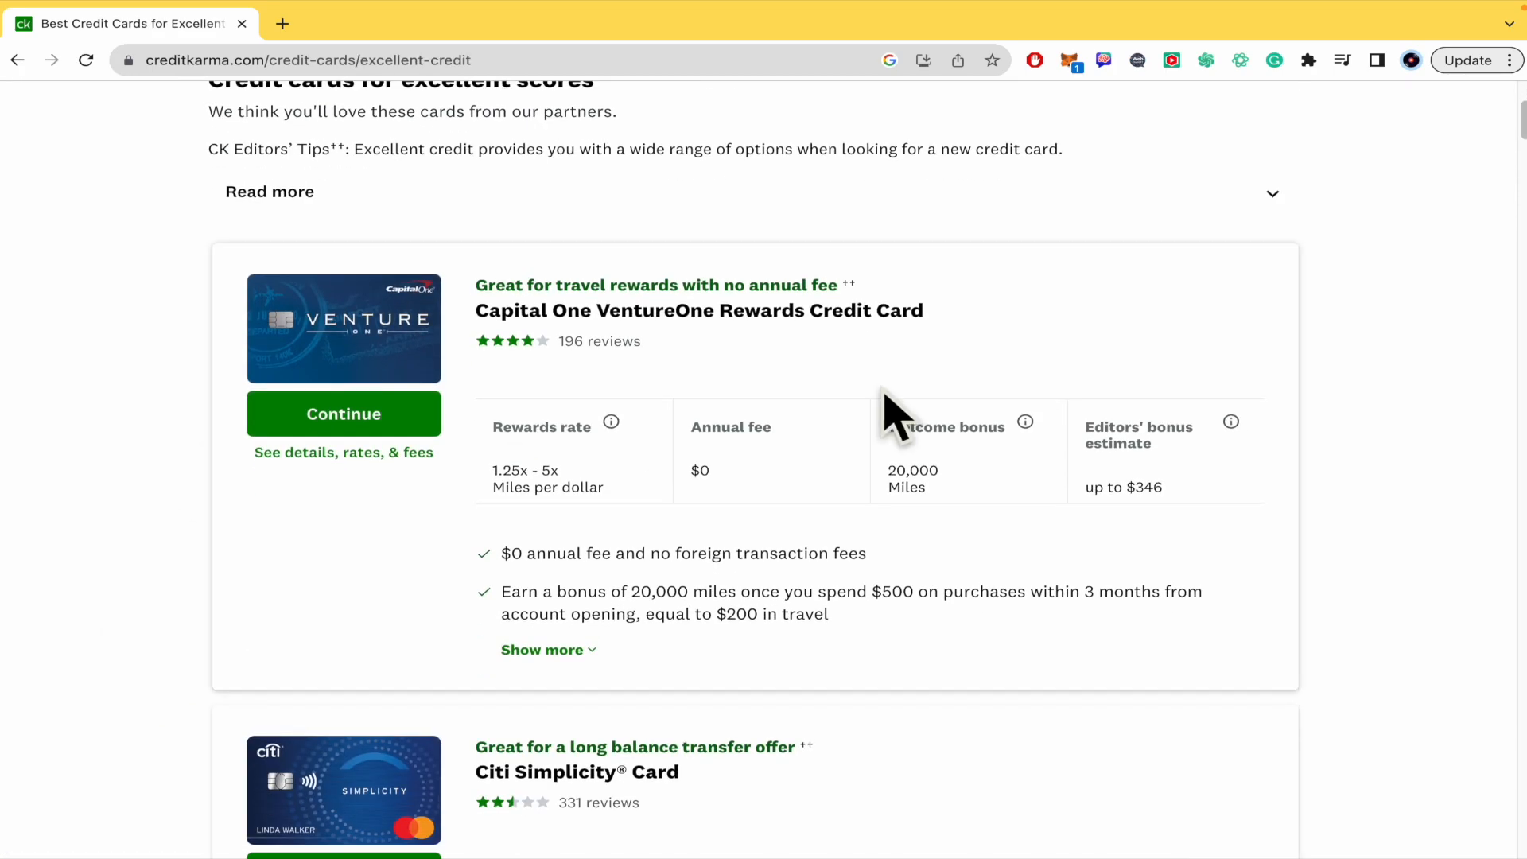
pyautogui.scroll(-3)
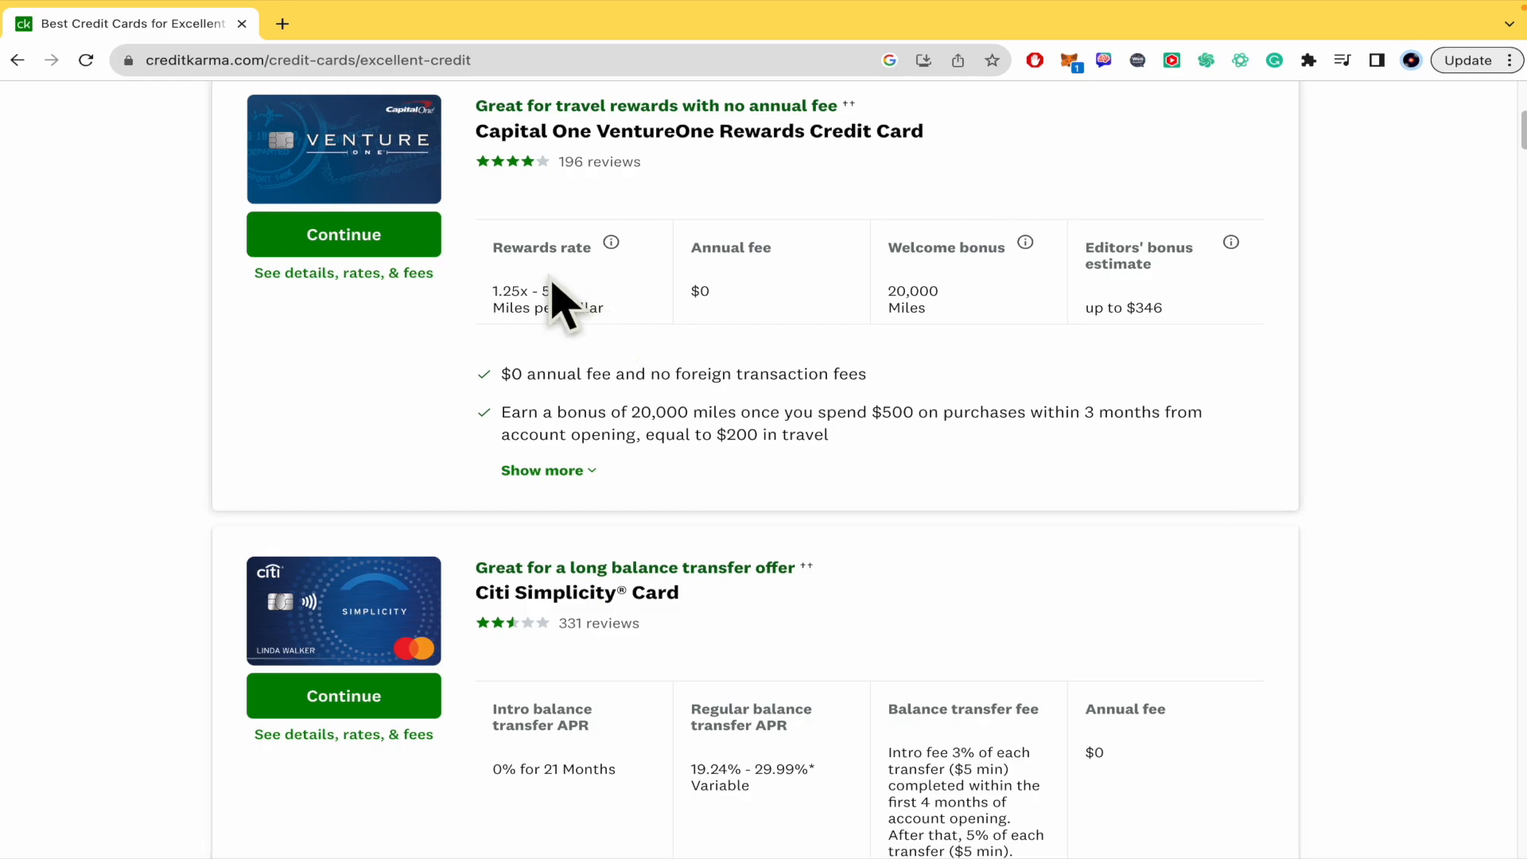
pyautogui.scroll(-3)
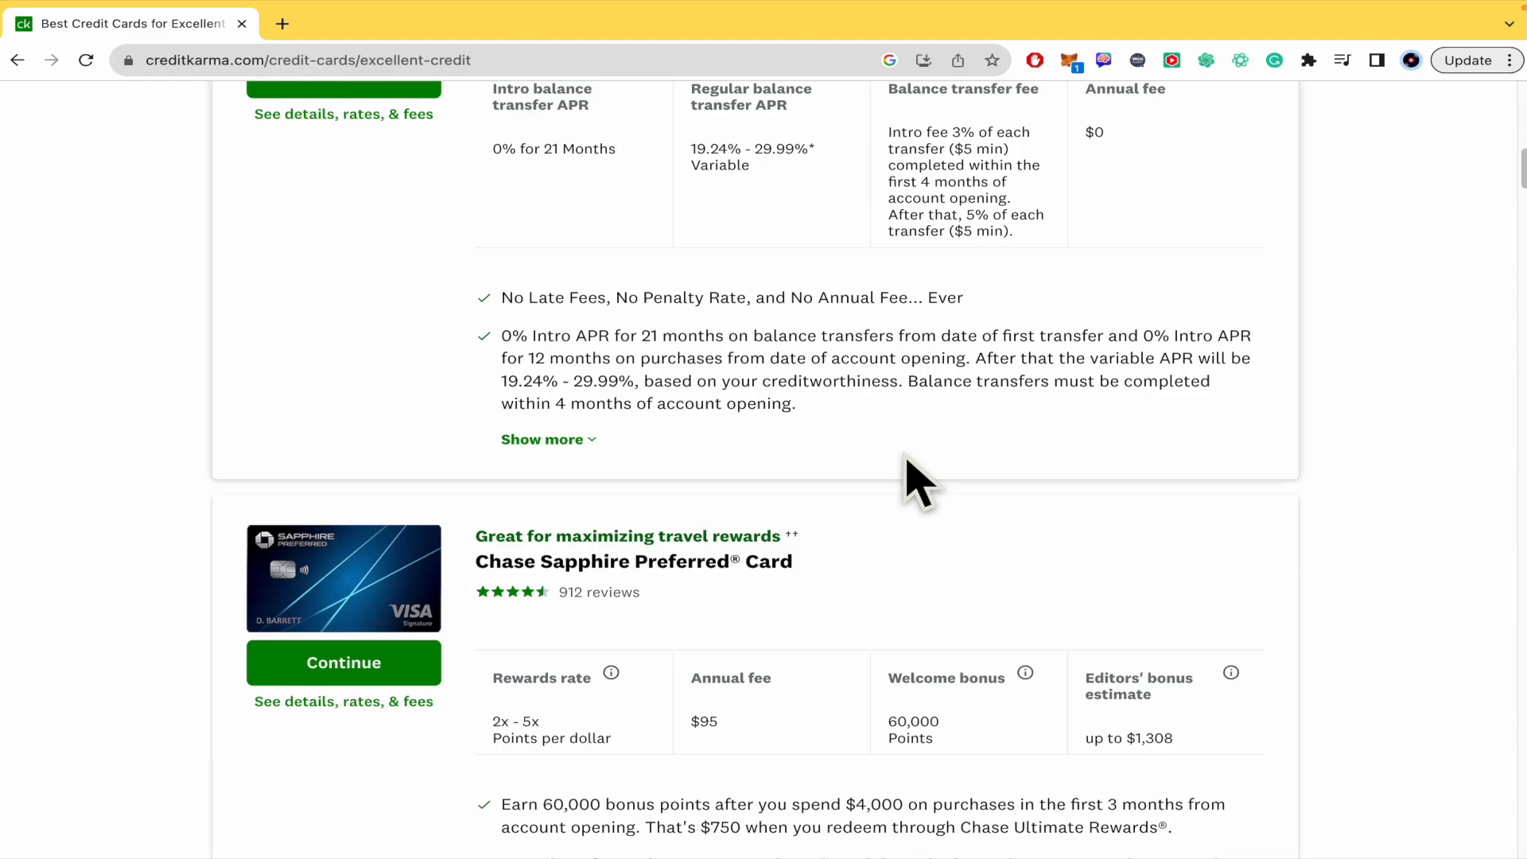
pyautogui.scroll(-3)
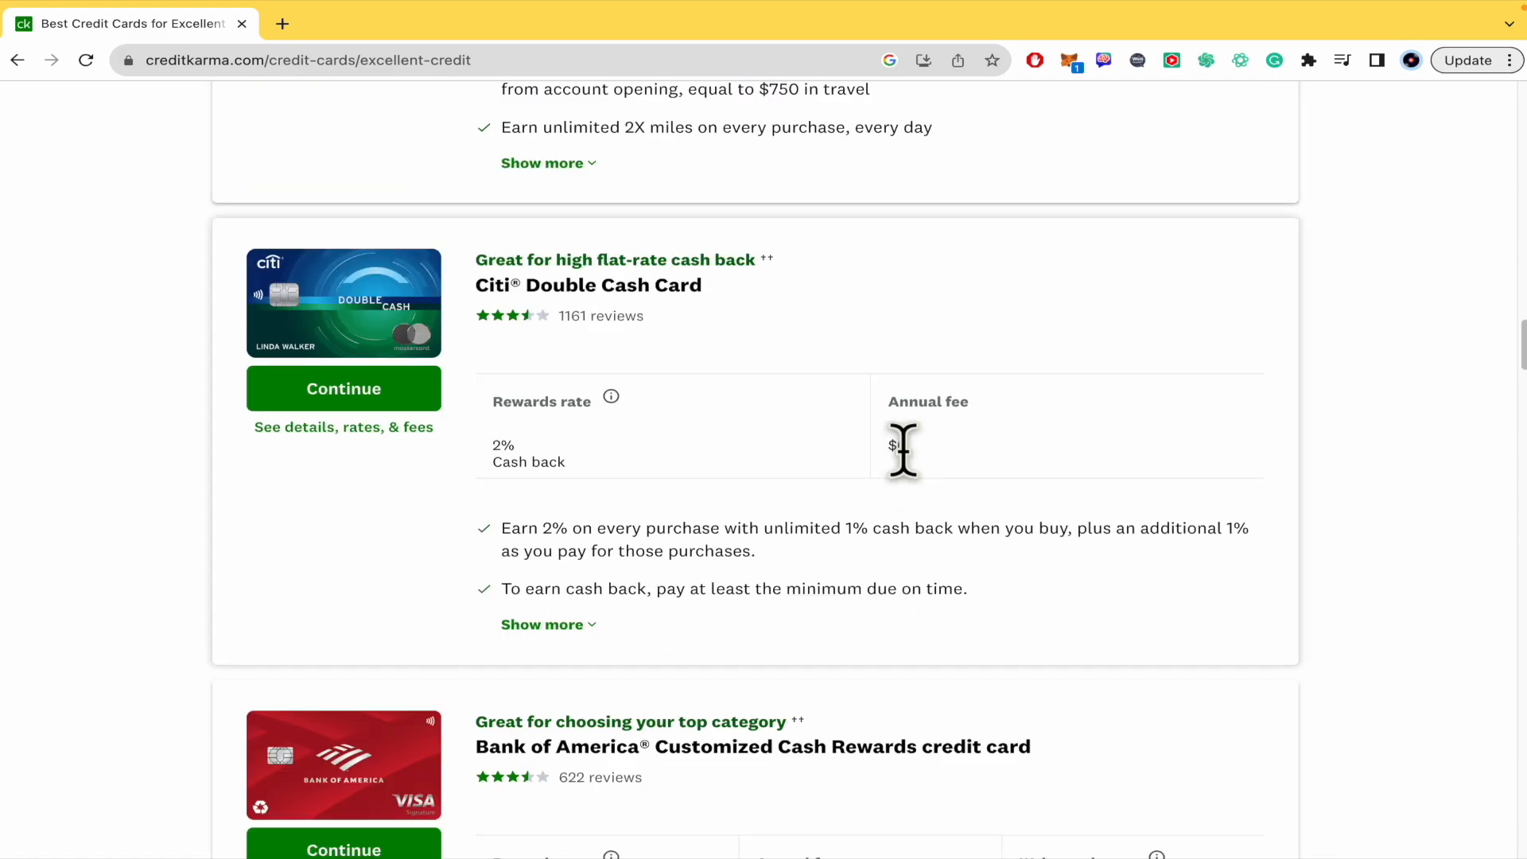
pyautogui.scroll(3)
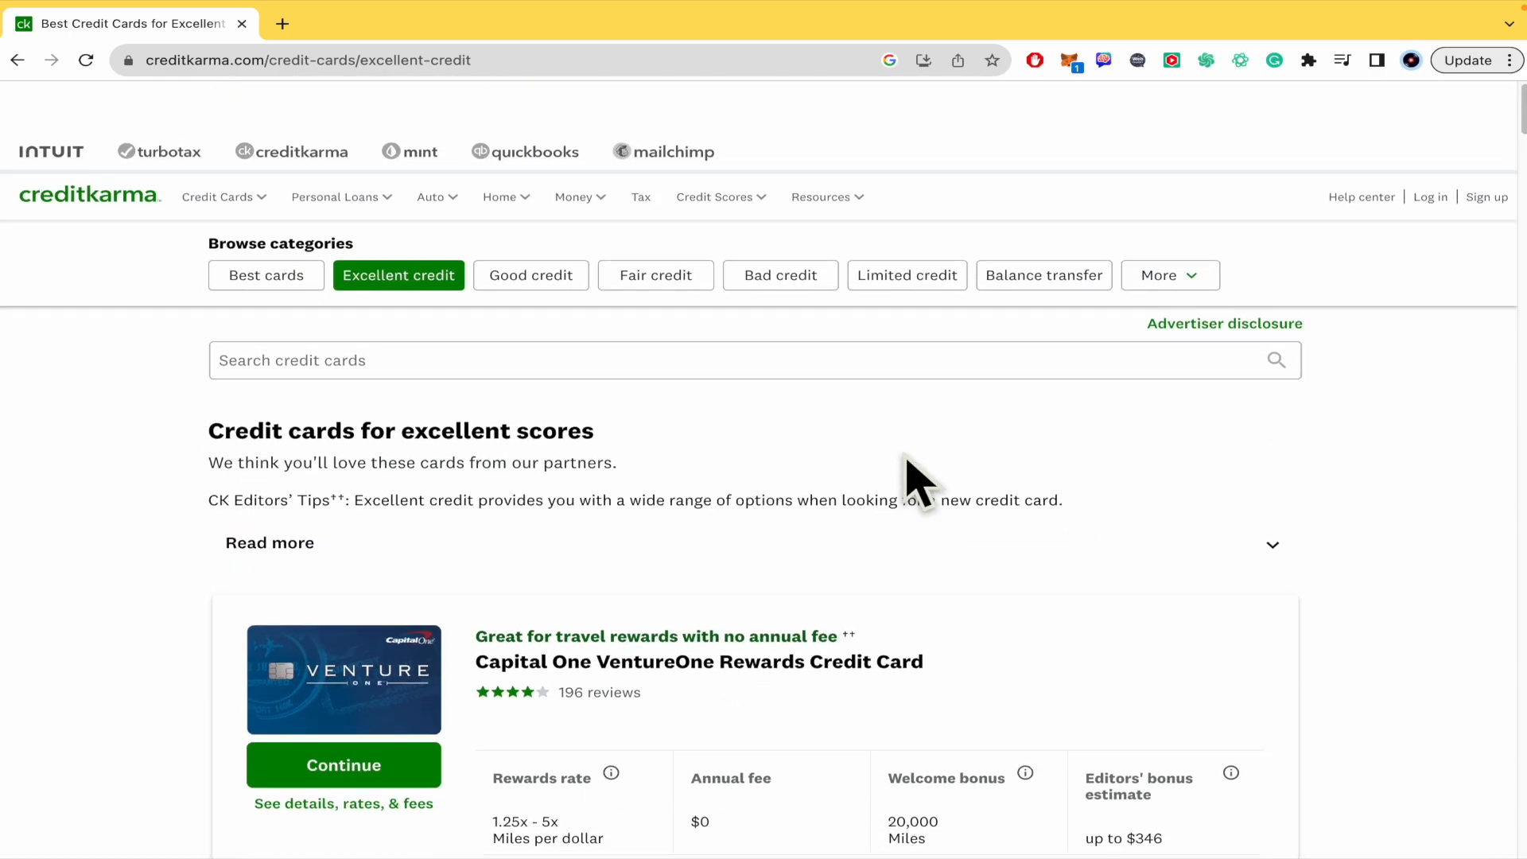
pyautogui.scroll(-3)
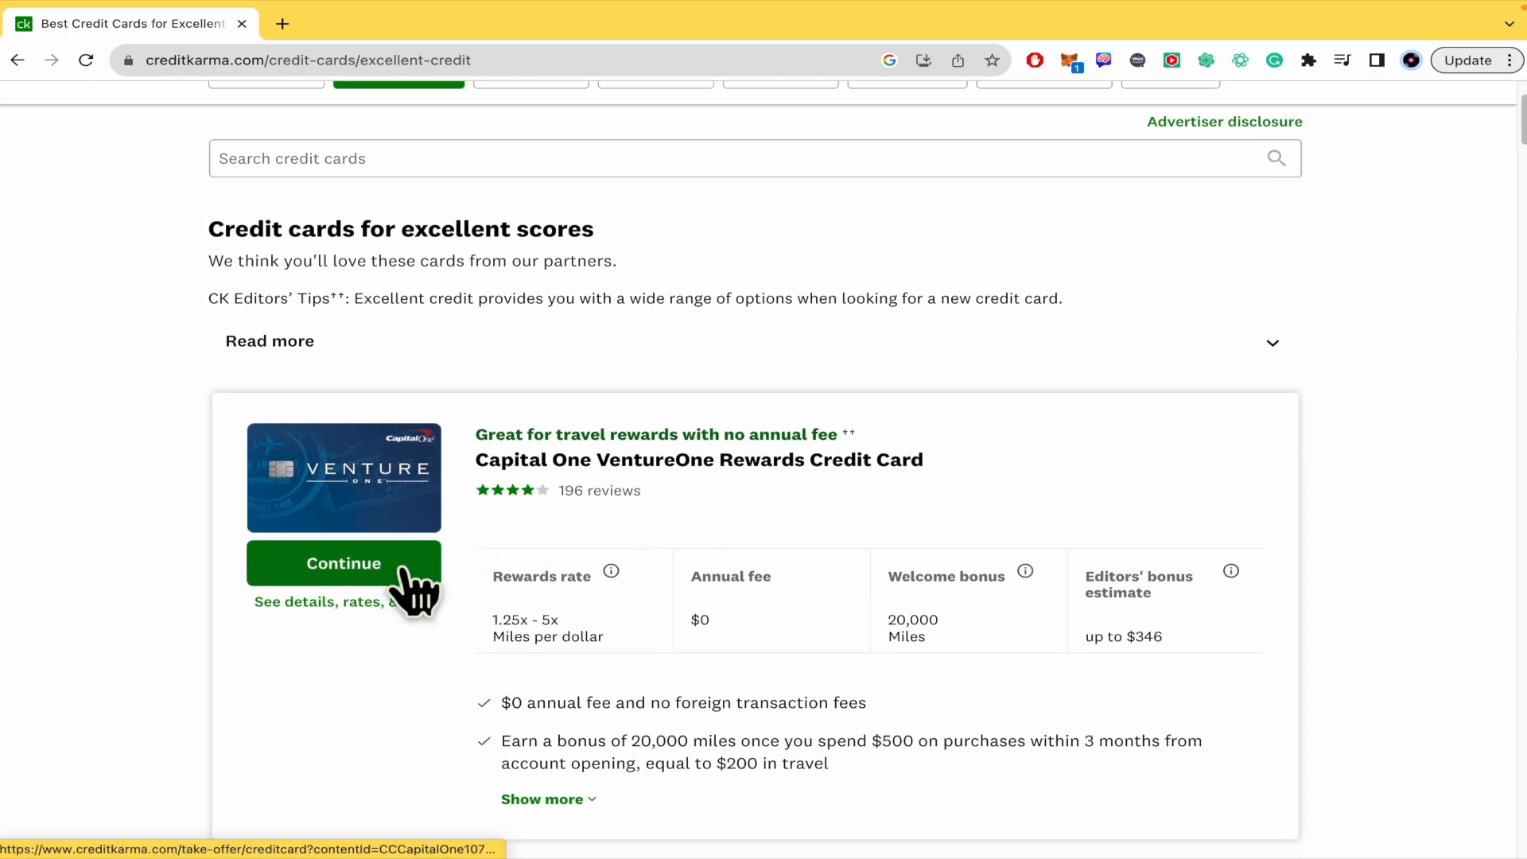
# - Continue to the VentureOne Rewards application and focus its first name, date of birth and SSN fields
pyautogui.click(344, 563)
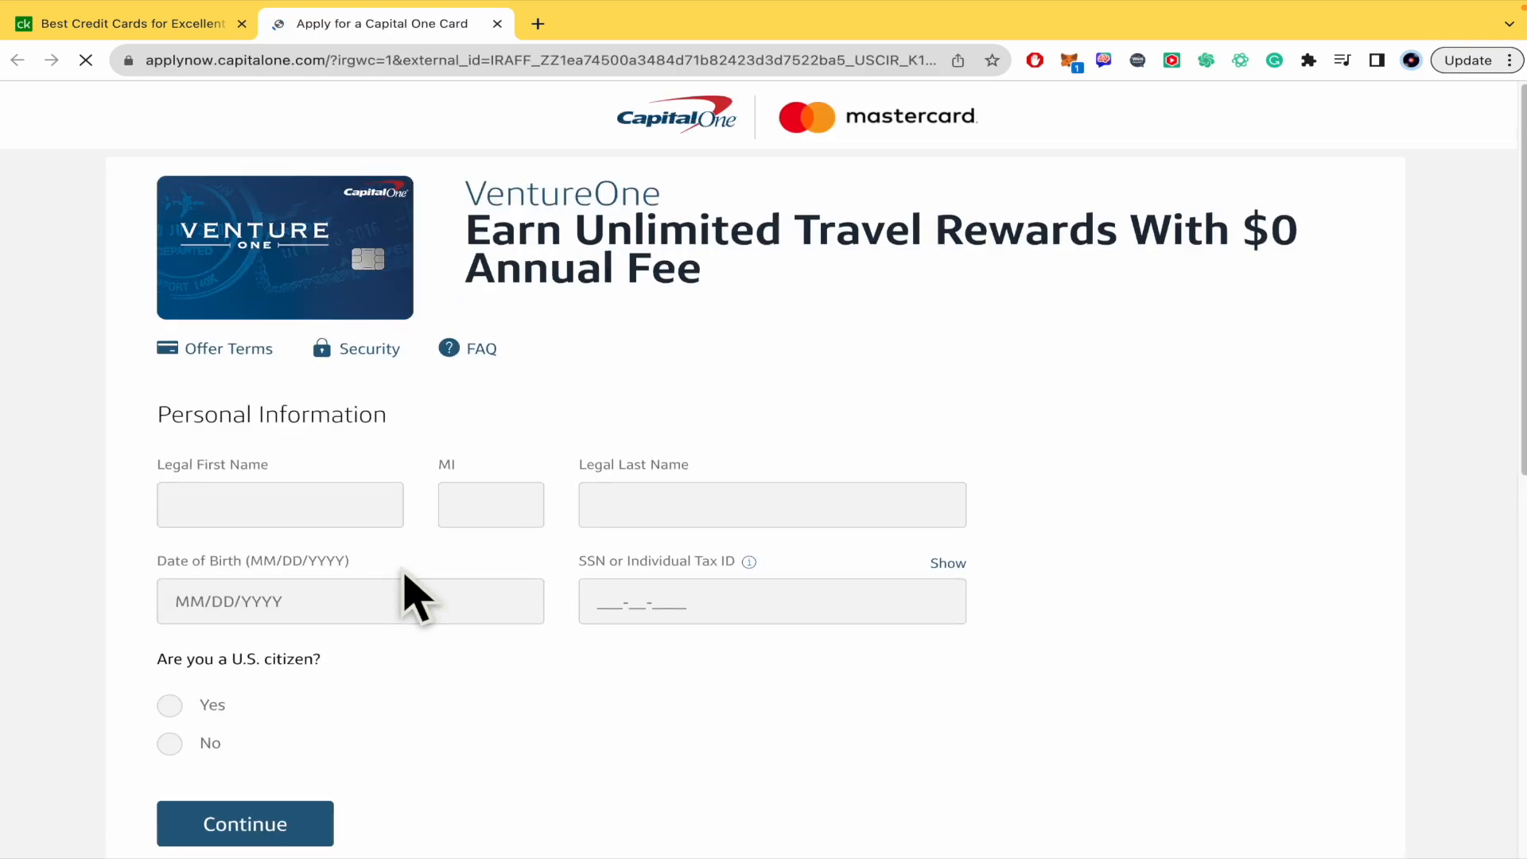
pyautogui.scroll(-3)
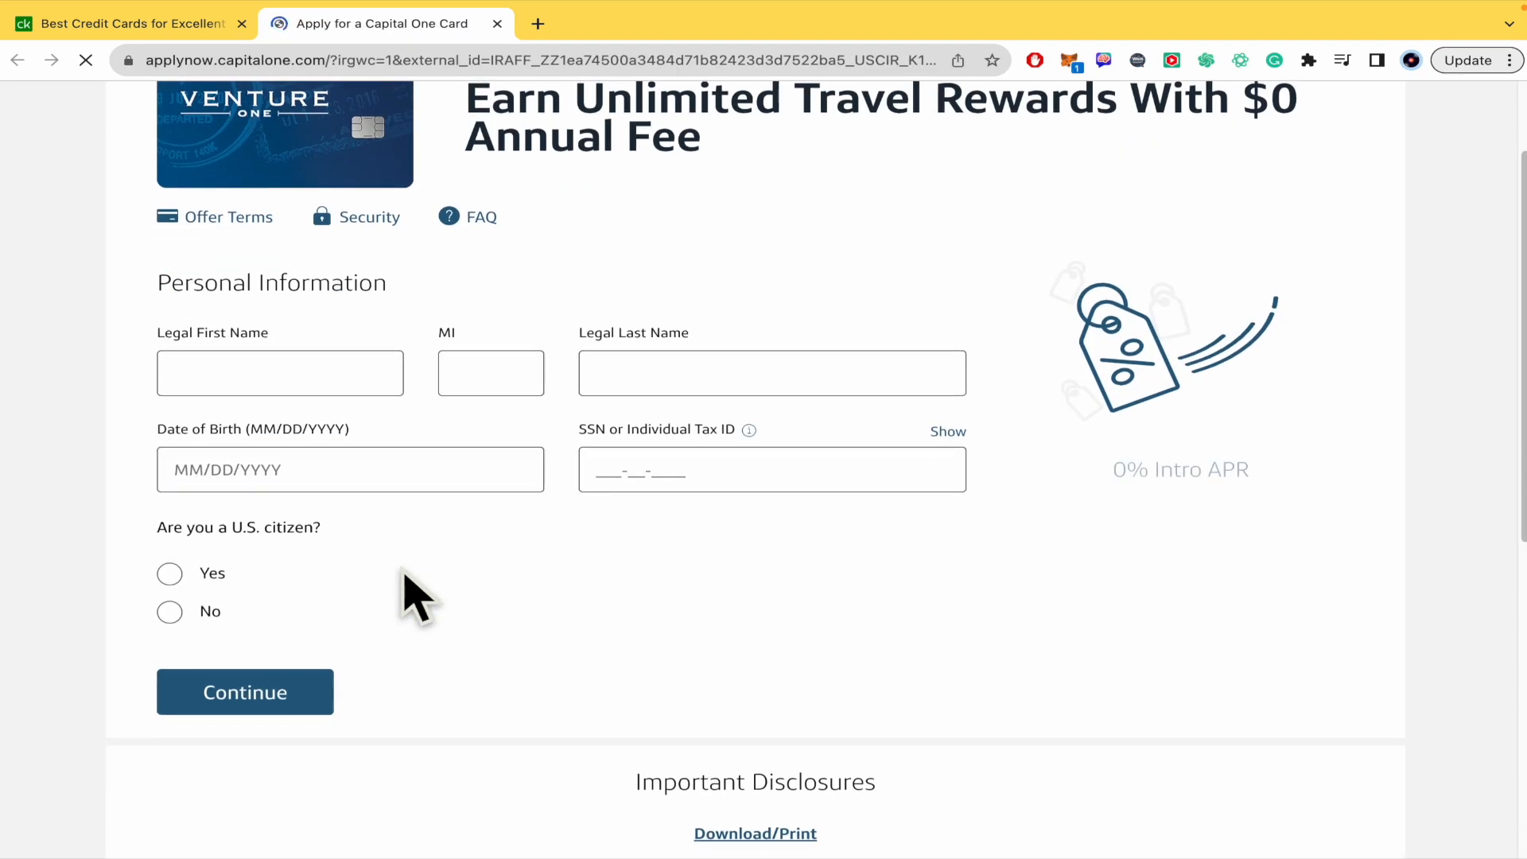
pyautogui.click(280, 372)
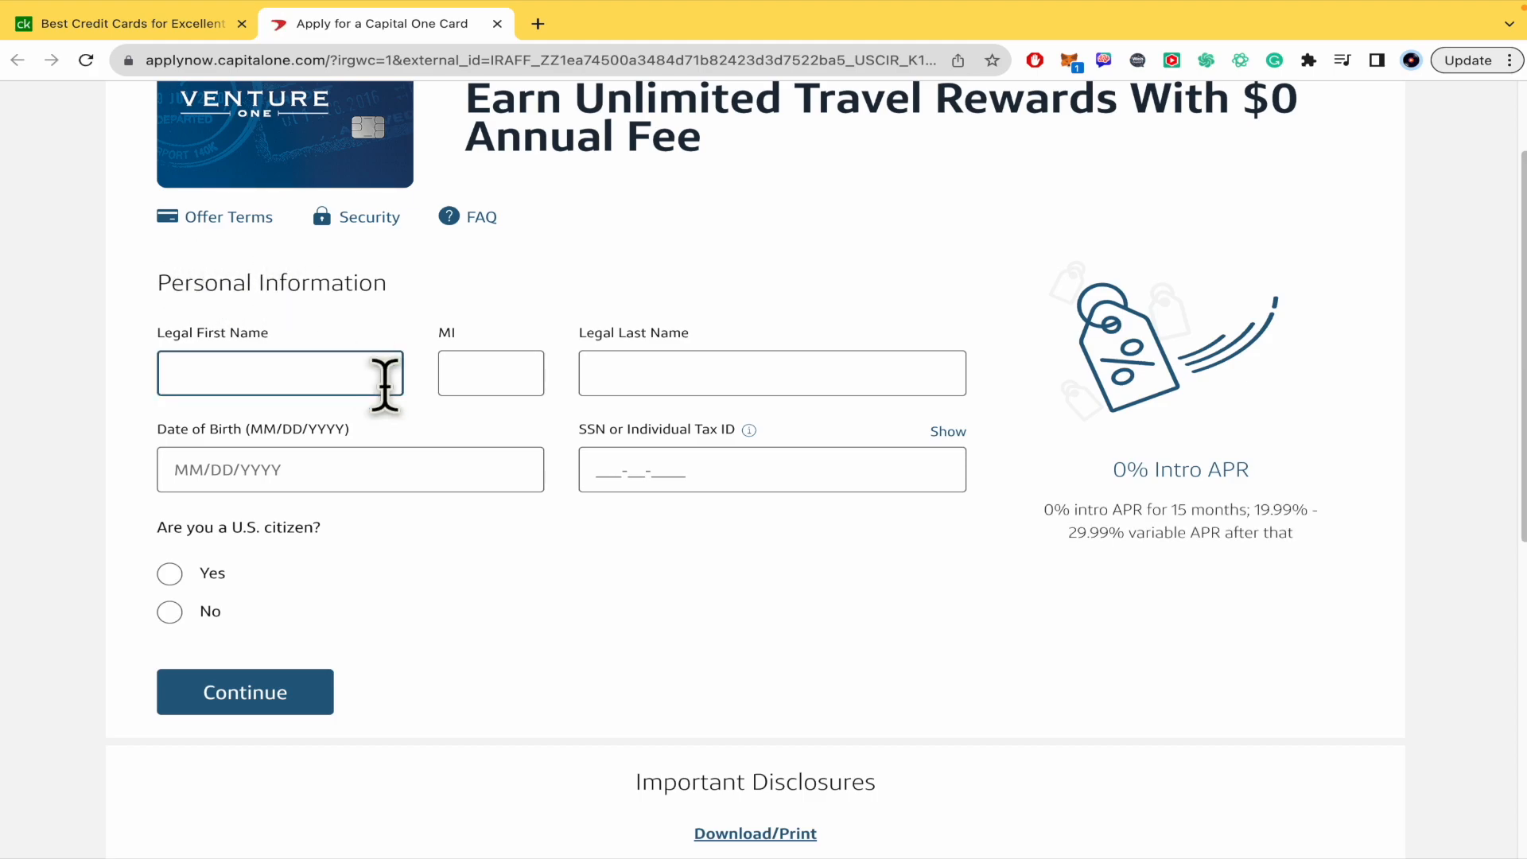
pyautogui.click(350, 468)
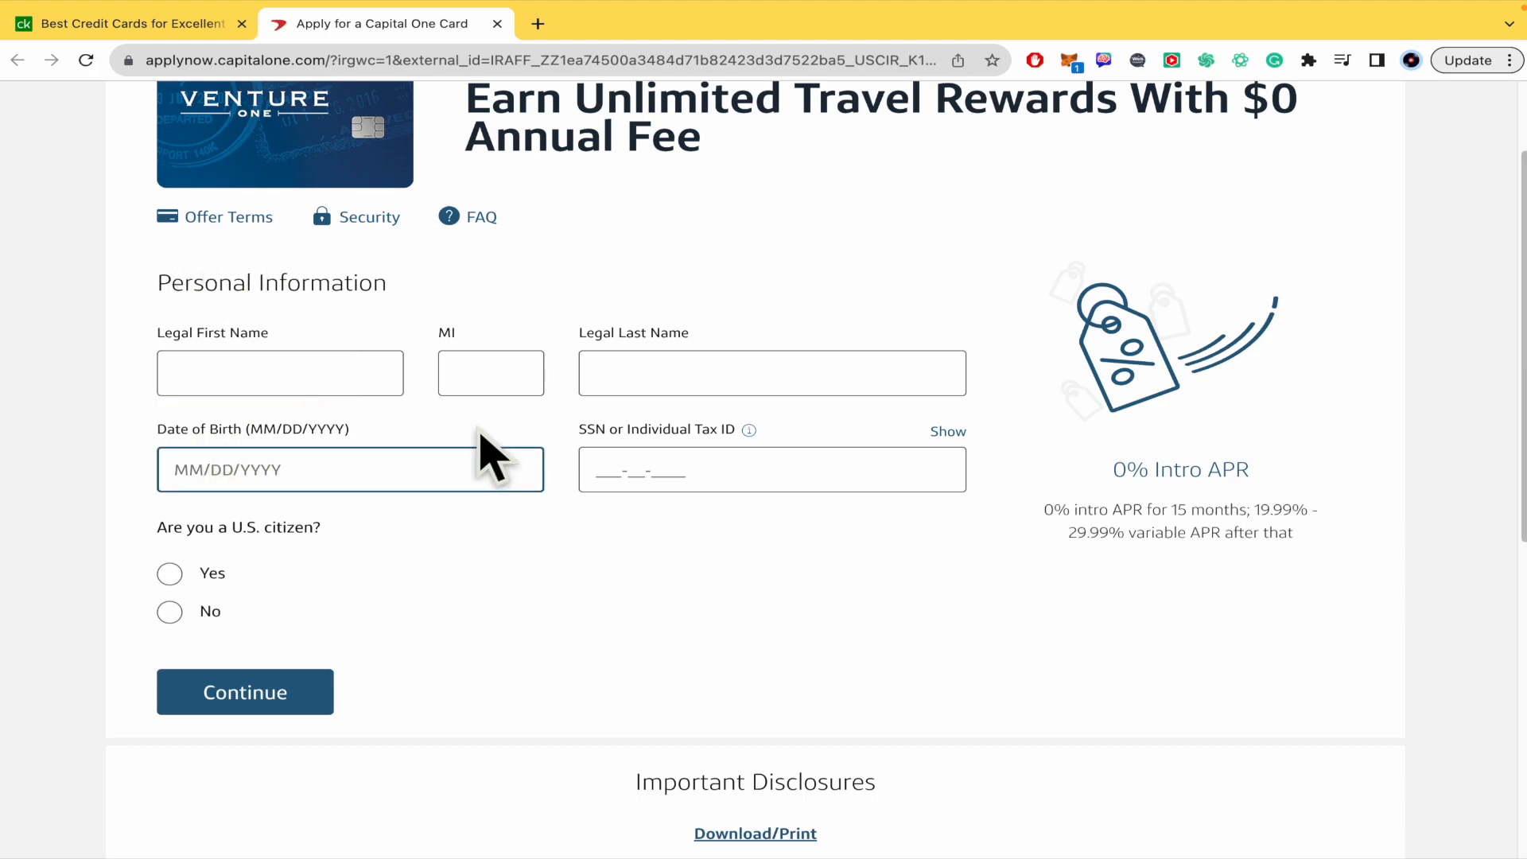
pyautogui.click(771, 469)
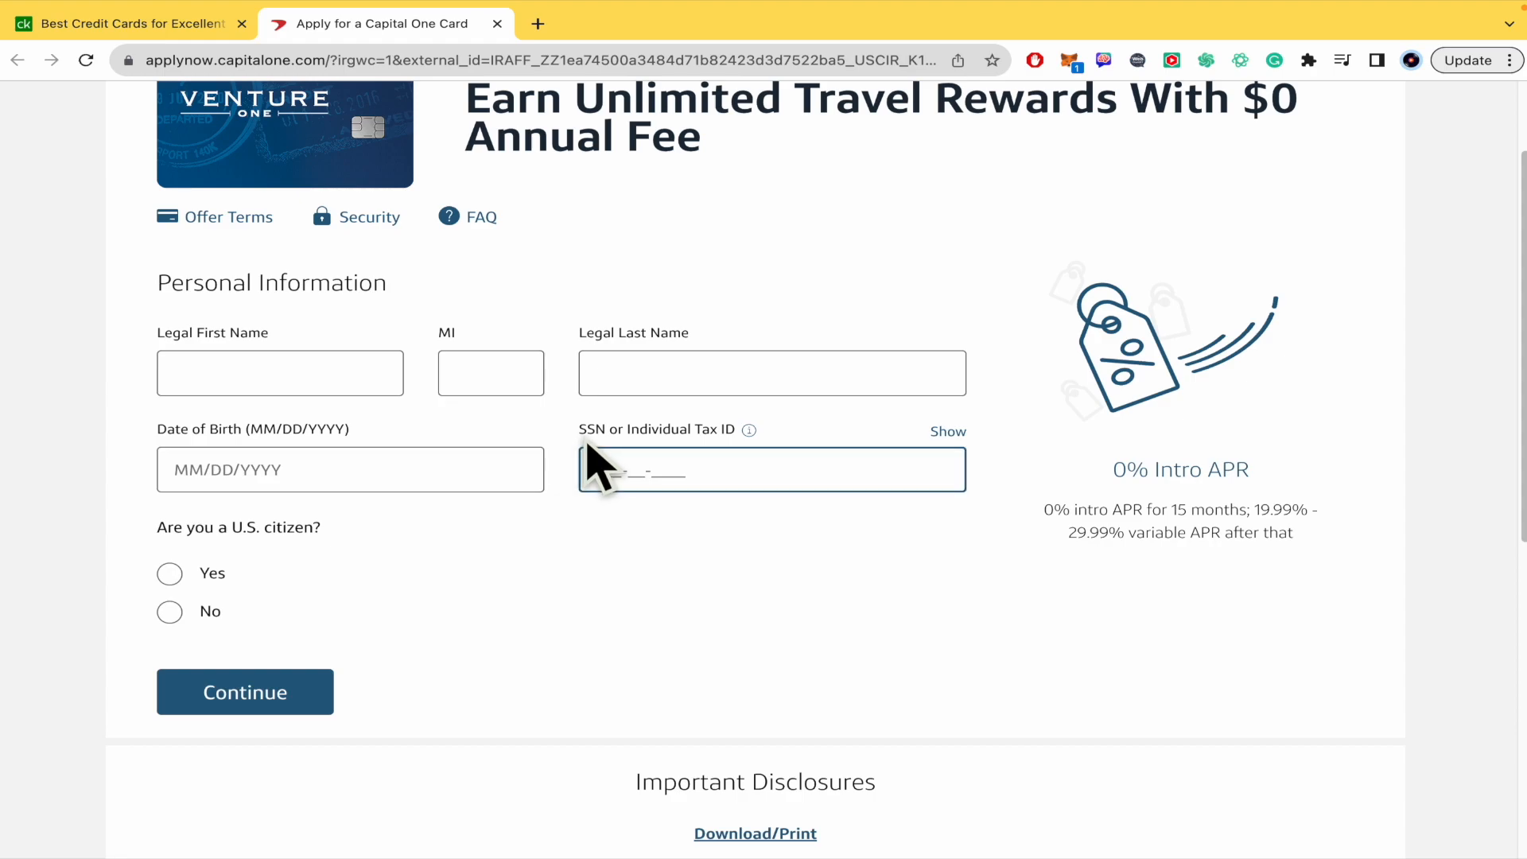
pyautogui.moveTo(739, 472)
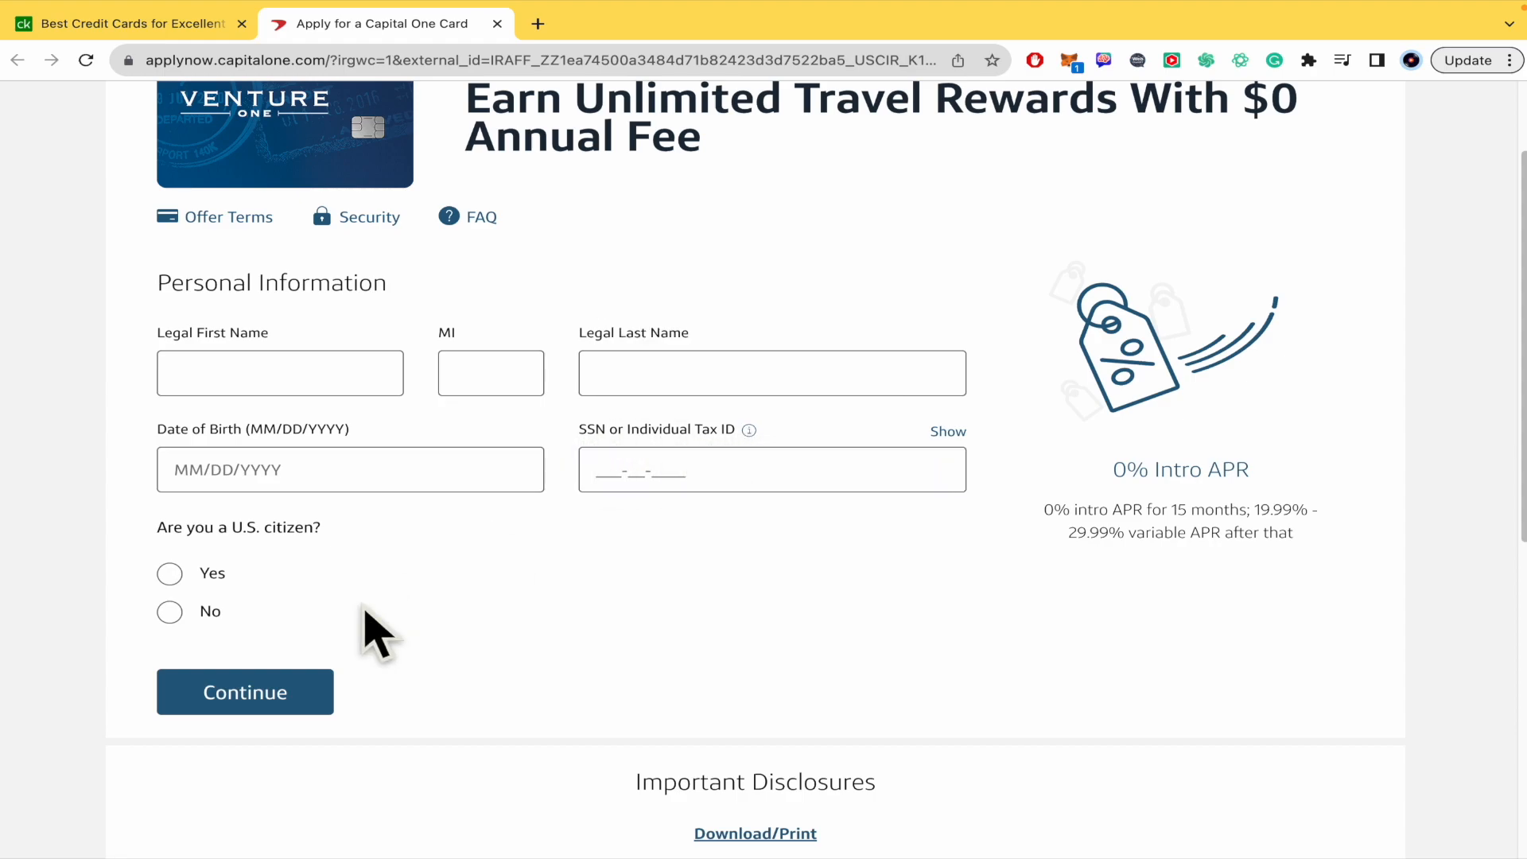
pyautogui.moveTo(288, 593)
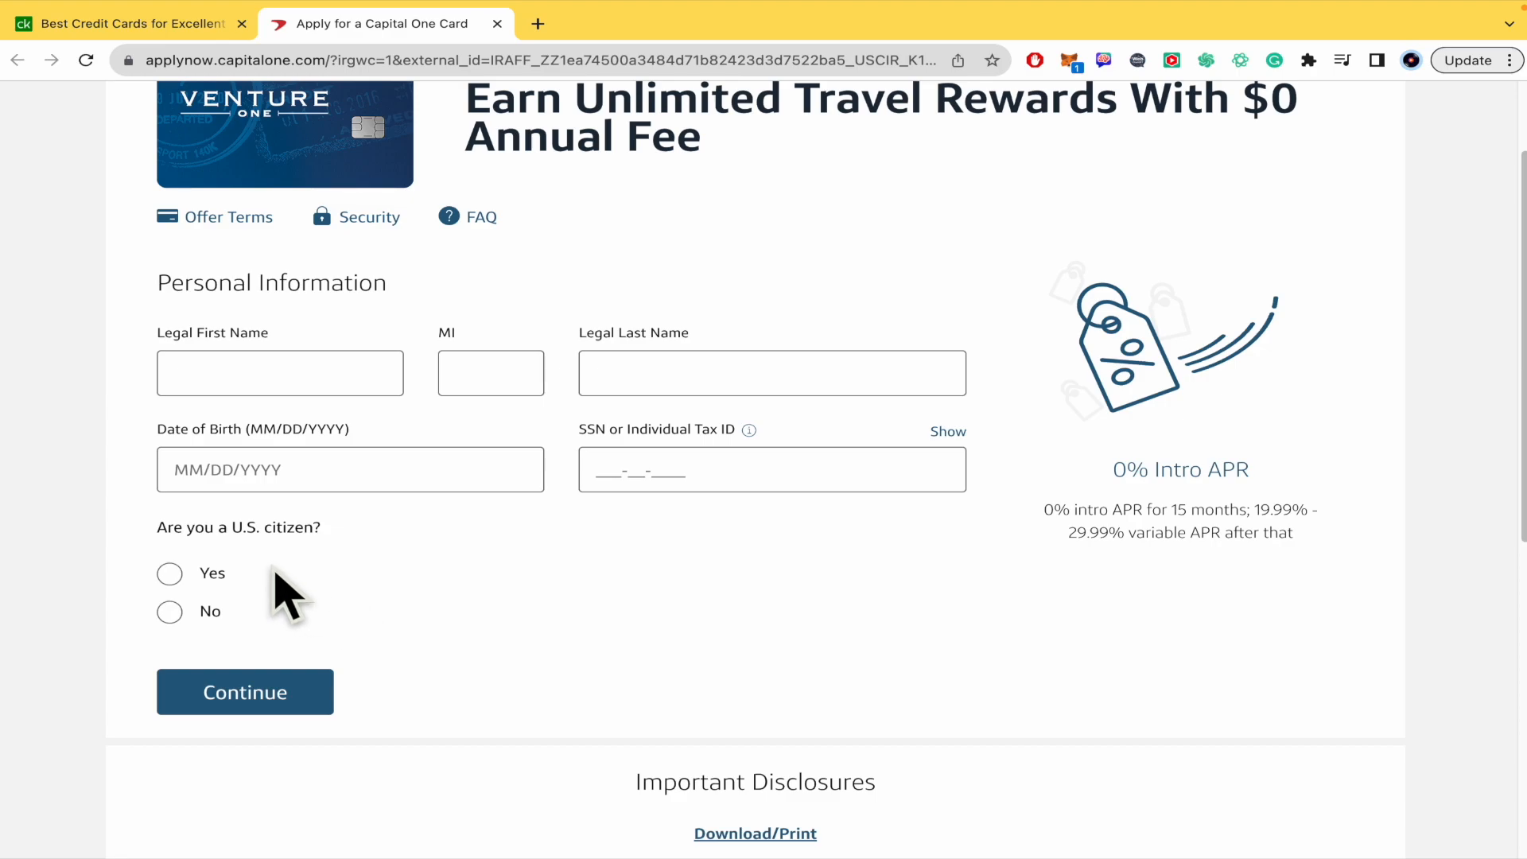
pyautogui.moveTo(500, 597)
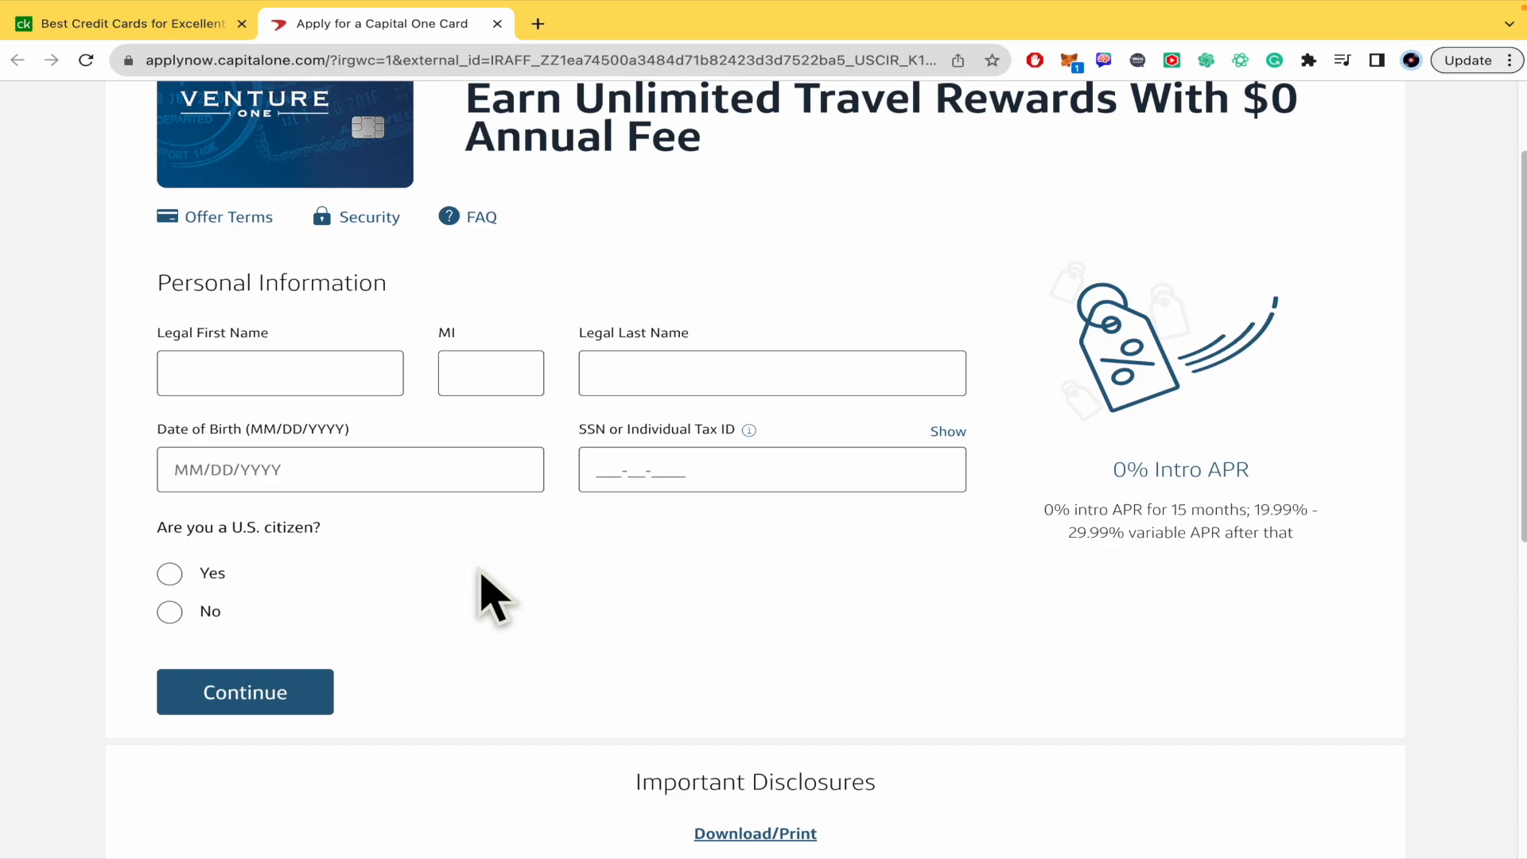
pyautogui.scroll(3)
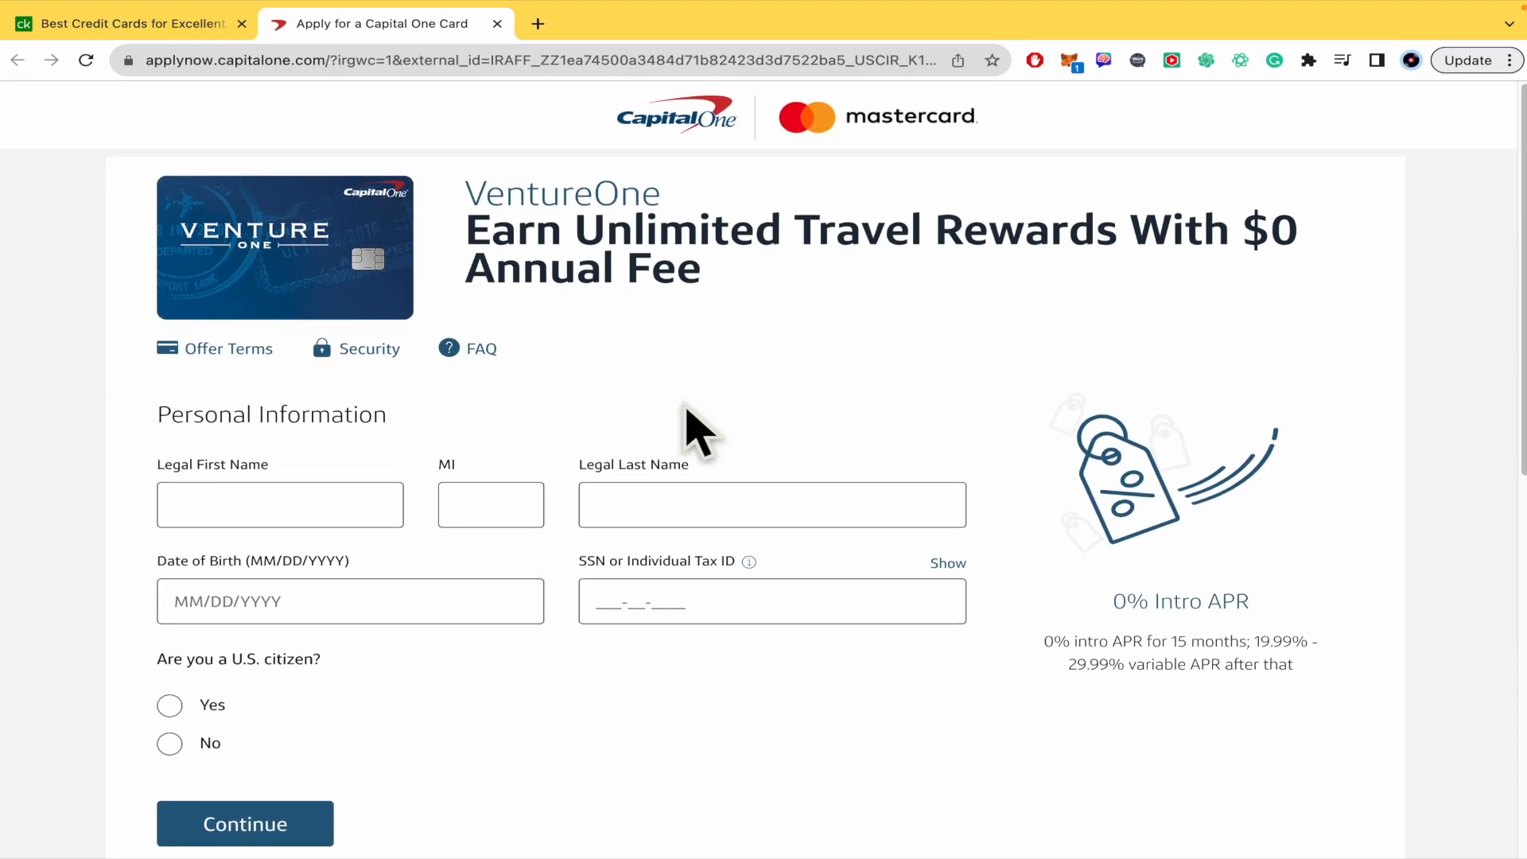
pyautogui.scroll(-3)
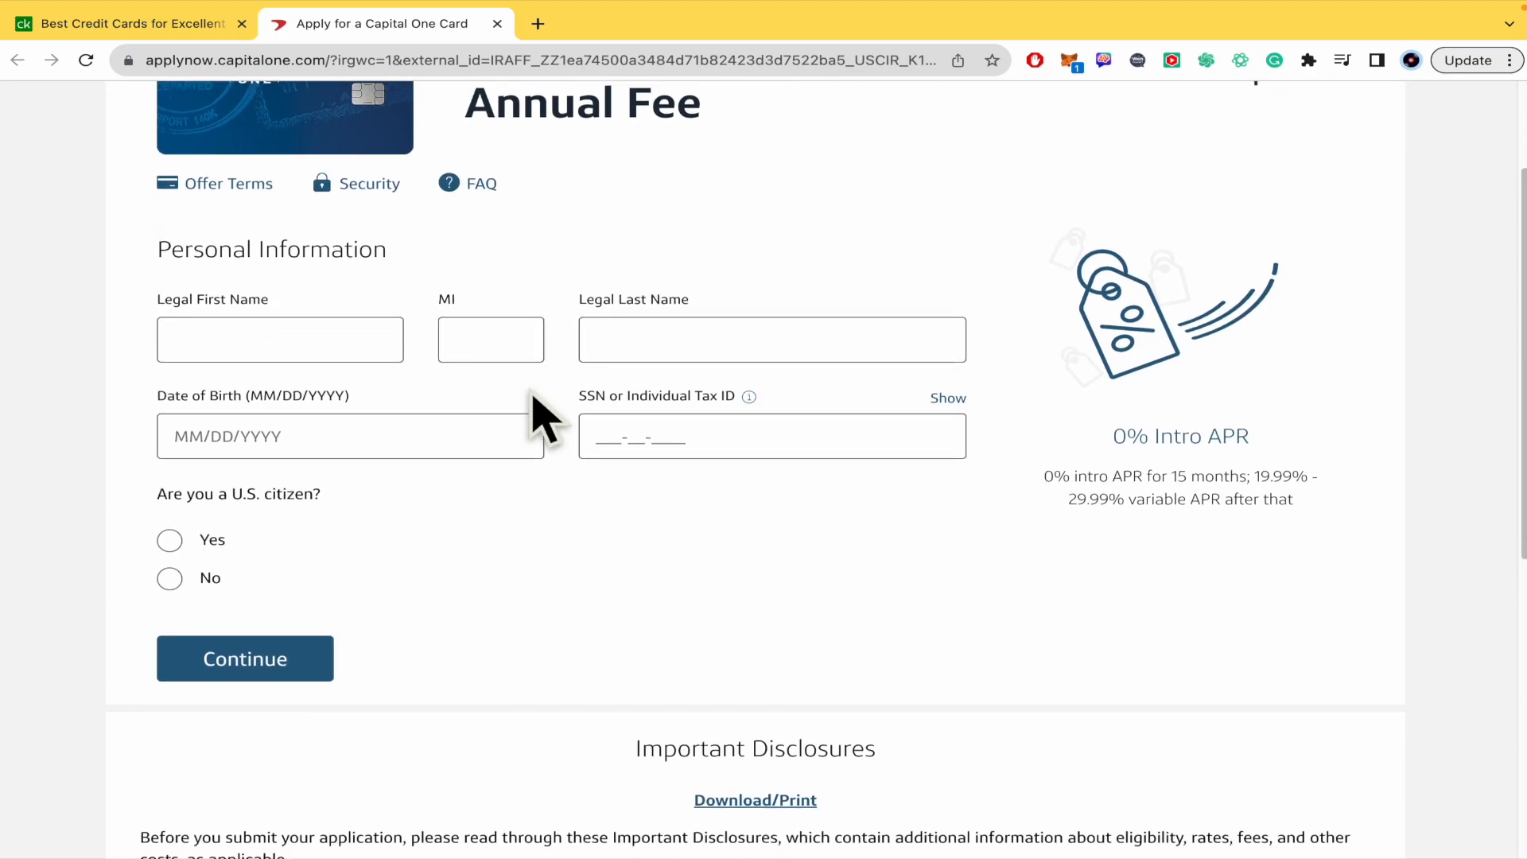
pyautogui.scroll(-3)
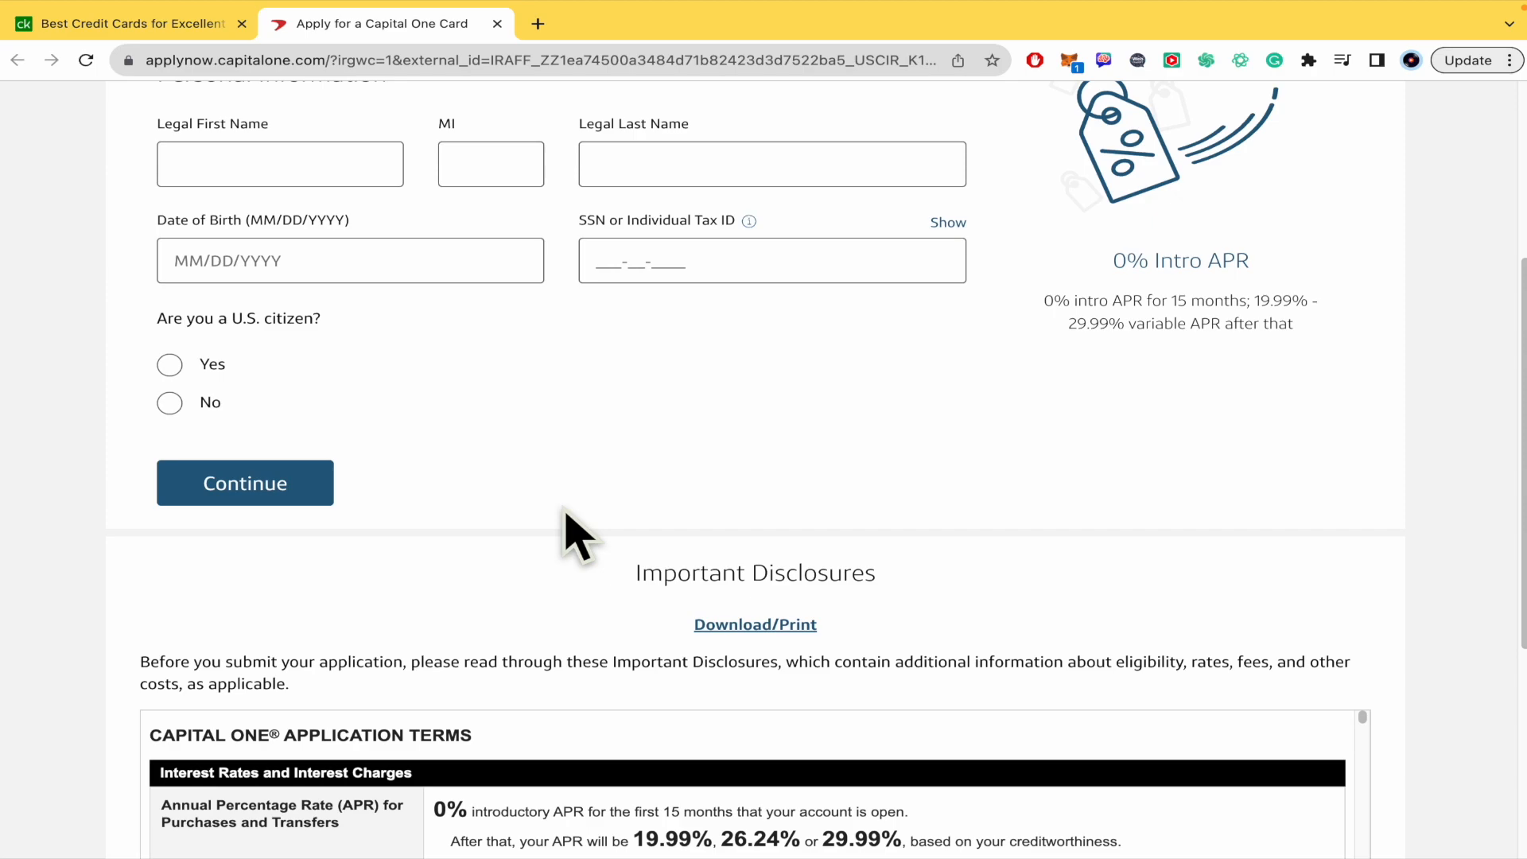
pyautogui.scroll(-3)
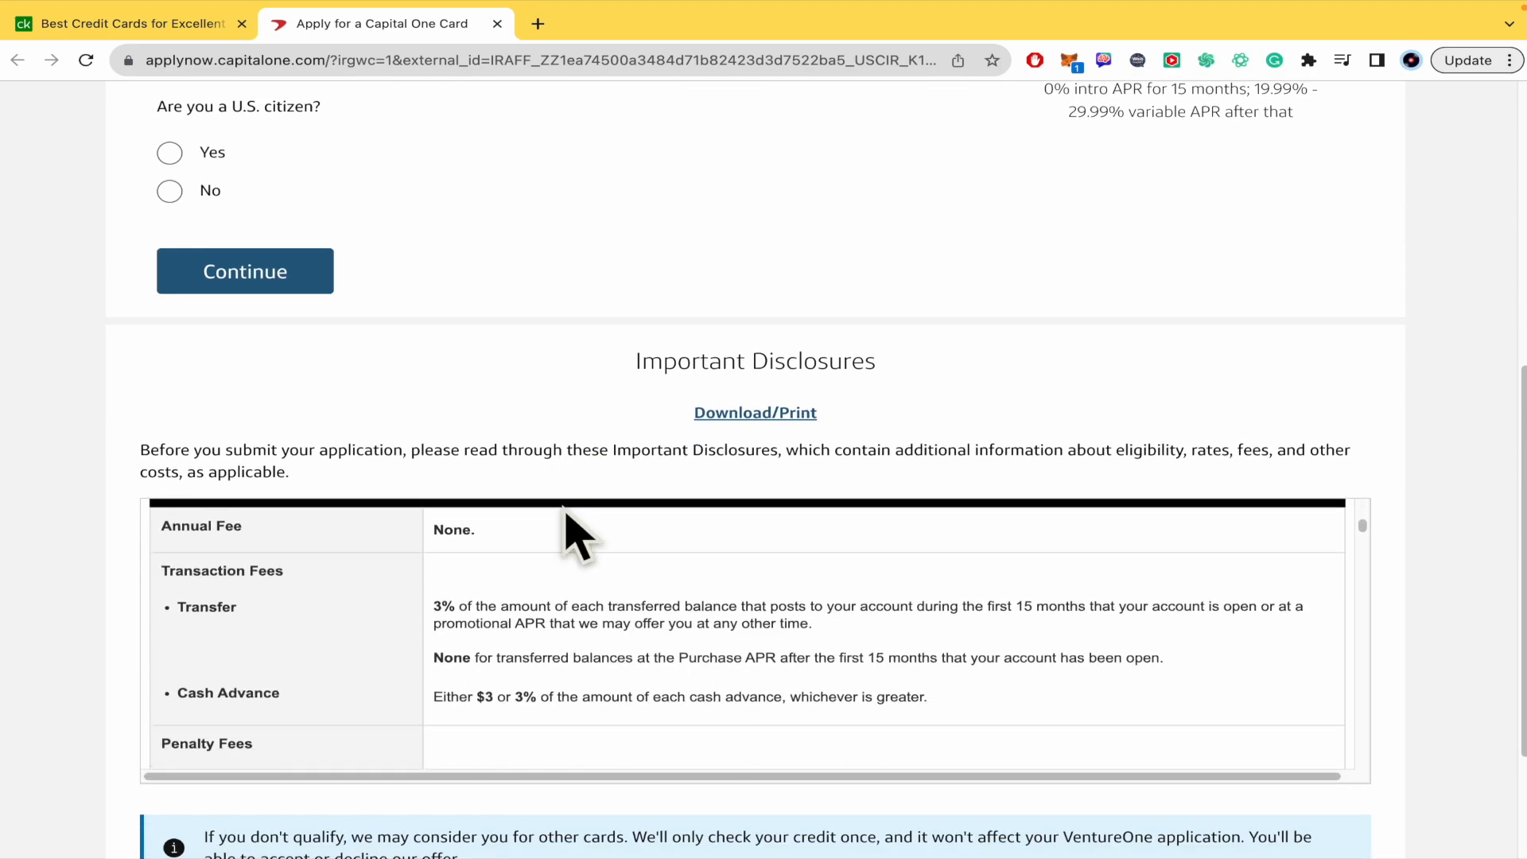
pyautogui.scroll(-3)
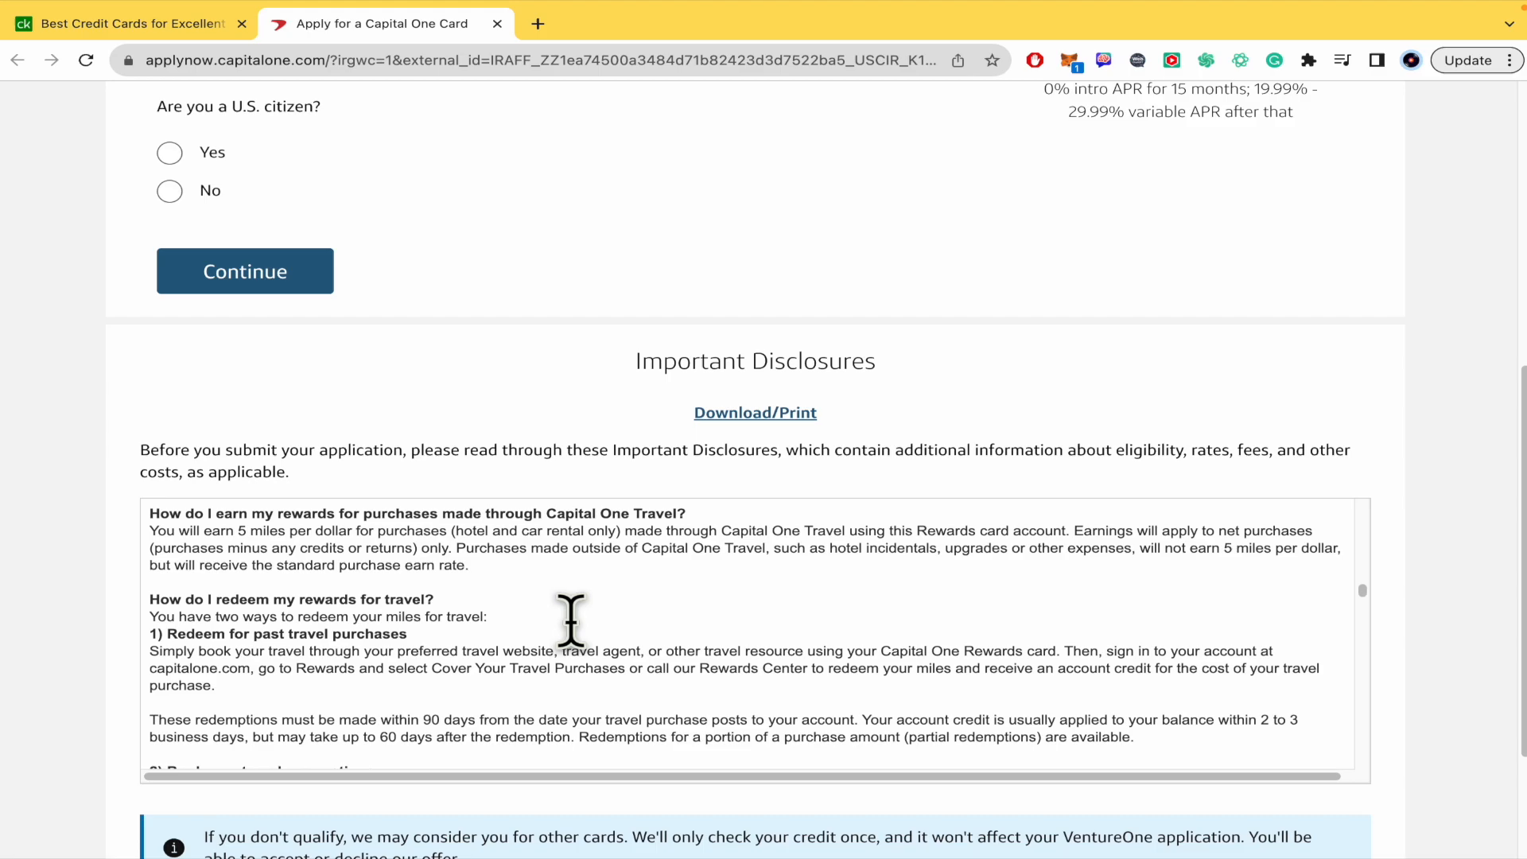
pyautogui.scroll(-3)
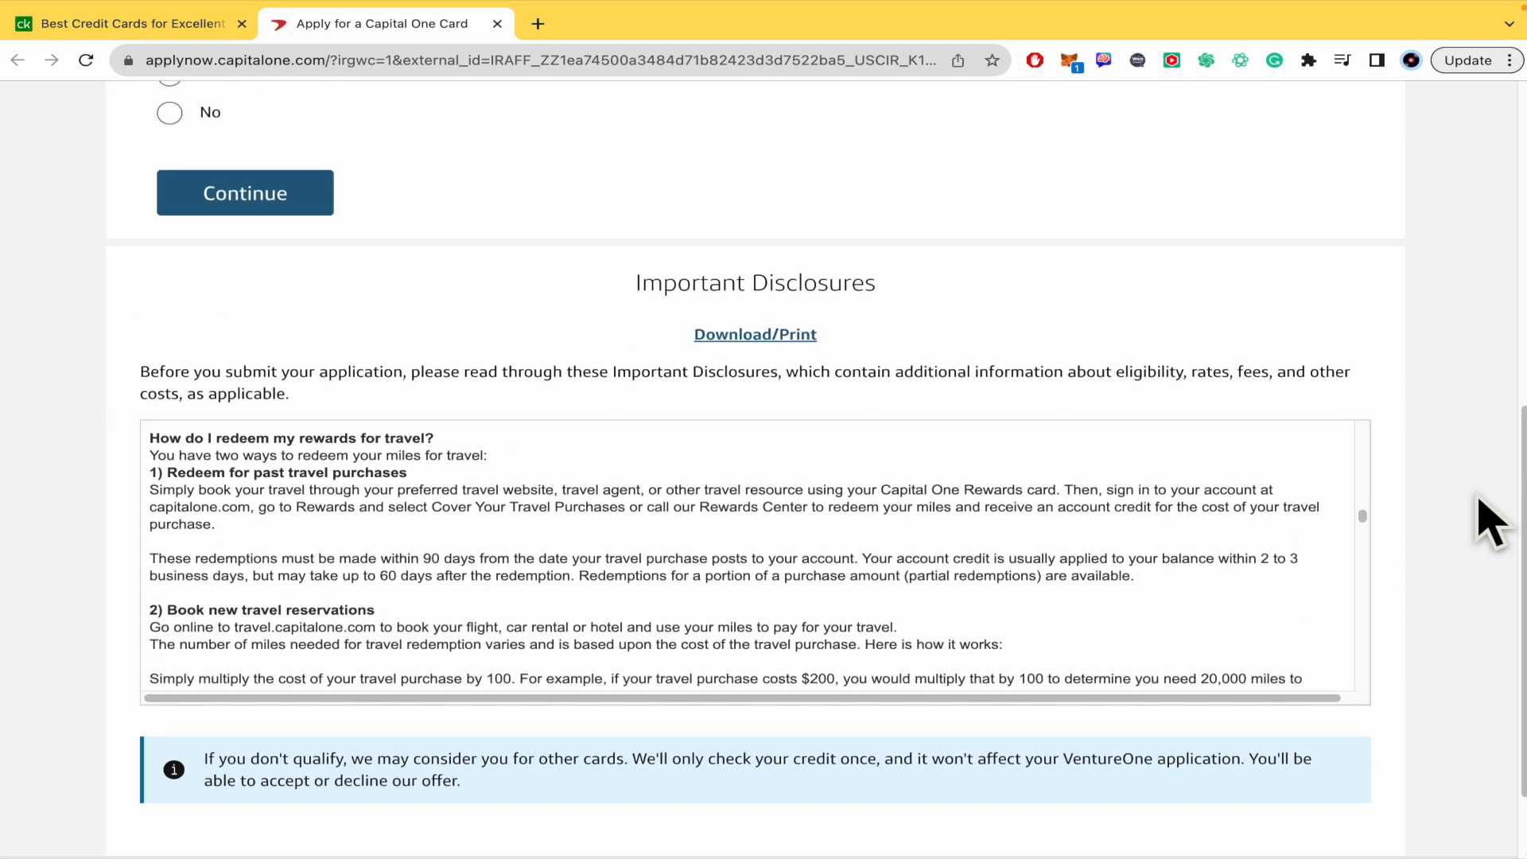
pyautogui.scroll(3)
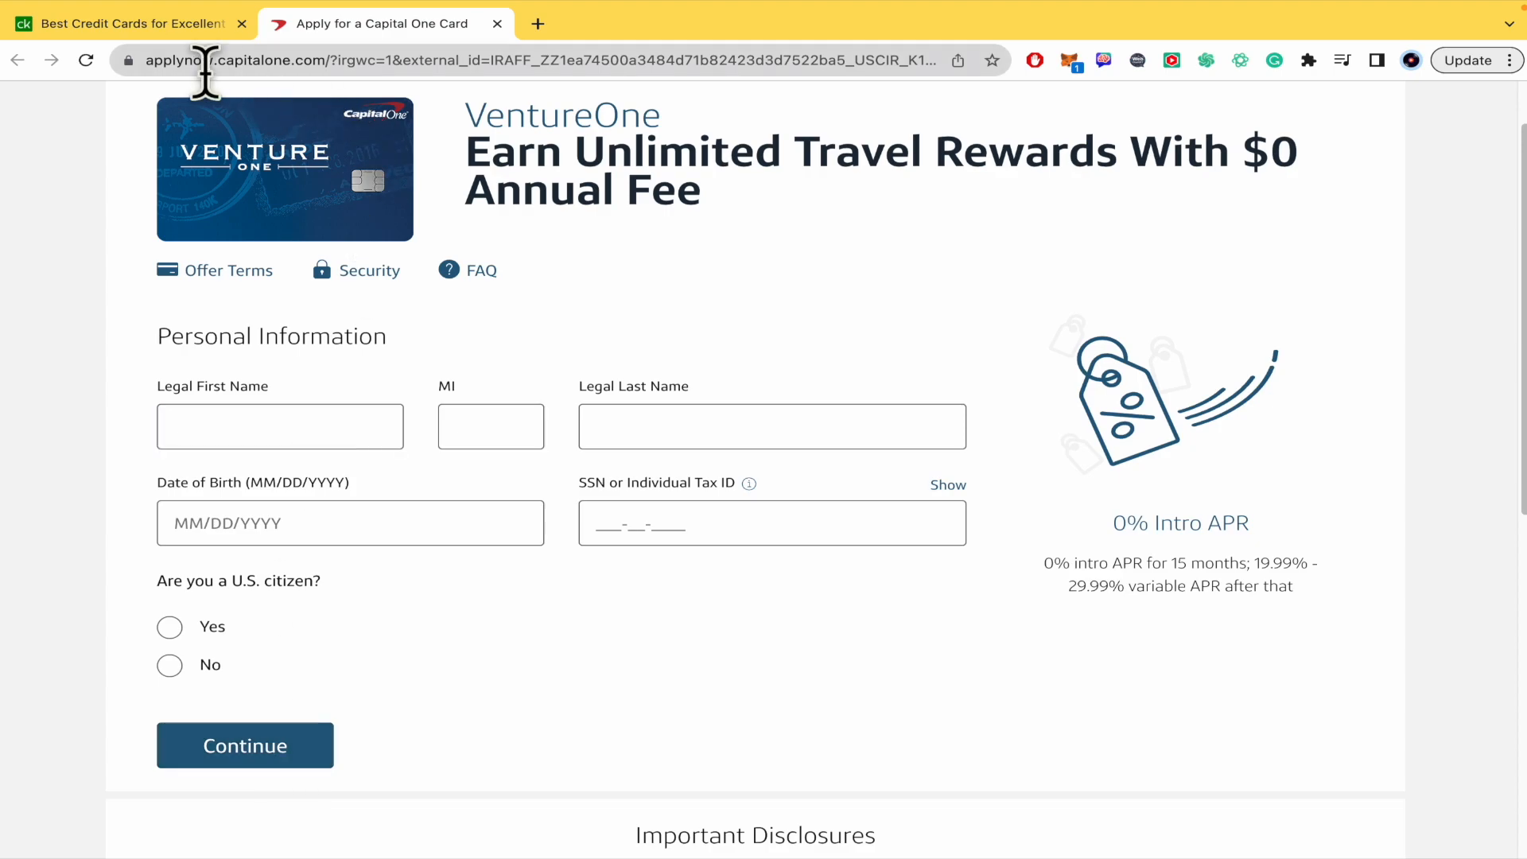
# - Switch back to the Credit Karma tab and browse the excellent-credit list from Capital One Venture to Citi Simplicity
pyautogui.click(116, 22)
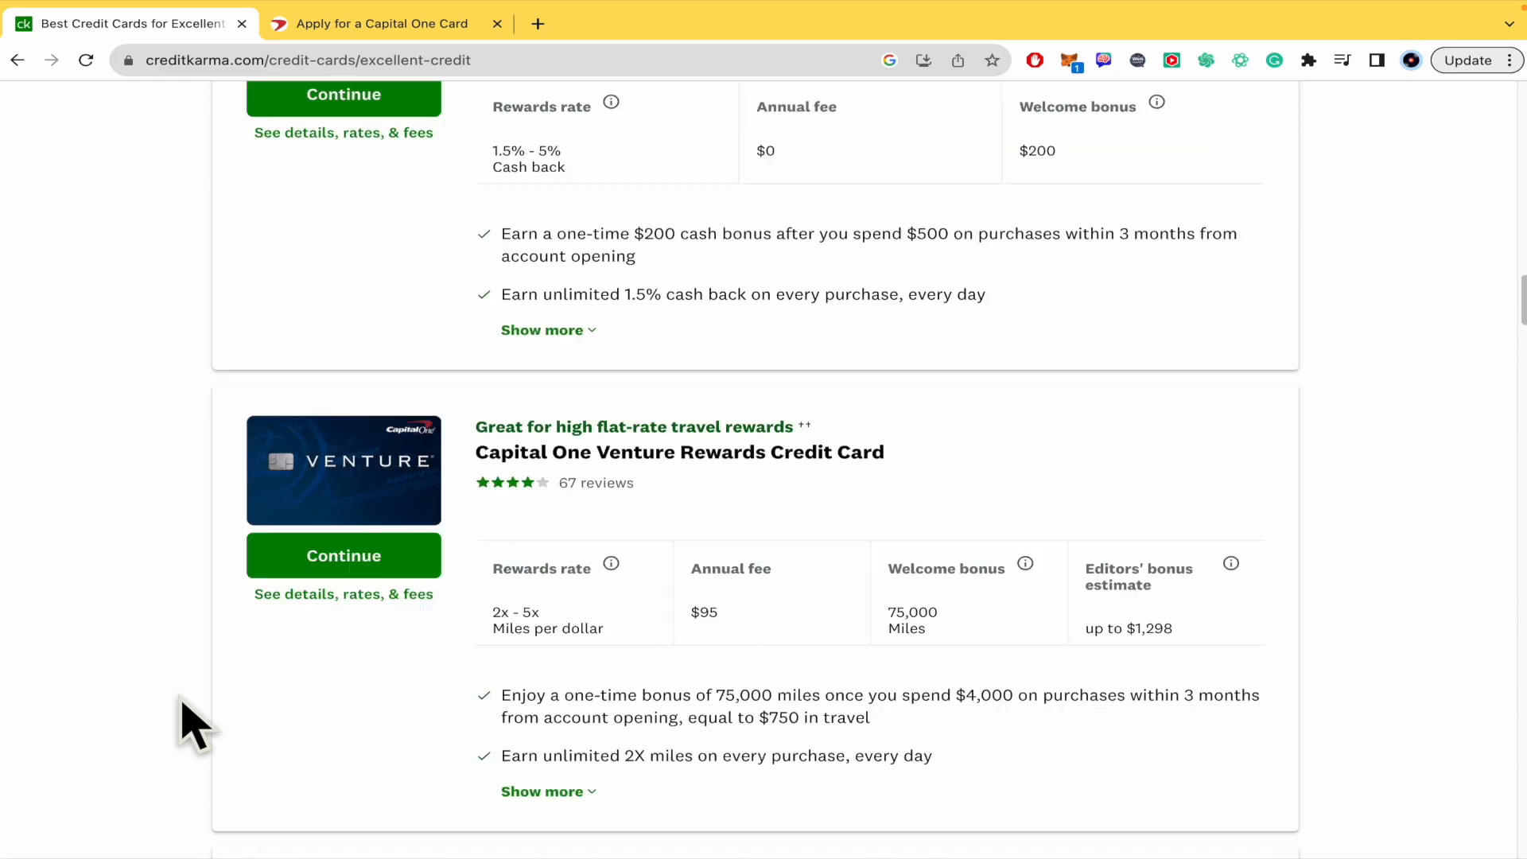
pyautogui.scroll(-3)
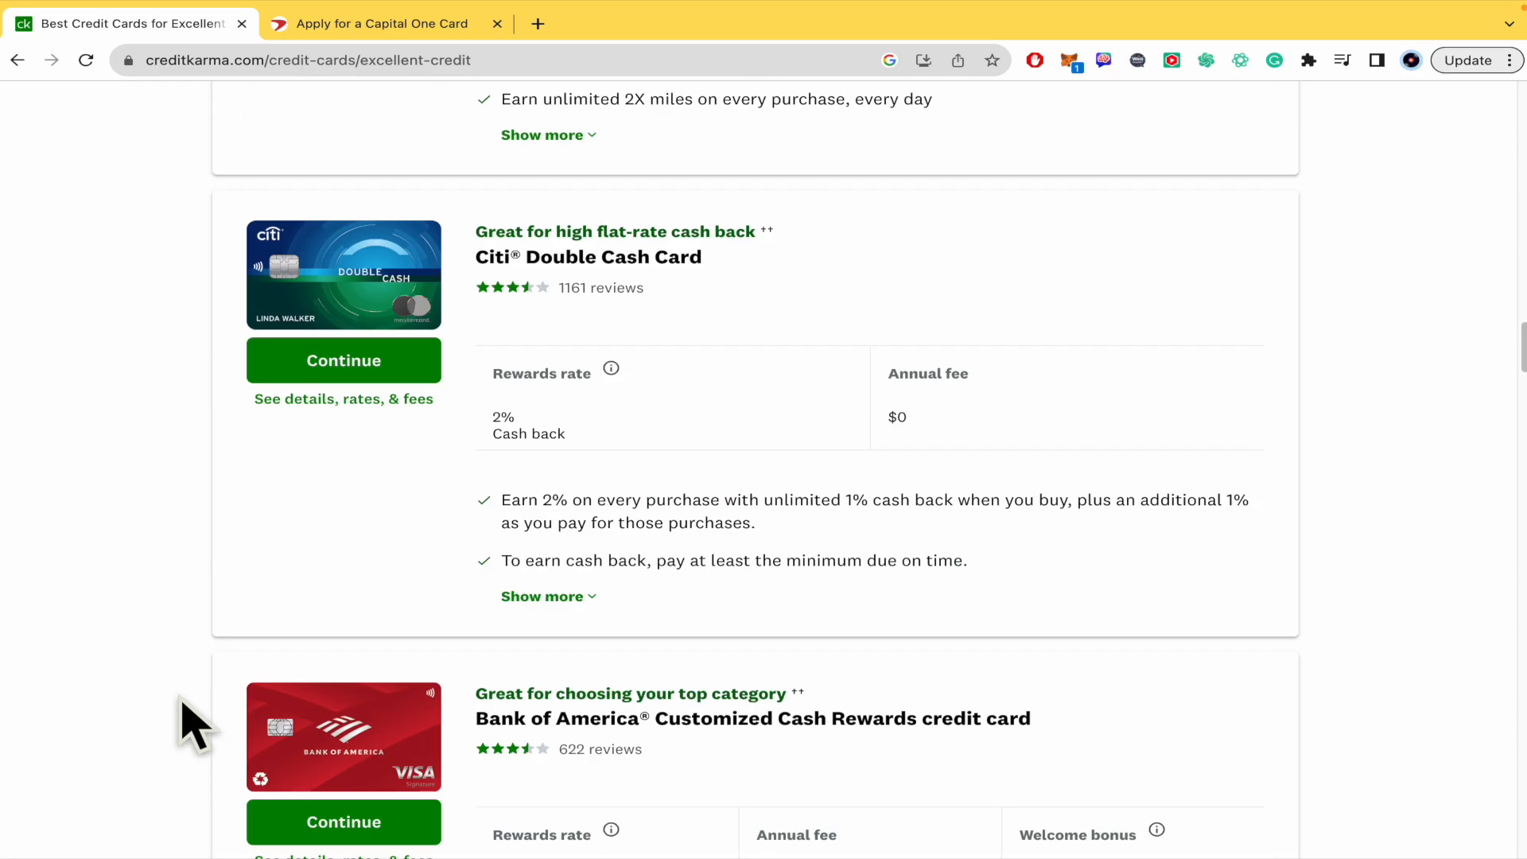
pyautogui.moveTo(1013, 418)
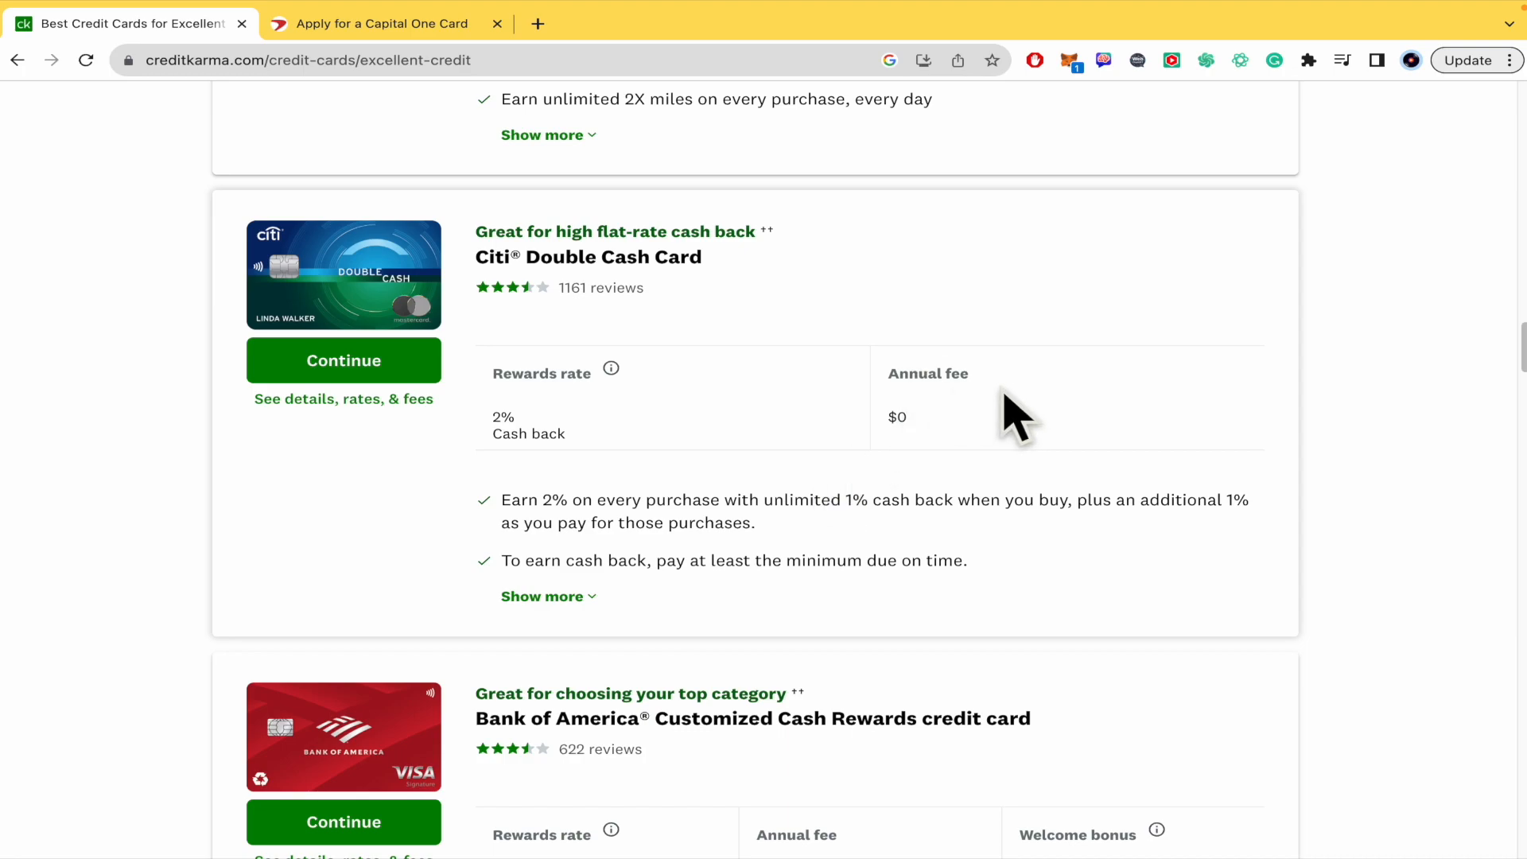
pyautogui.scroll(-3)
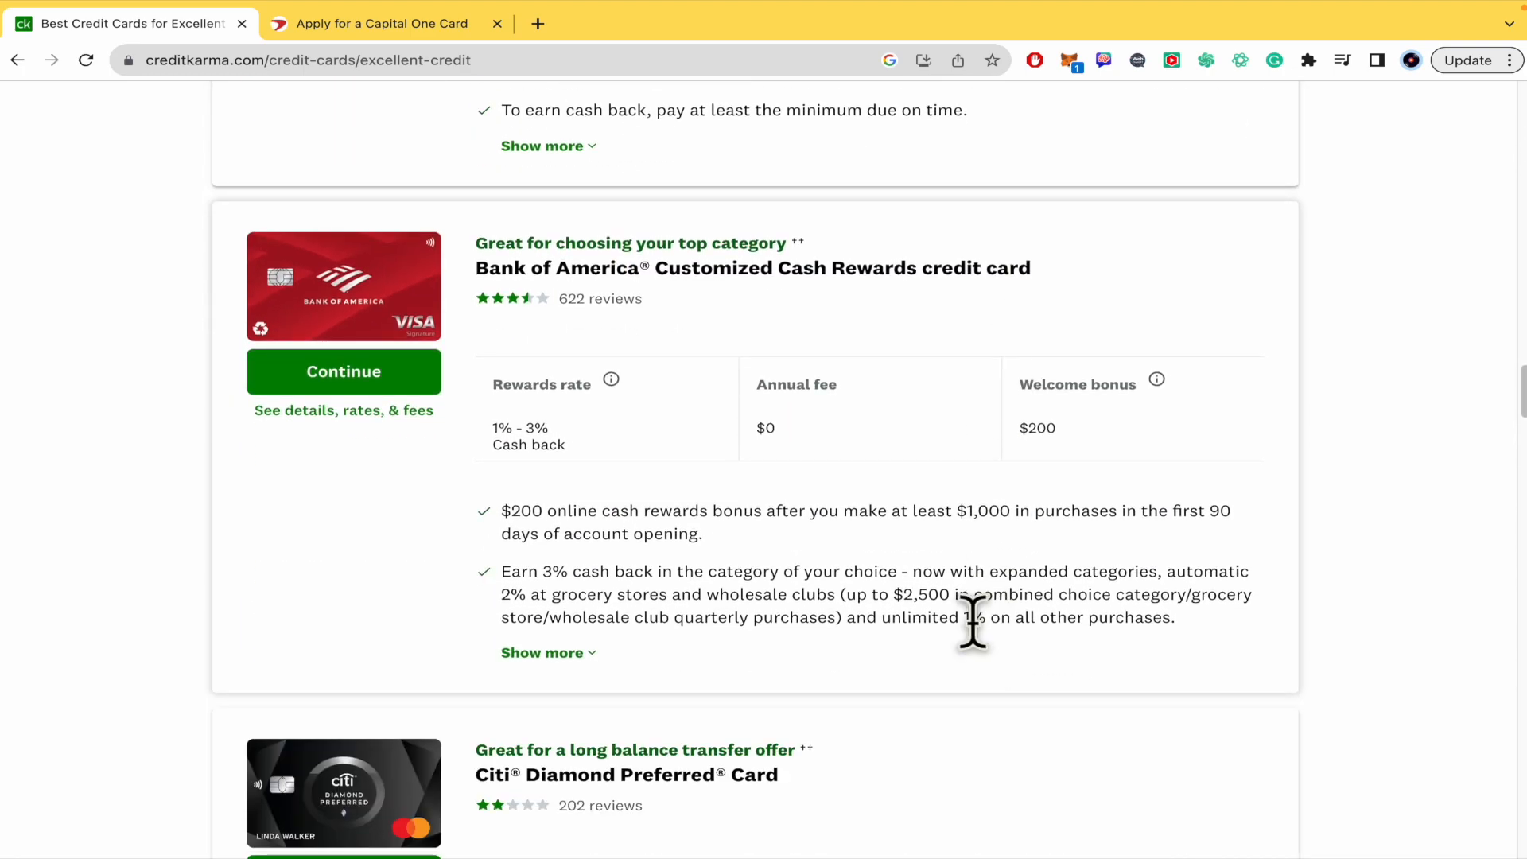
pyautogui.scroll(-3)
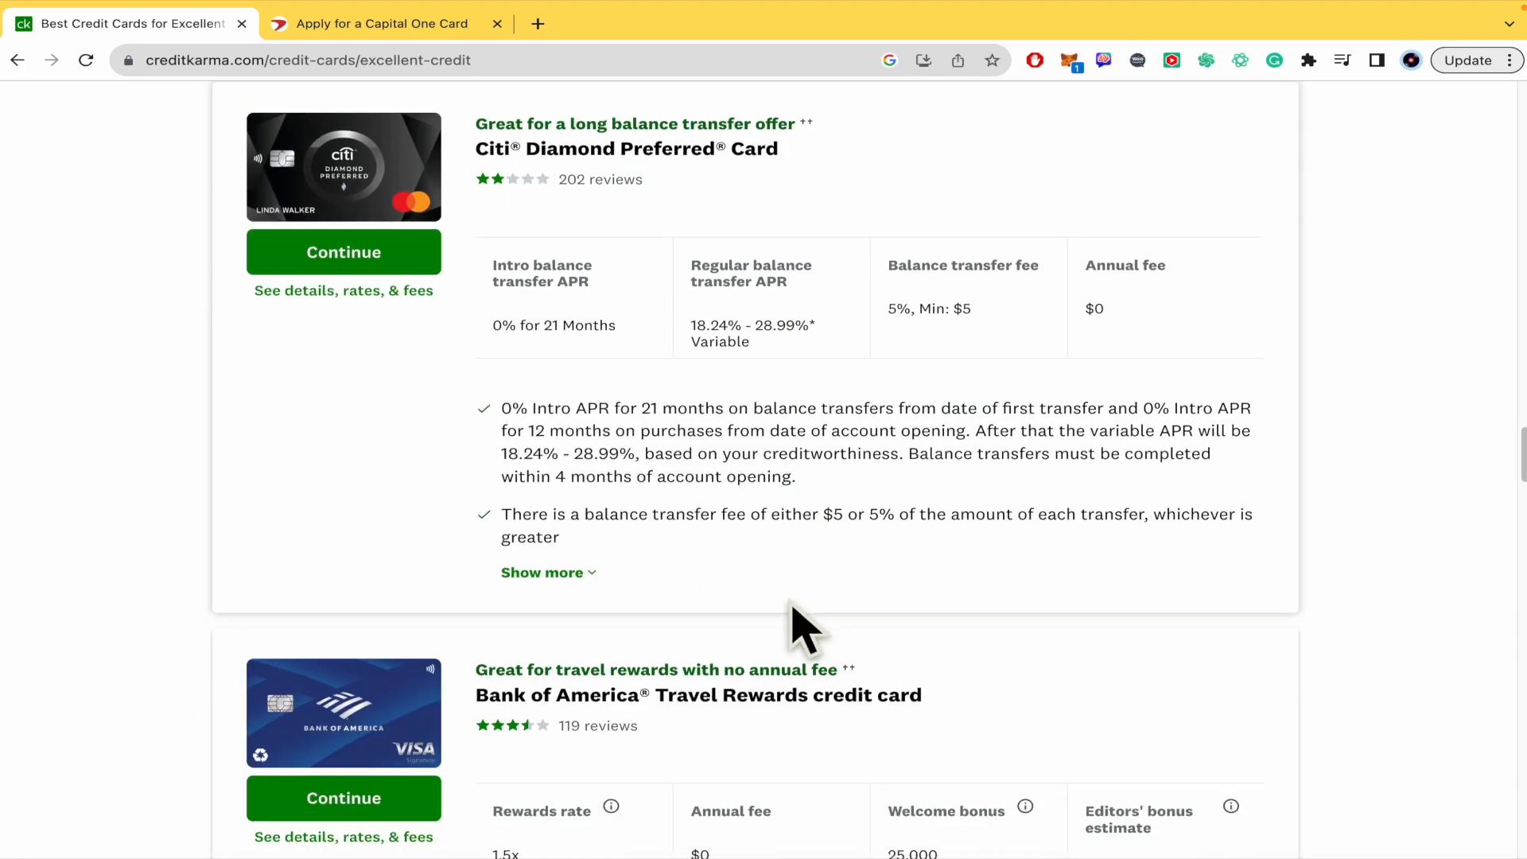
pyautogui.scroll(-3)
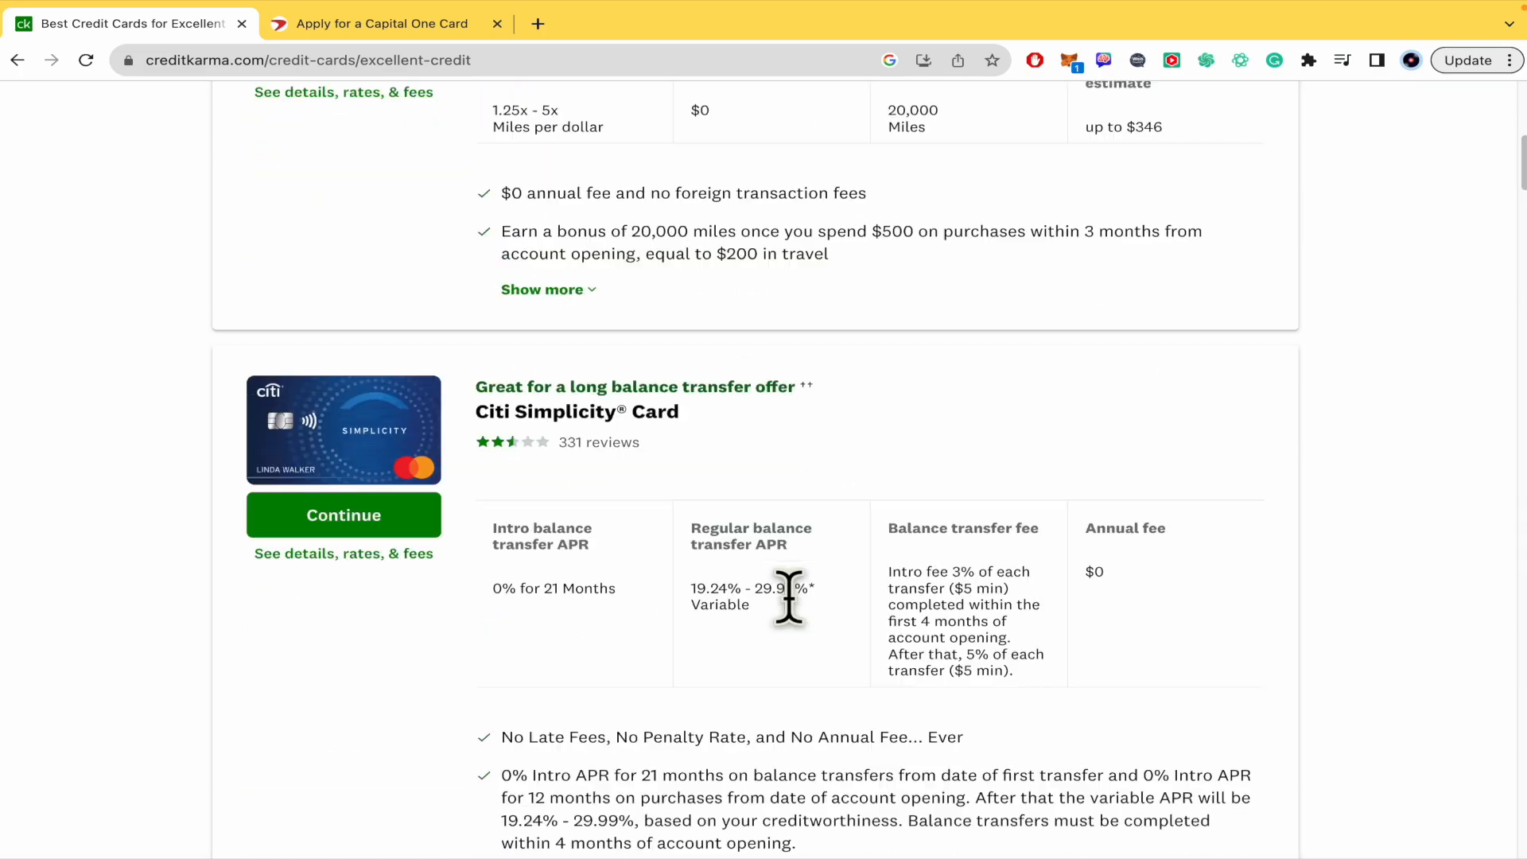
pyautogui.scroll(3)
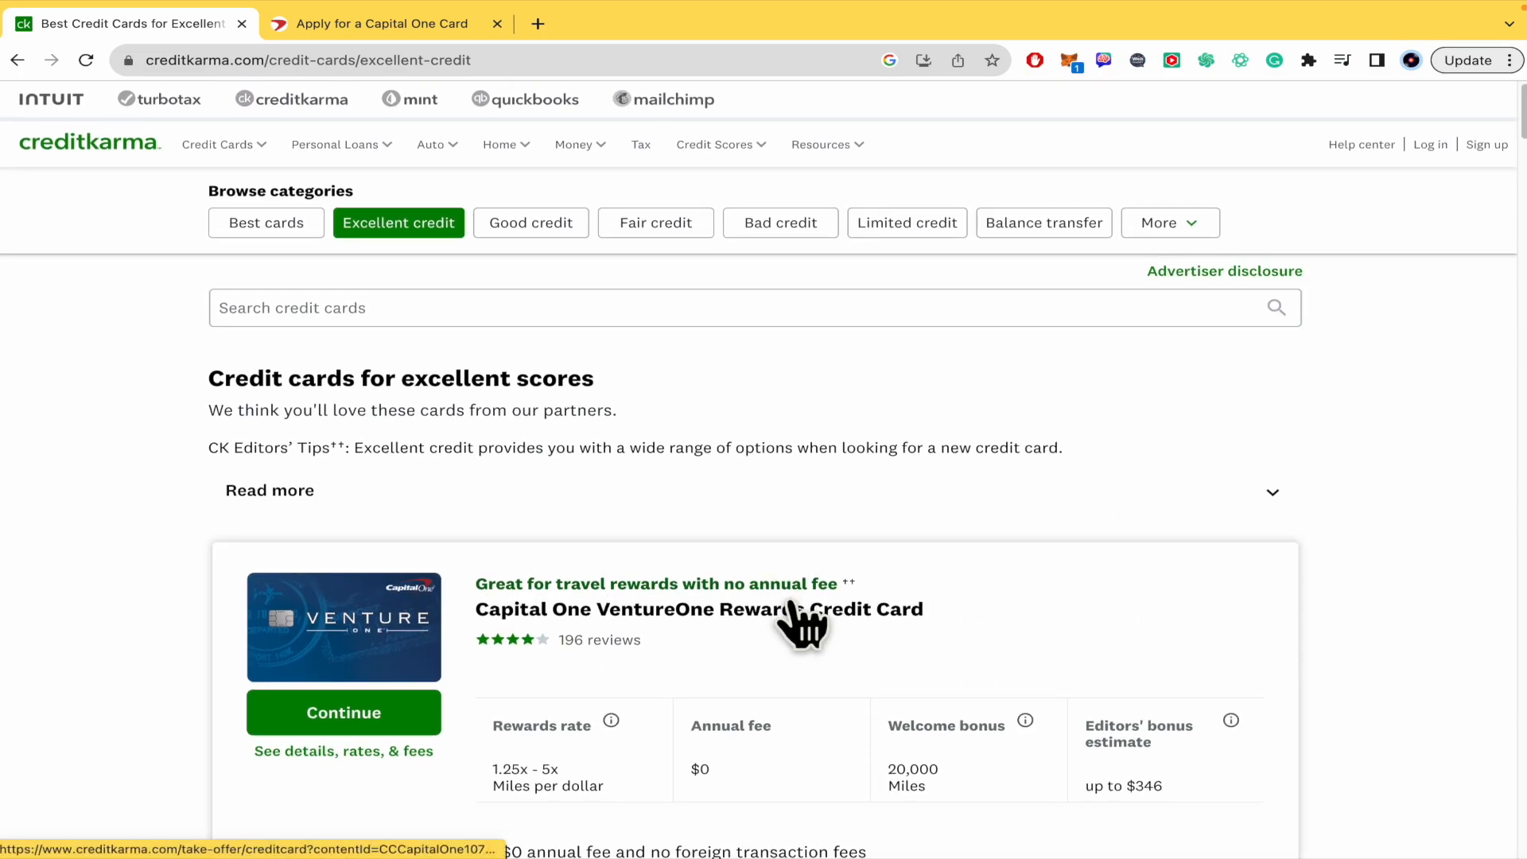